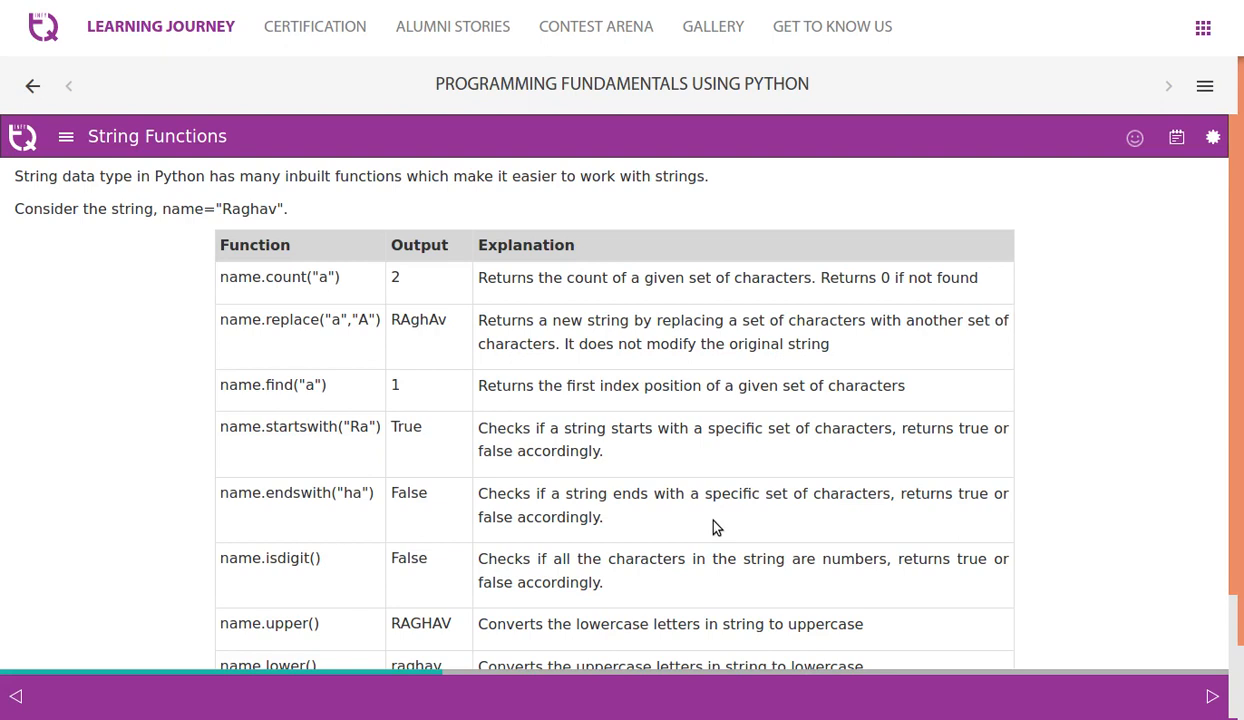
pyautogui.moveTo(1050, 418)
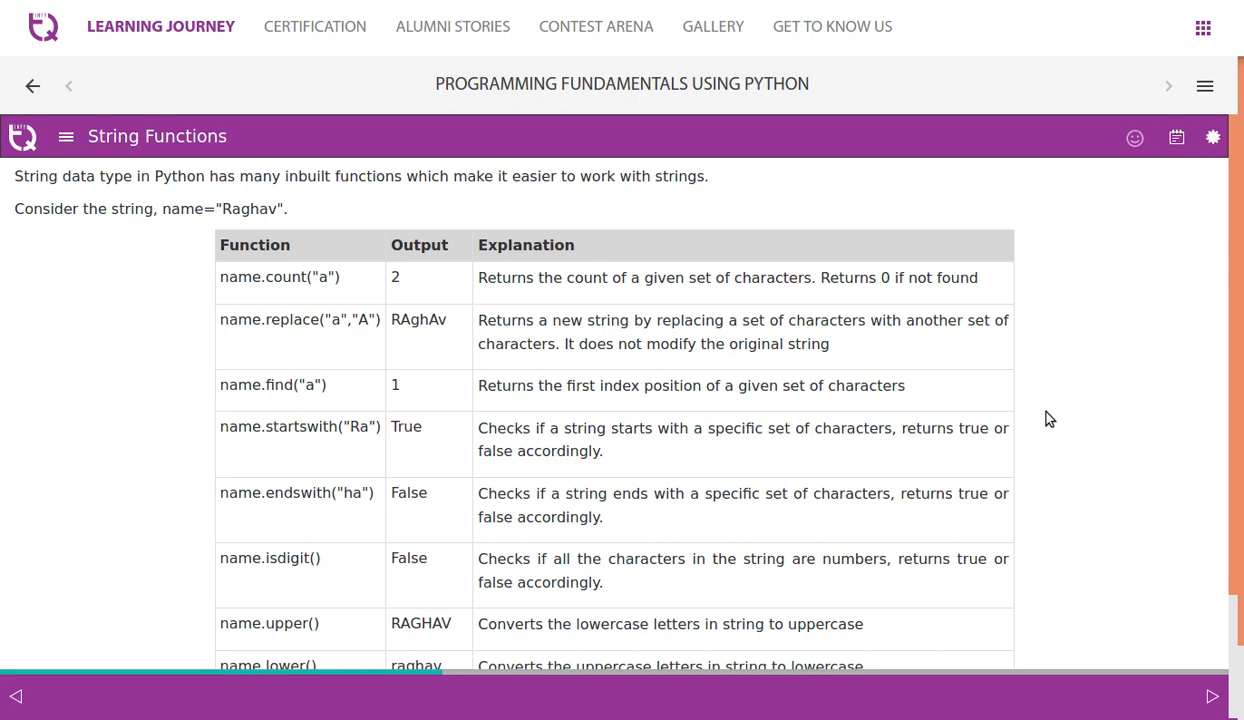
pyautogui.moveTo(233, 211)
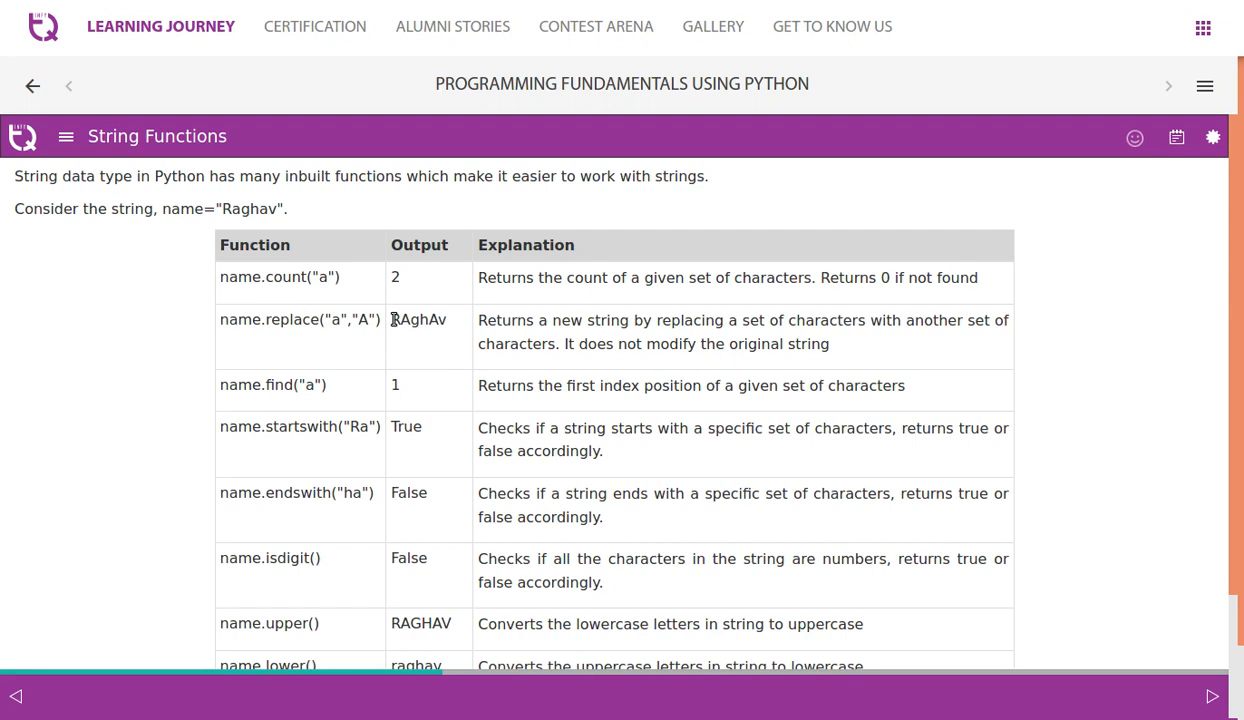
pyautogui.moveTo(340, 335)
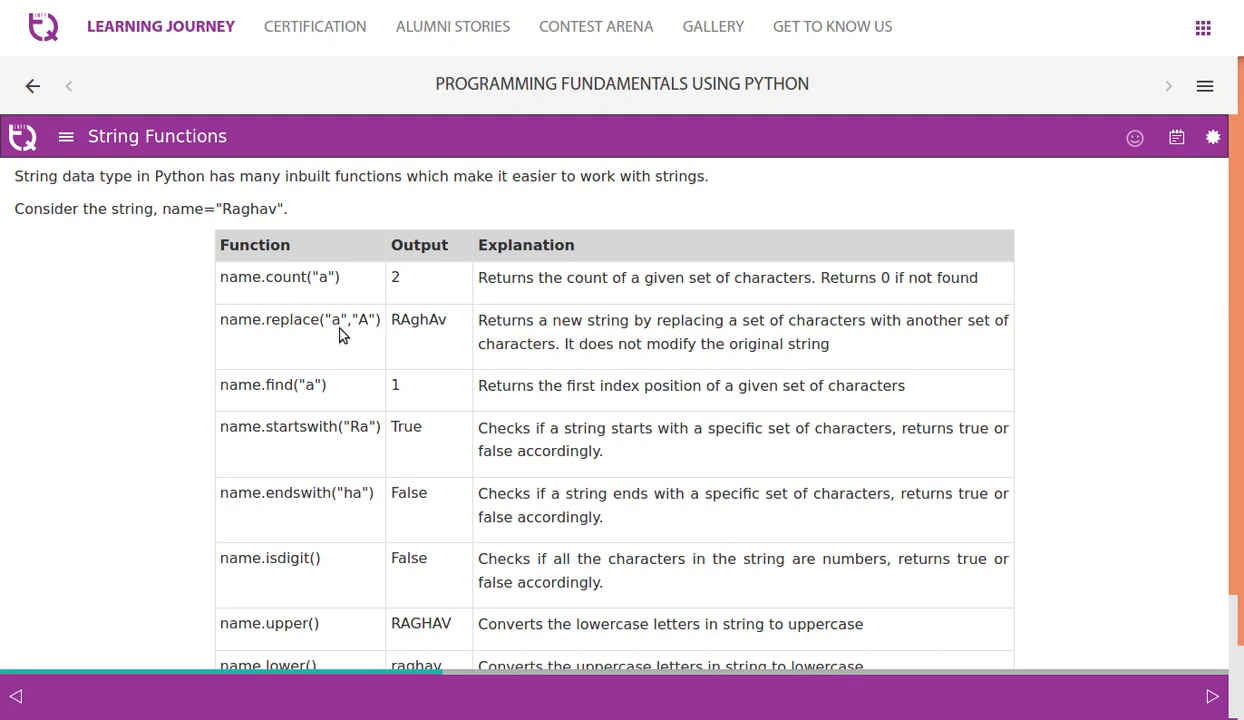
pyautogui.moveTo(233, 222)
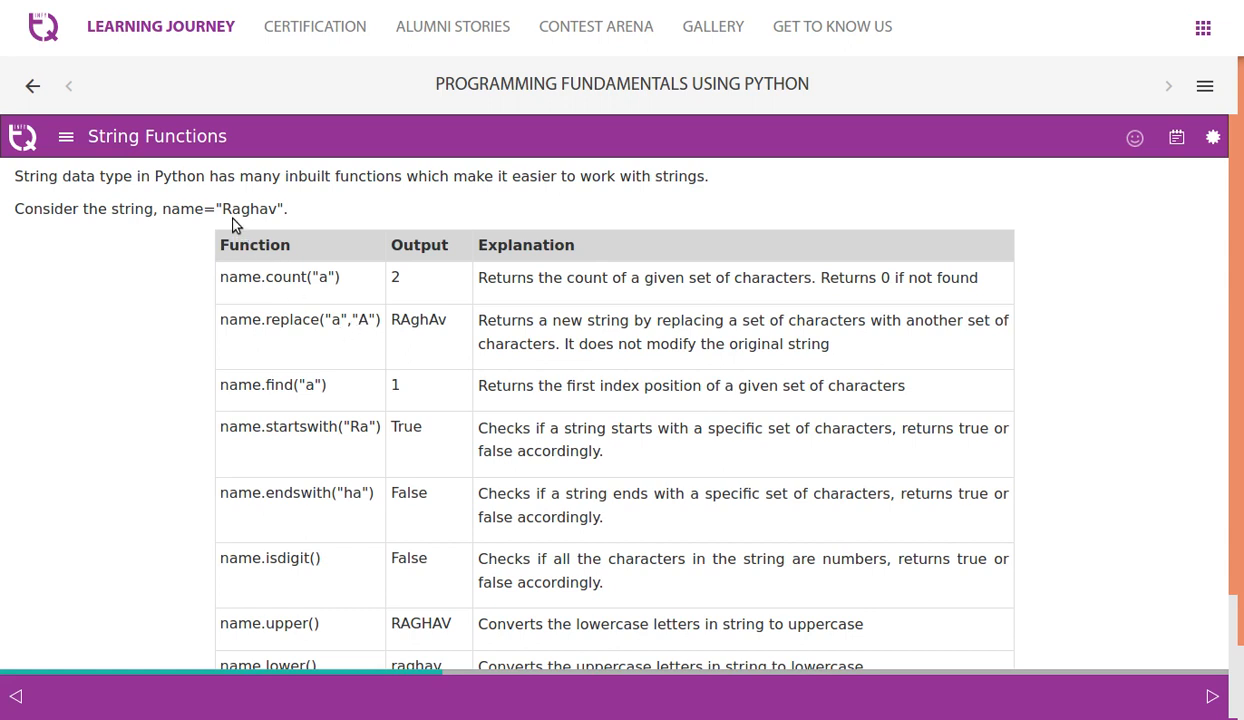
pyautogui.moveTo(435, 338)
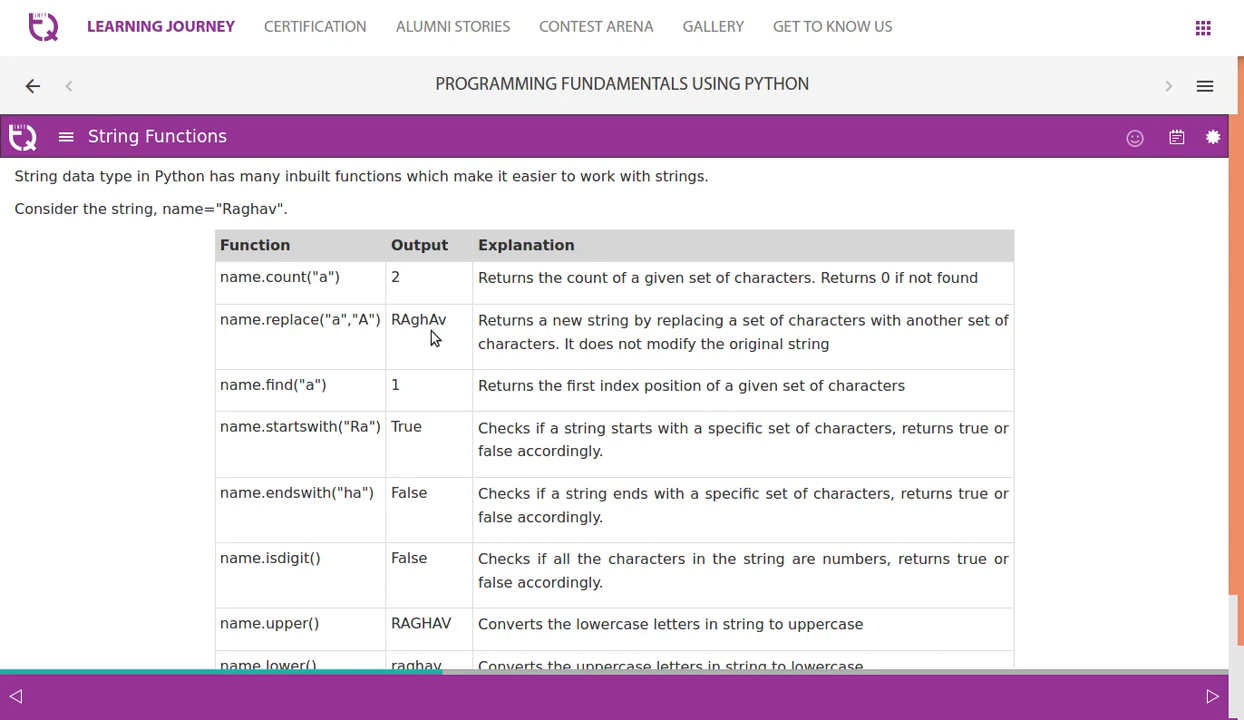
# Review the split delimiter example, then execute the boarding call code, printing the Good Morning greeting
pyautogui.scroll(-3)
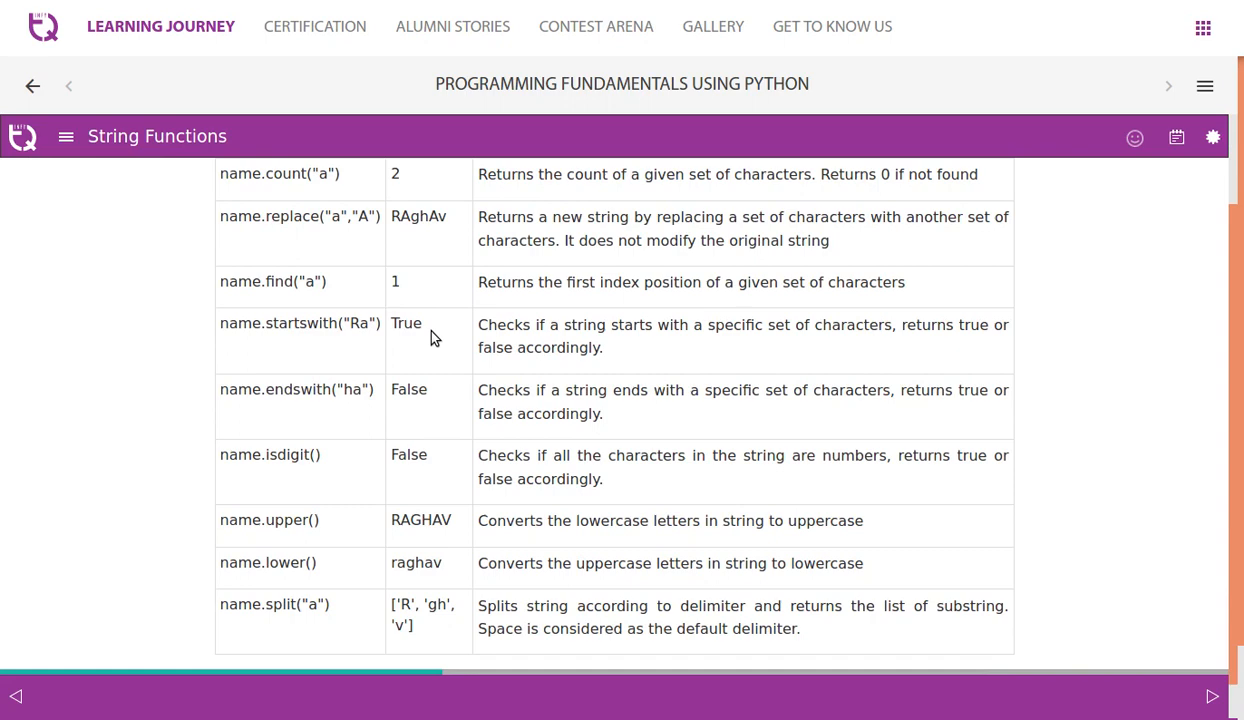
pyautogui.moveTo(670, 307)
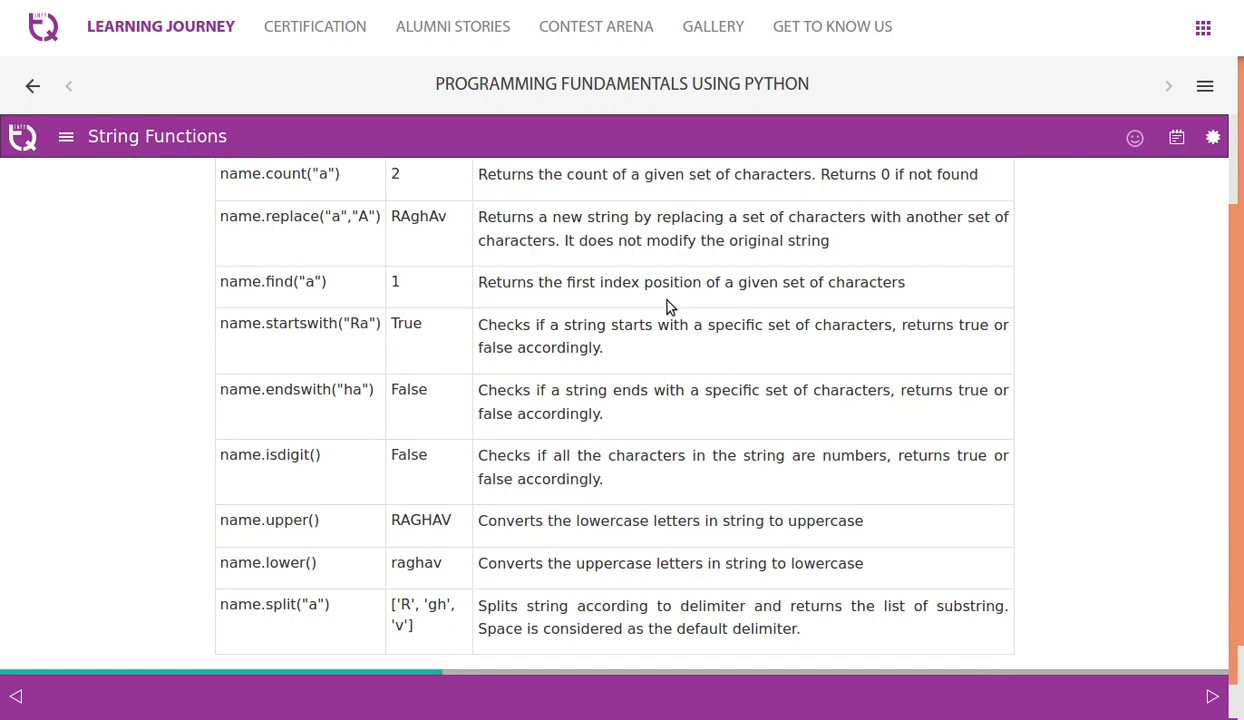
pyautogui.scroll(3)
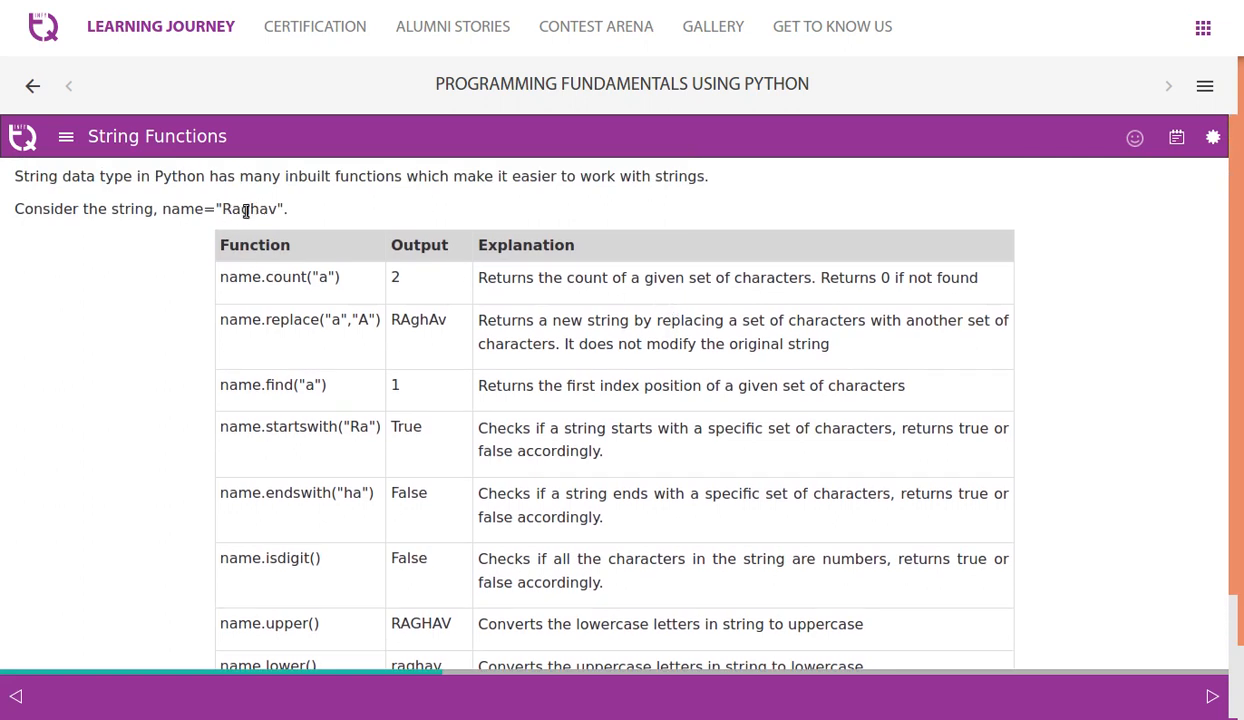
pyautogui.moveTo(410, 325)
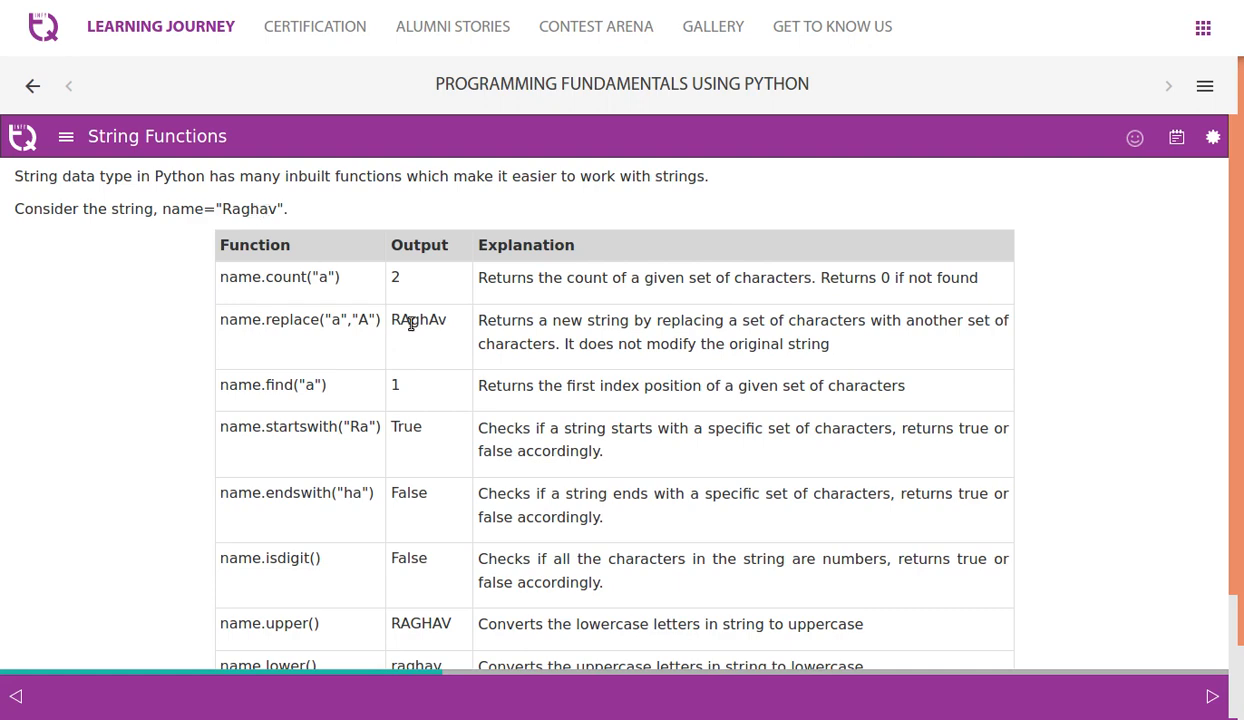
pyautogui.moveTo(269, 222)
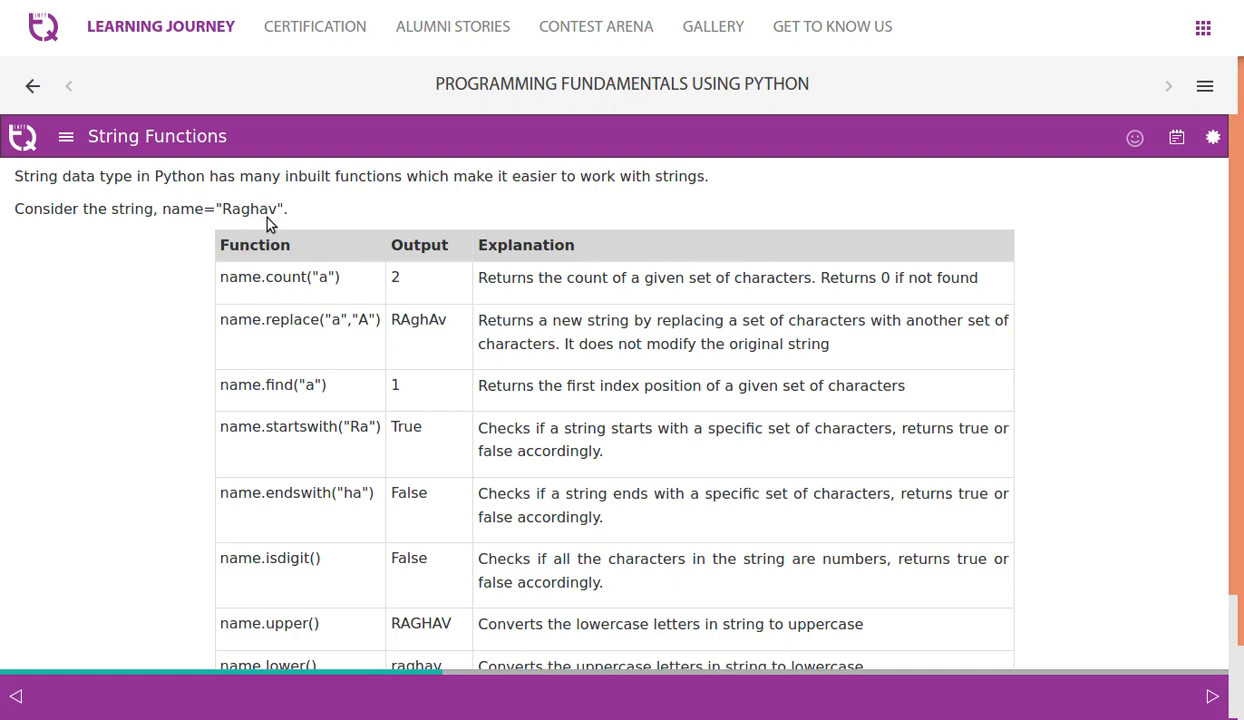
pyautogui.scroll(-3)
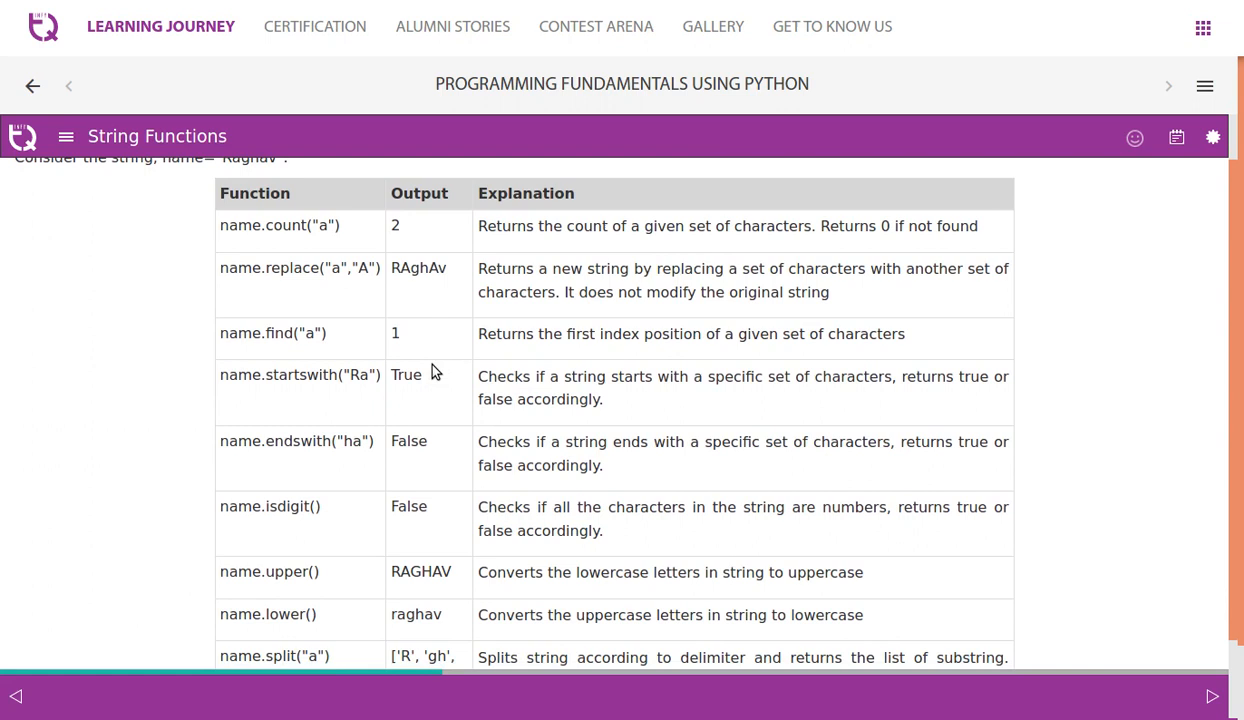
pyautogui.moveTo(721, 335)
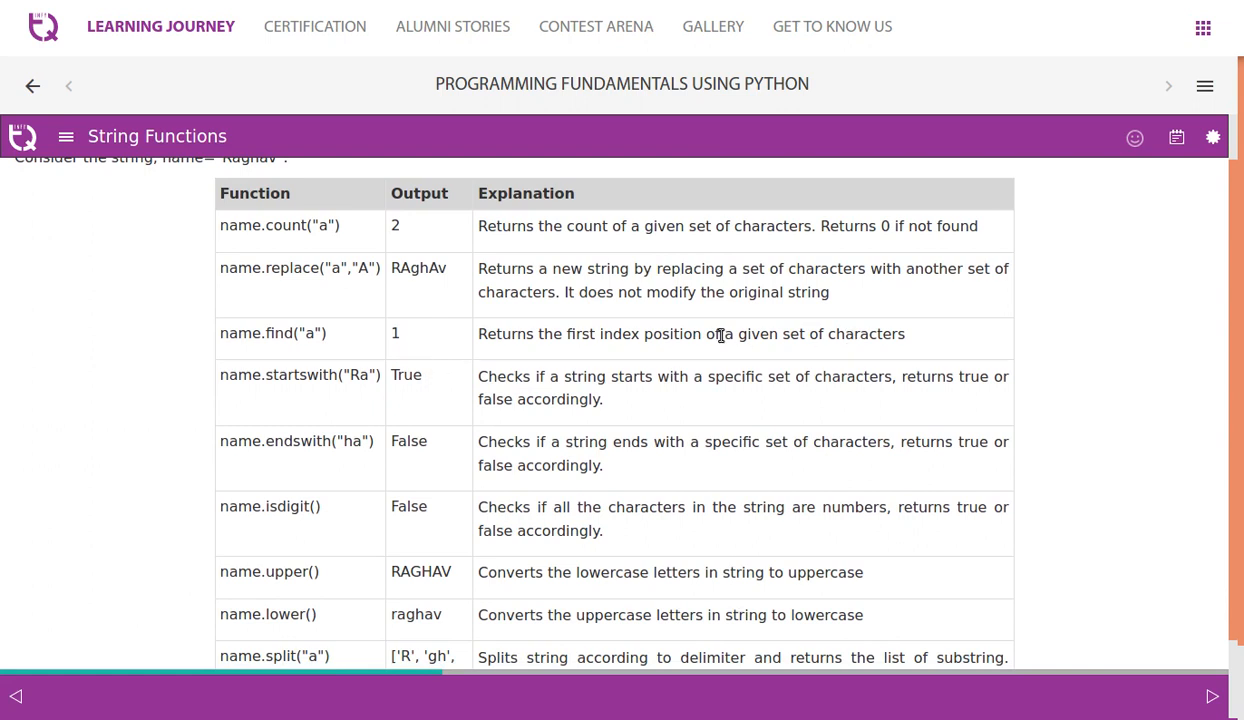
pyautogui.scroll(-3)
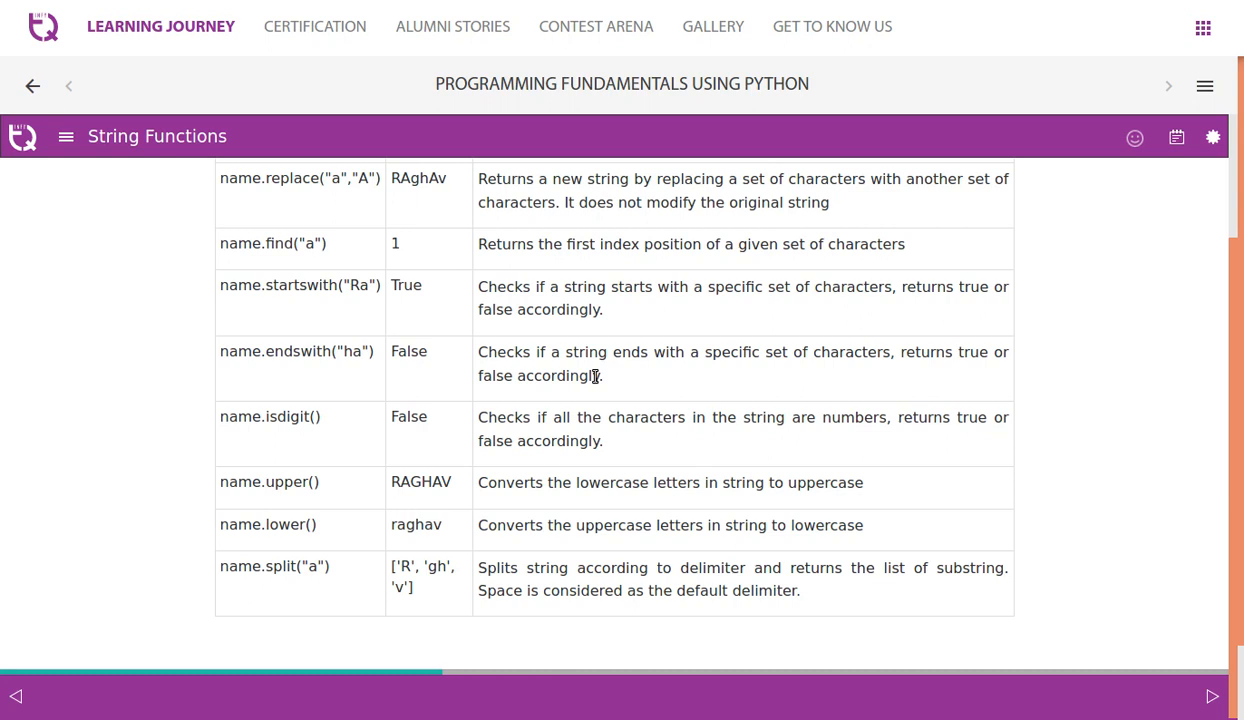
pyautogui.moveTo(718, 475)
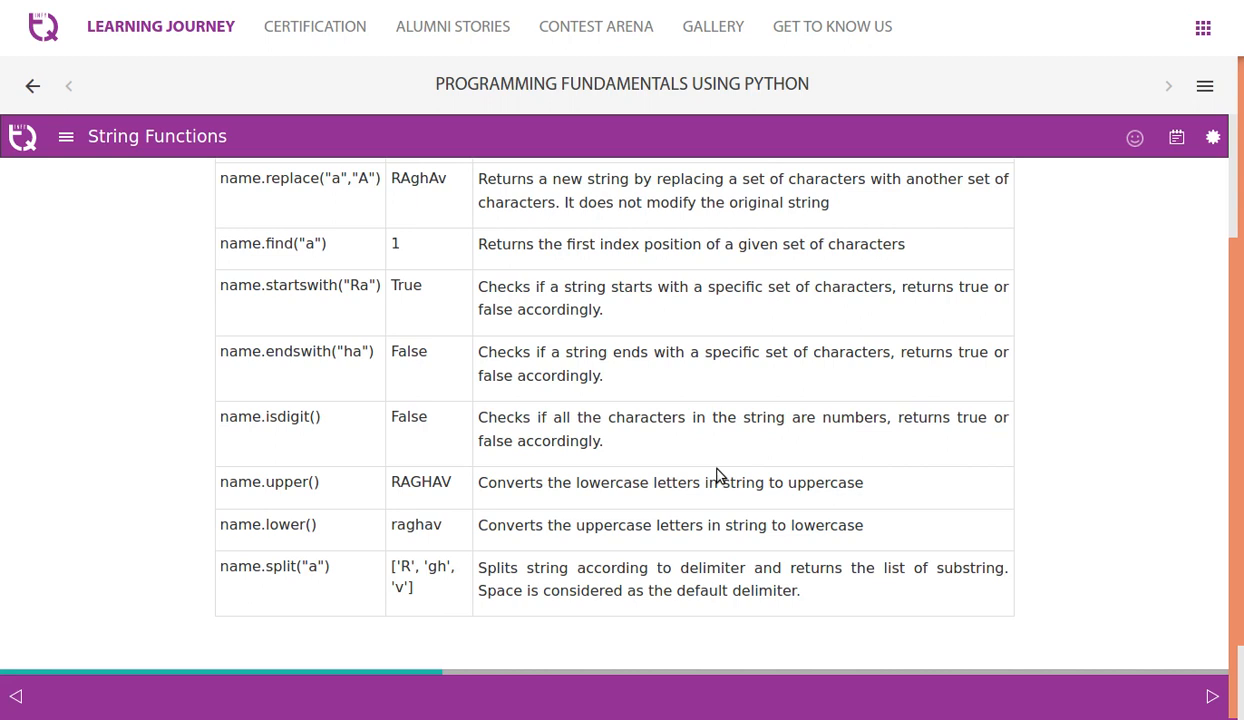
pyautogui.moveTo(508, 518)
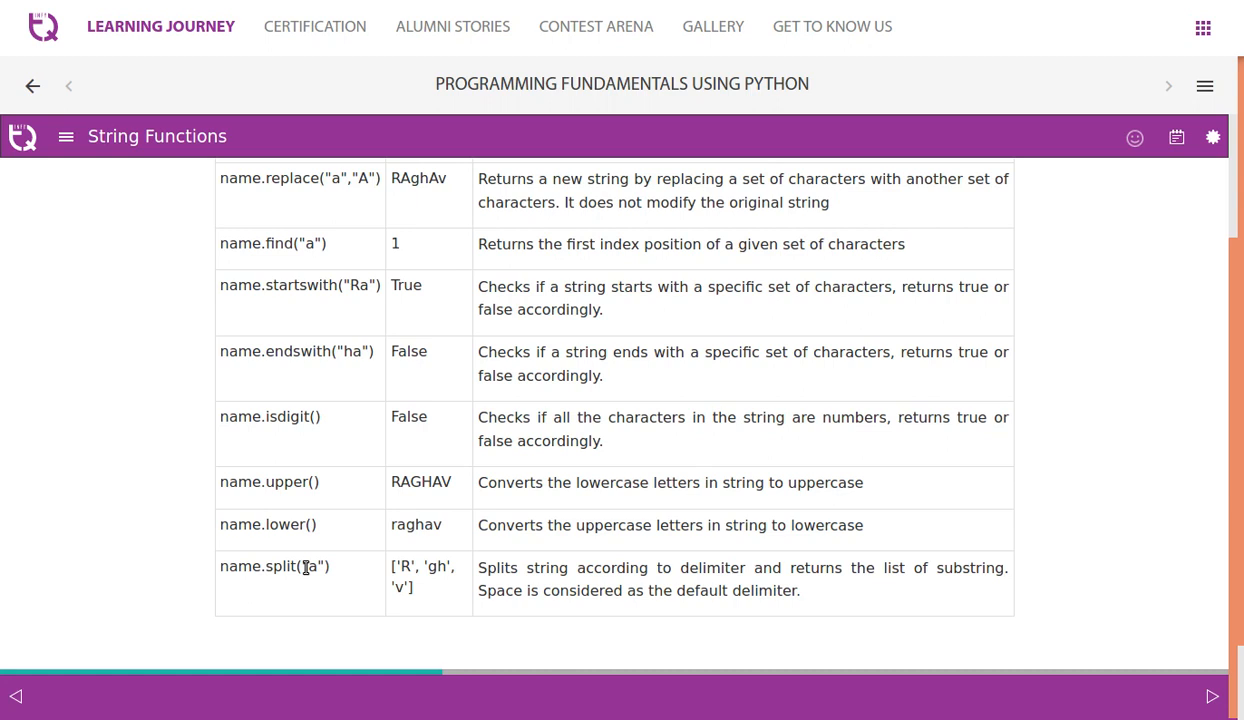
pyautogui.doubleClick(313, 566)
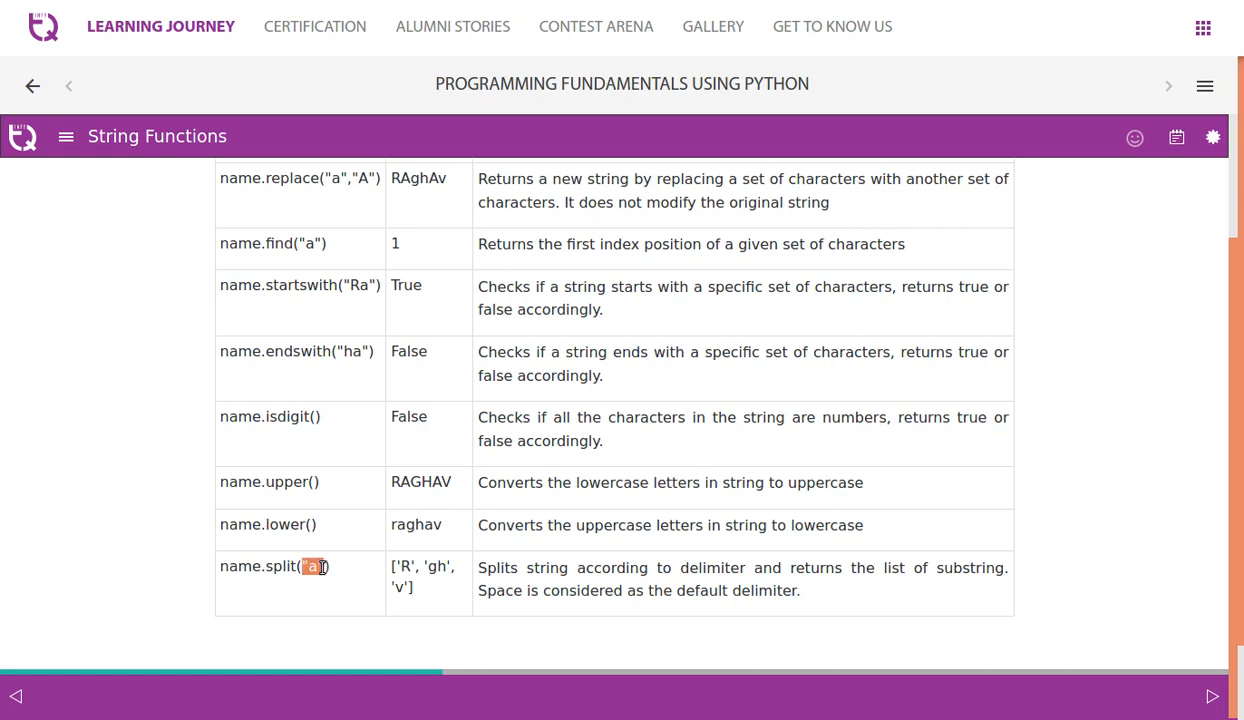
pyautogui.moveTo(369, 615)
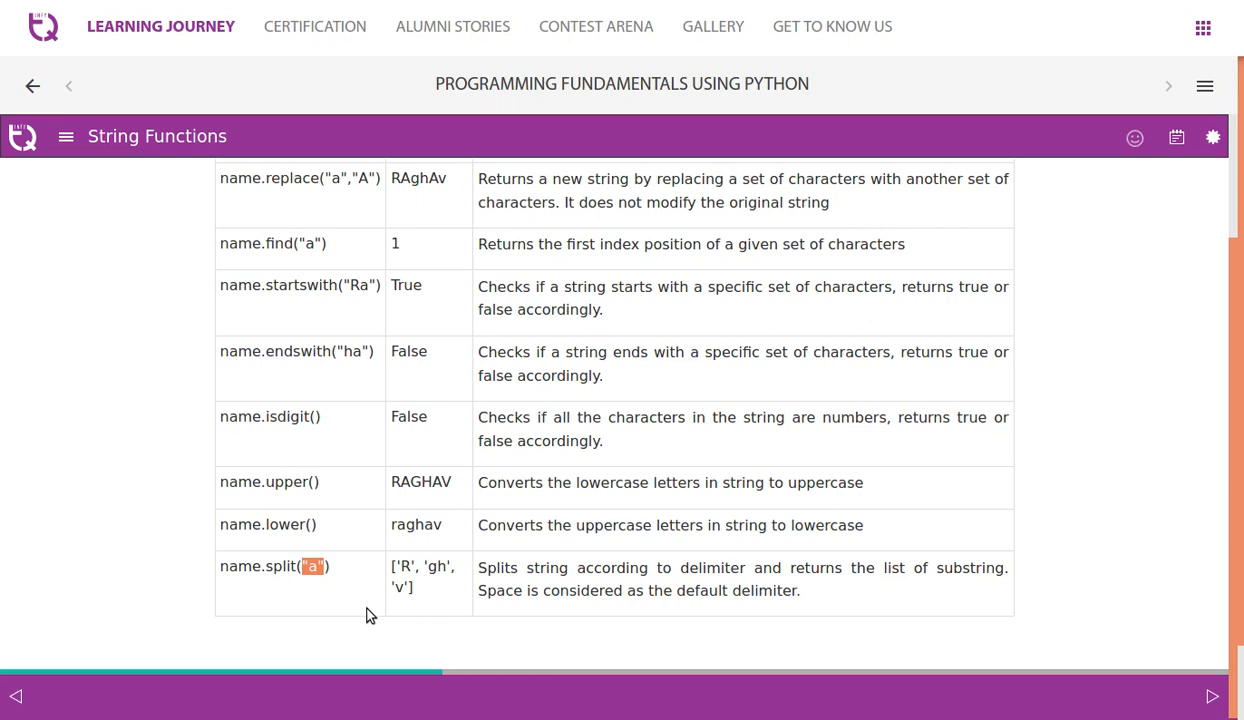
pyautogui.moveTo(690, 653)
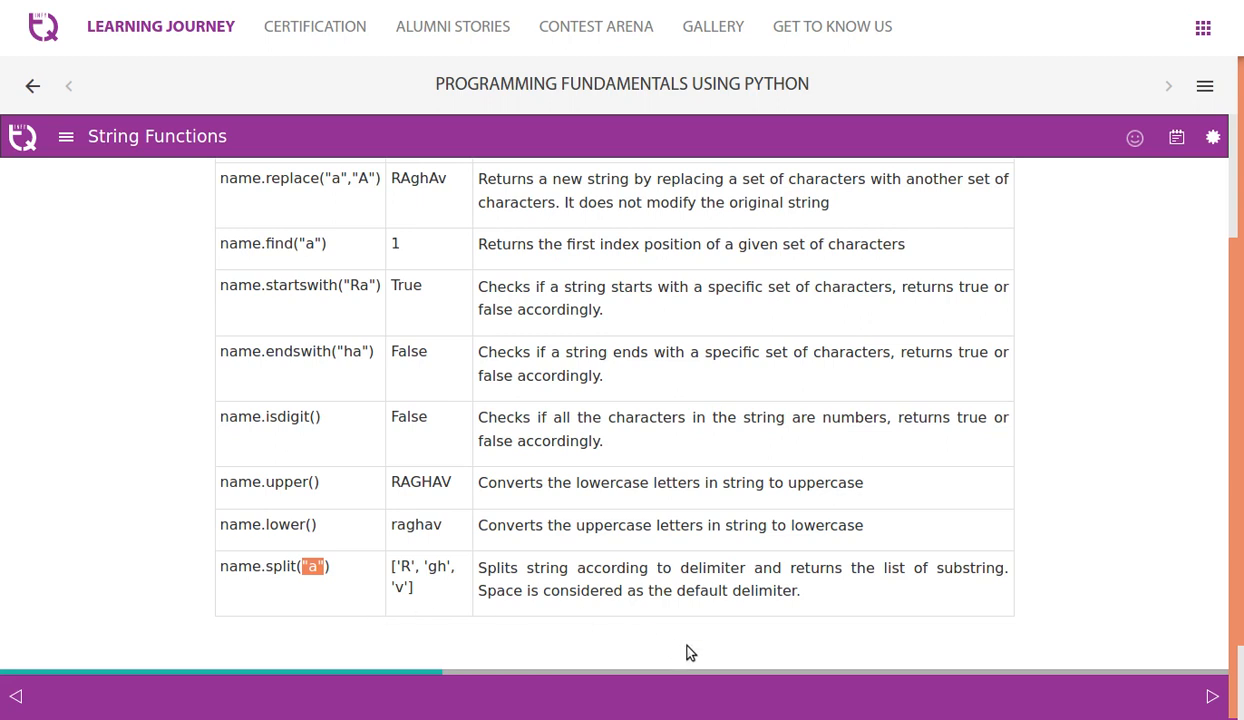
pyautogui.moveTo(803, 562)
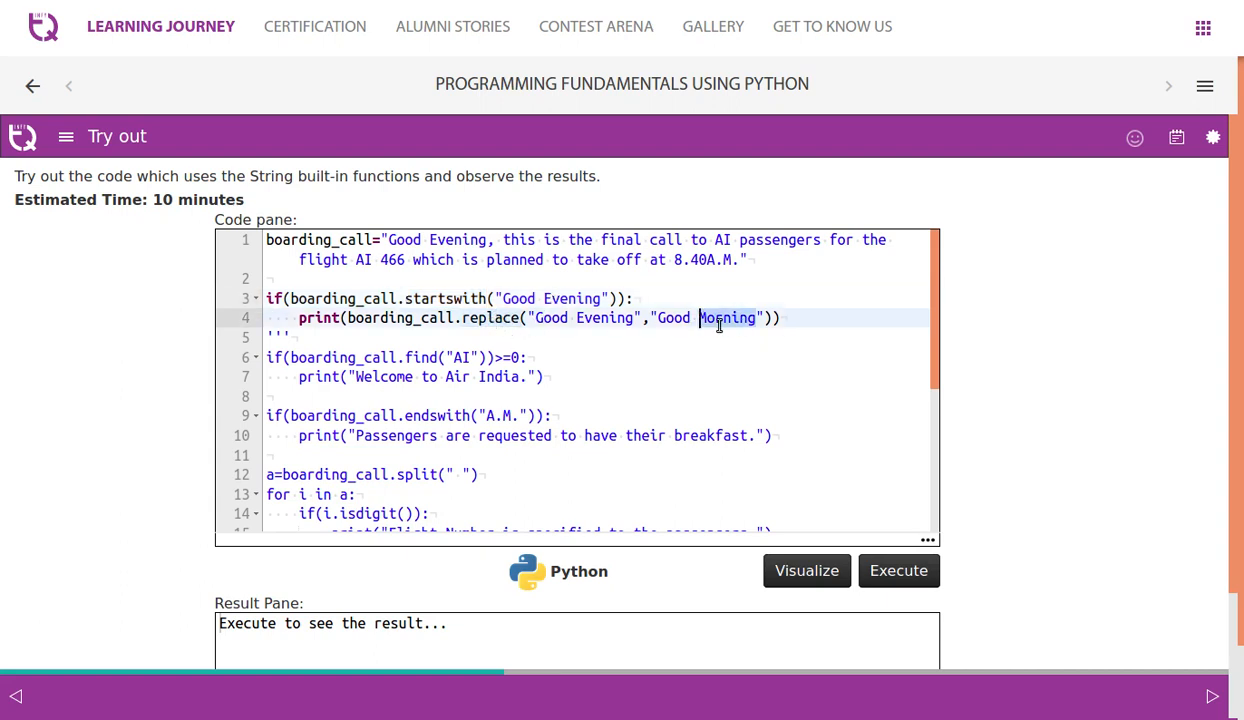
pyautogui.click(897, 570)
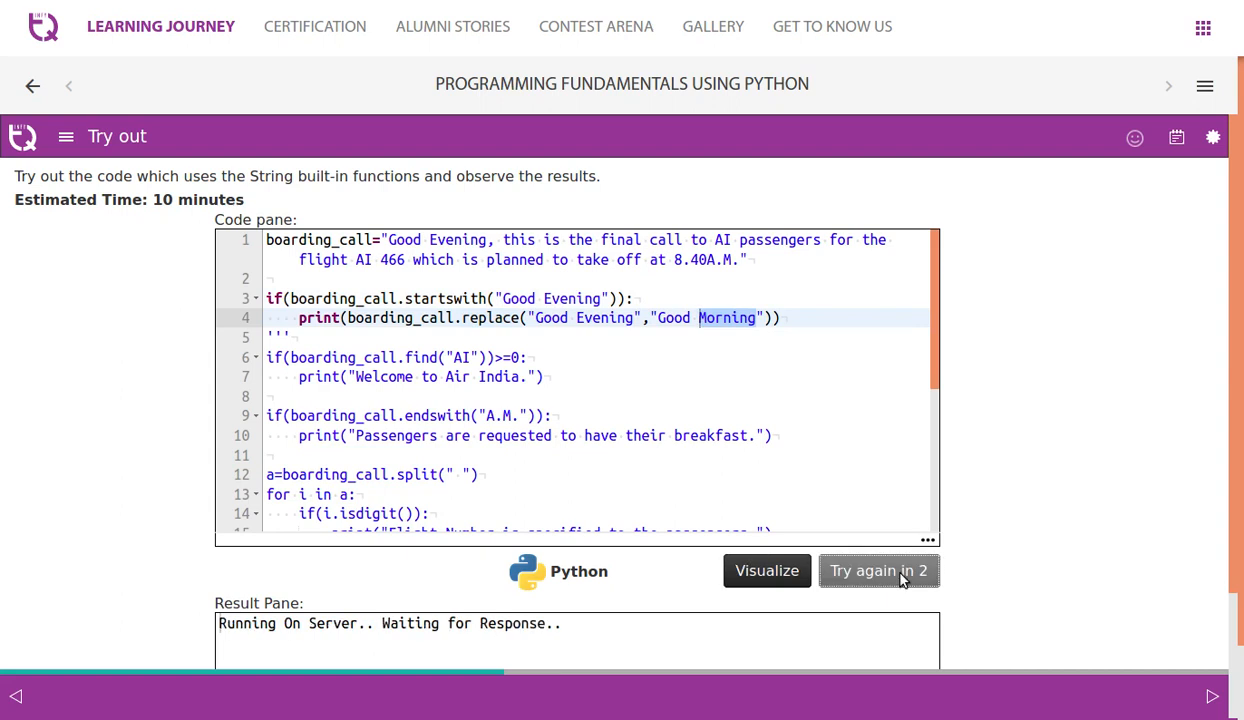
pyautogui.click(878, 570)
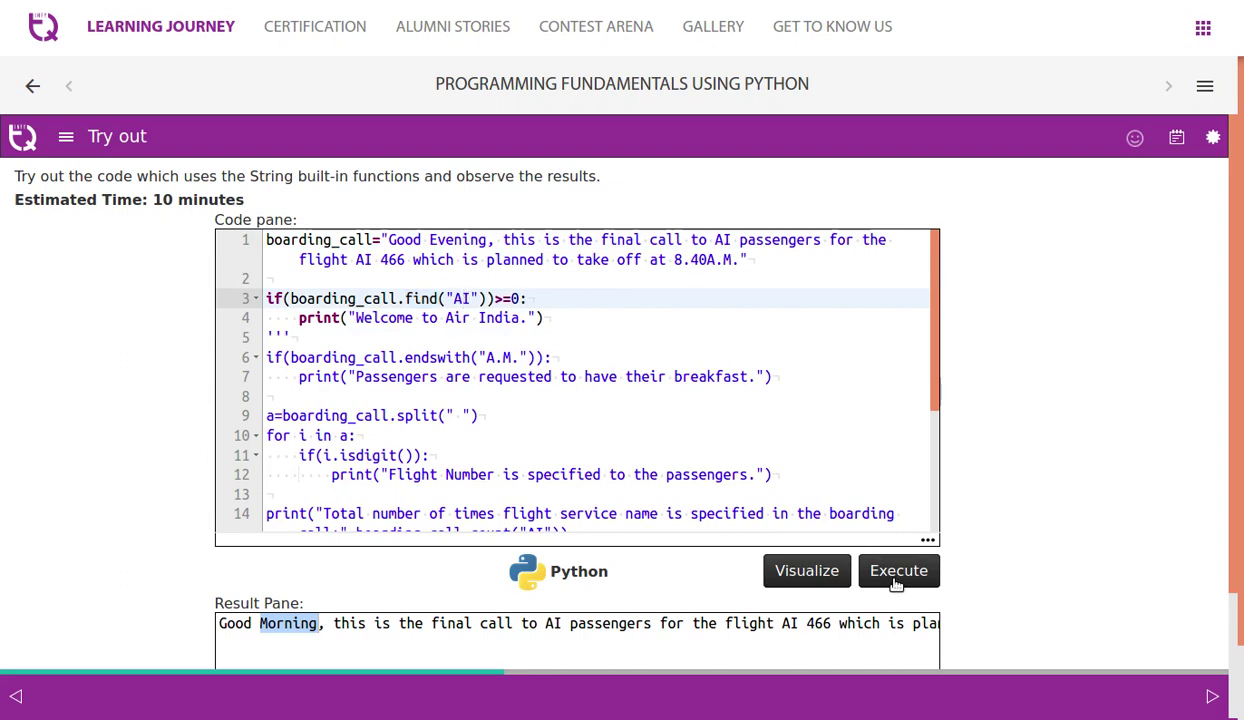
# Rerun the code, activate the endswith check to print the breakfast message, then comment it out
pyautogui.click(897, 570)
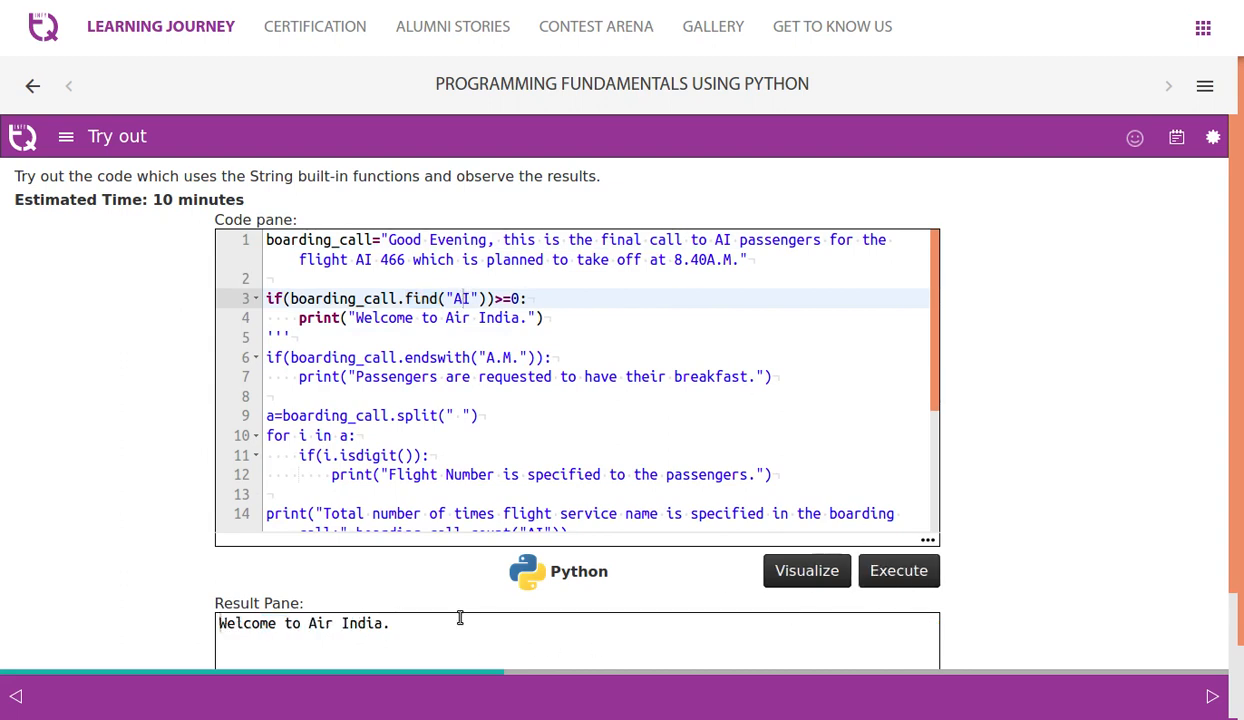
pyautogui.scroll(-3)
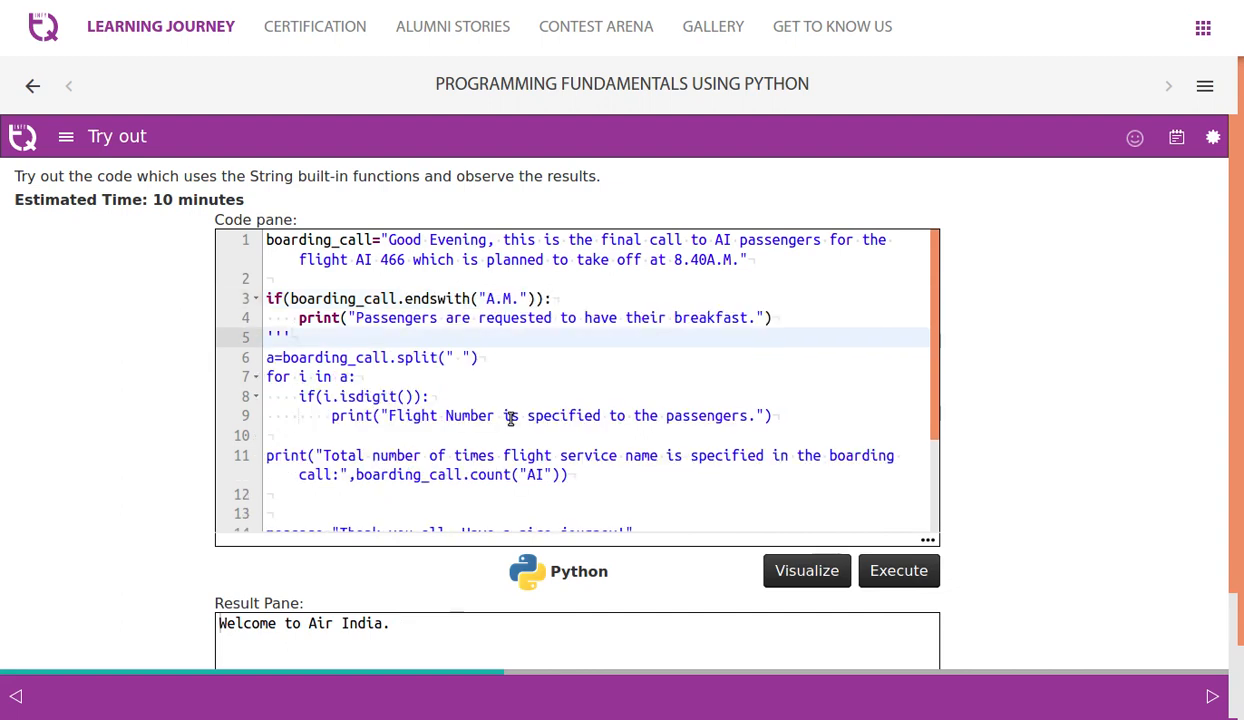
pyautogui.click(419, 298)
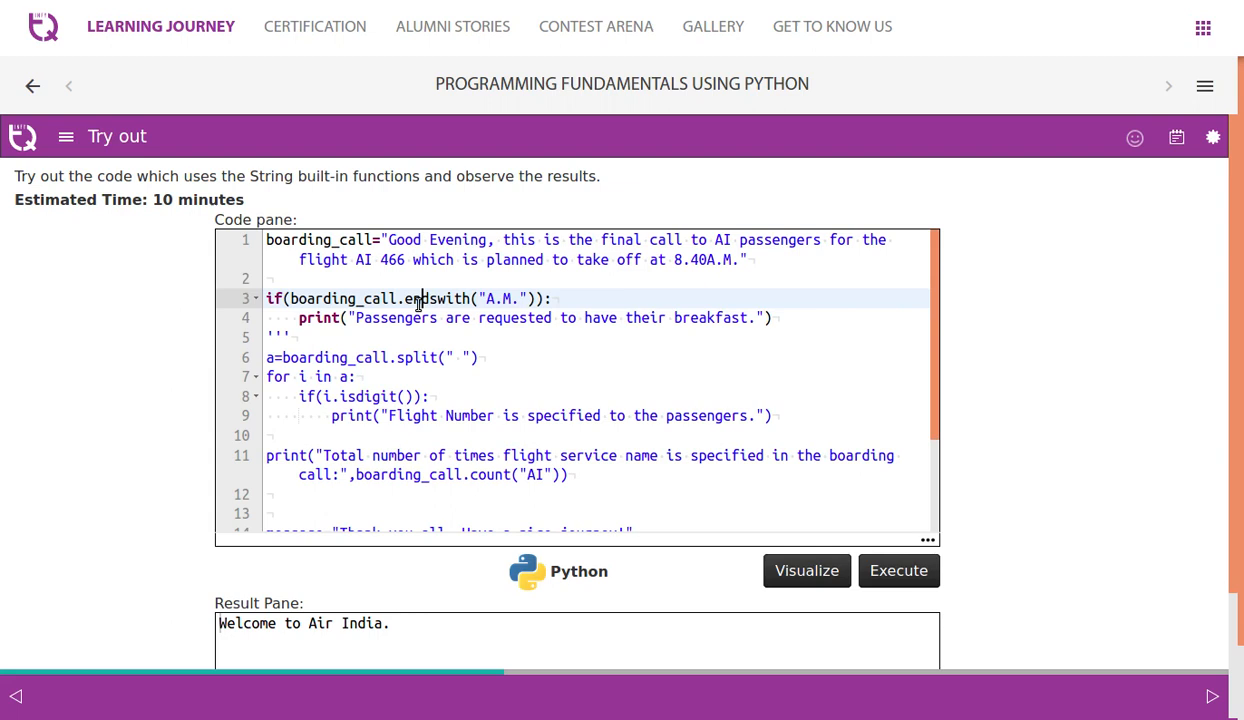
pyautogui.moveTo(733, 265)
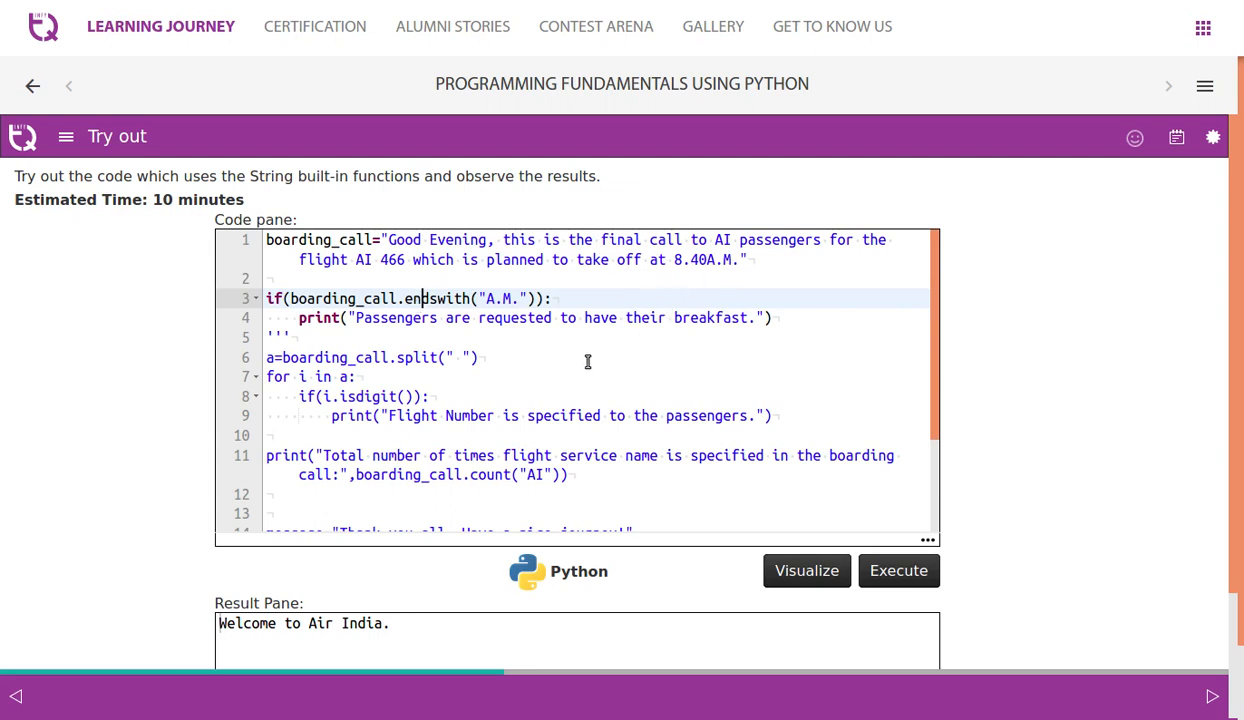
pyautogui.click(897, 570)
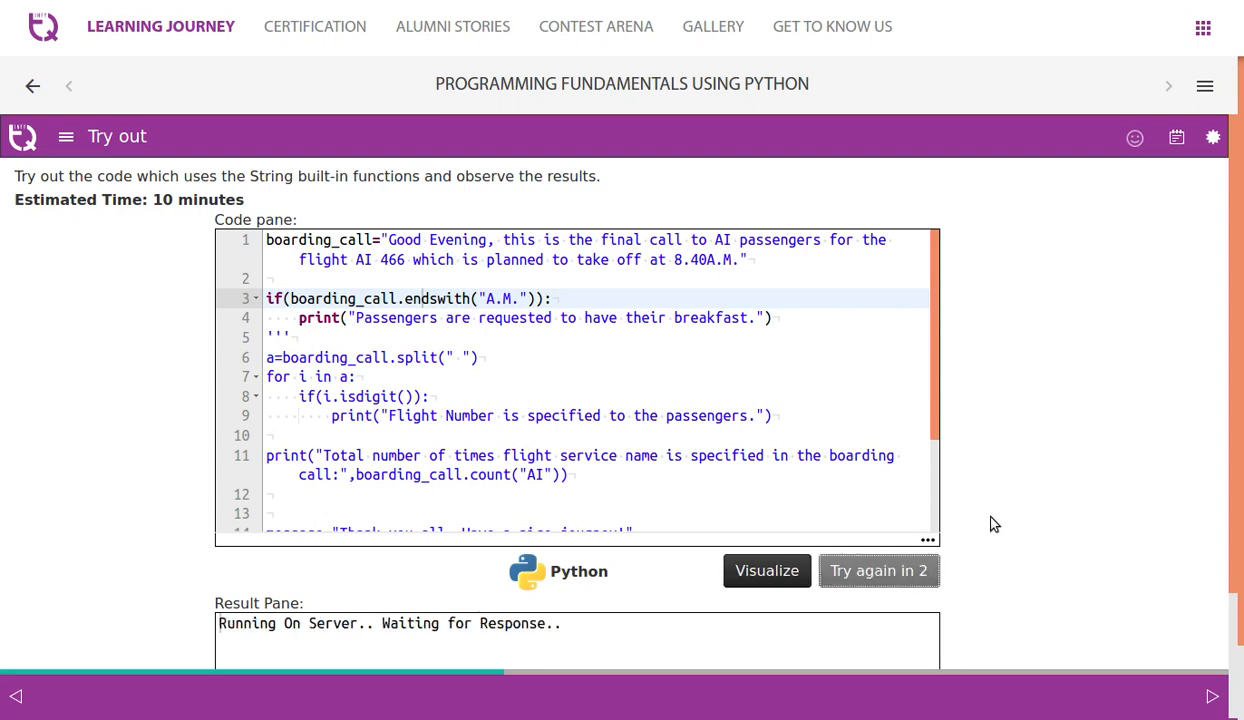
pyautogui.click(877, 570)
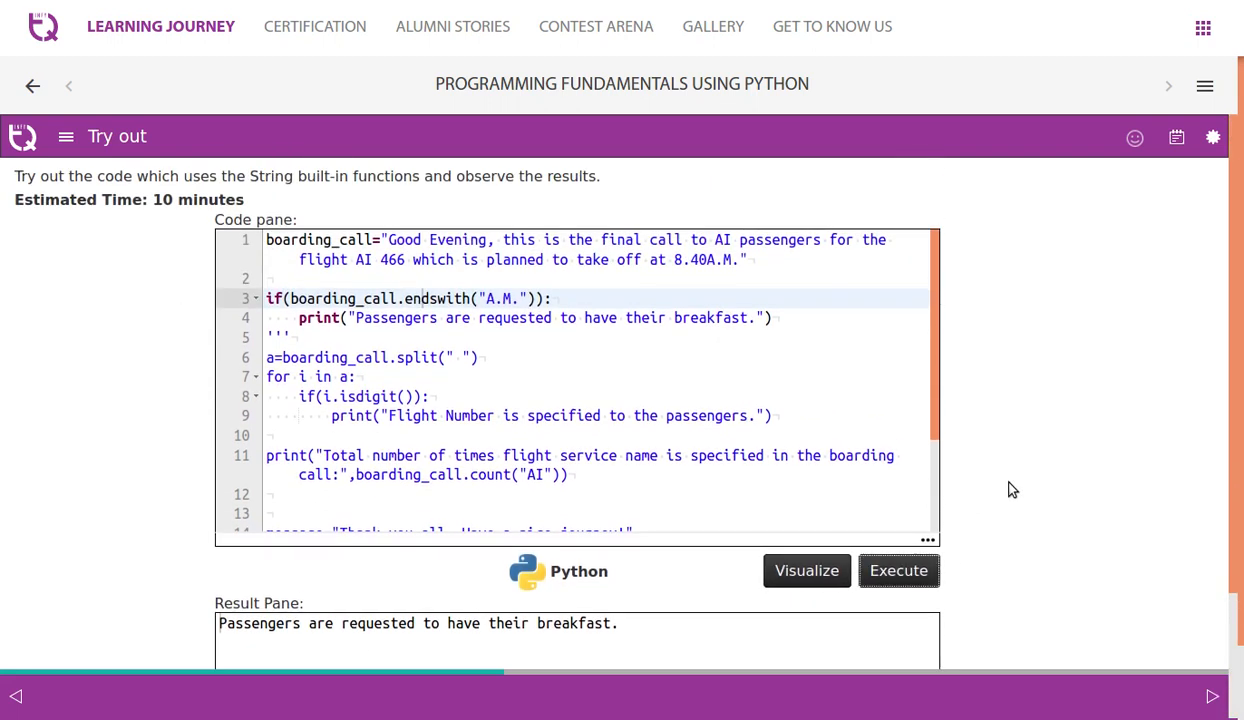
pyautogui.click(325, 357)
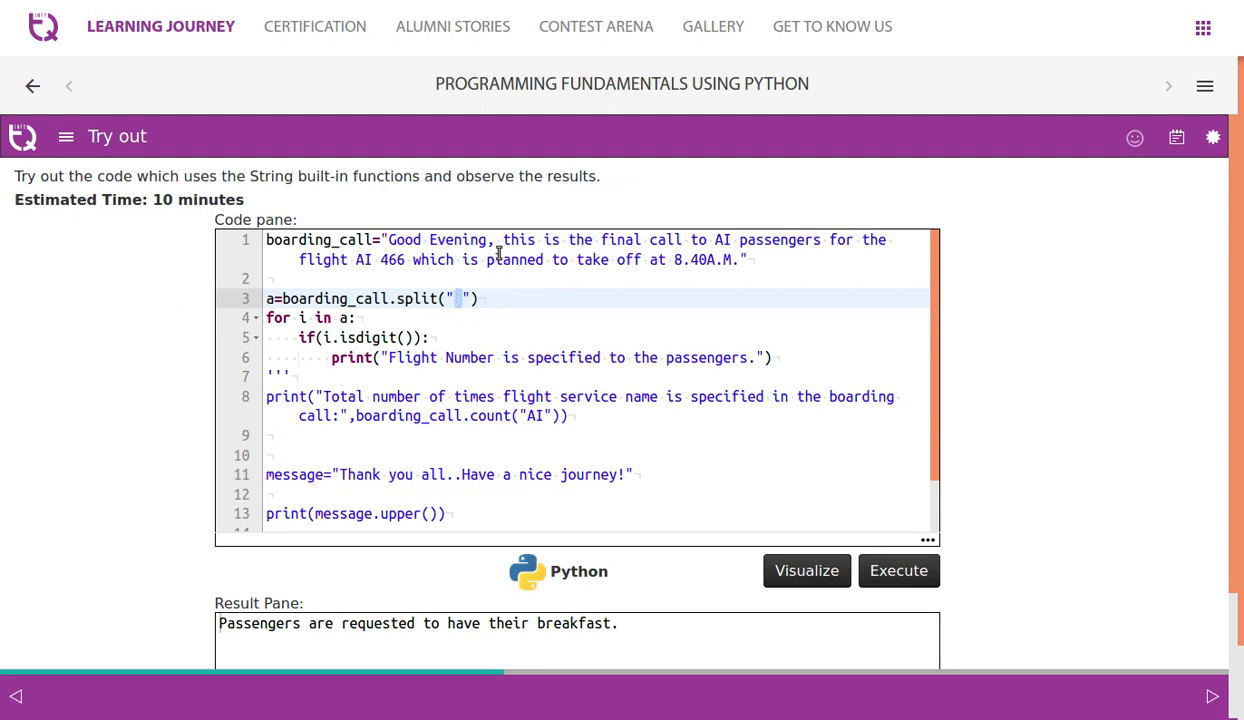
pyautogui.moveTo(515, 340)
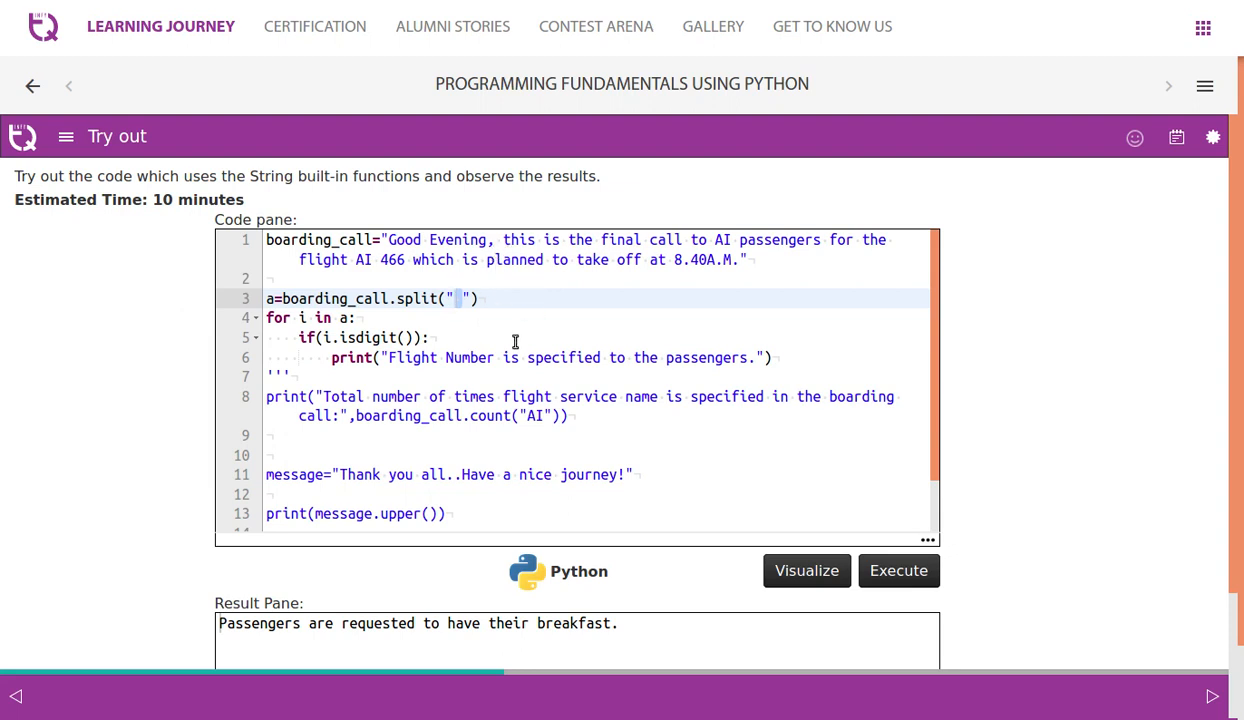
pyautogui.moveTo(368, 318)
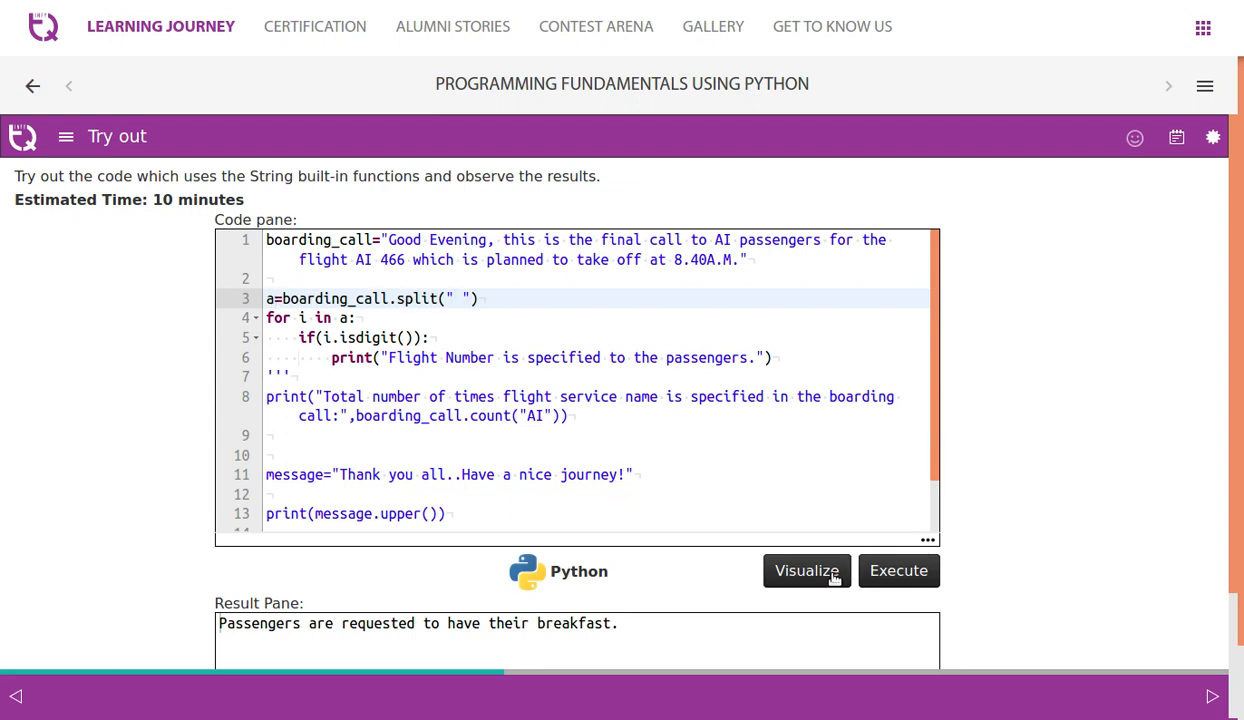
# Visualize the code and step past the split line, scrolling through the word list objects
pyautogui.click(806, 570)
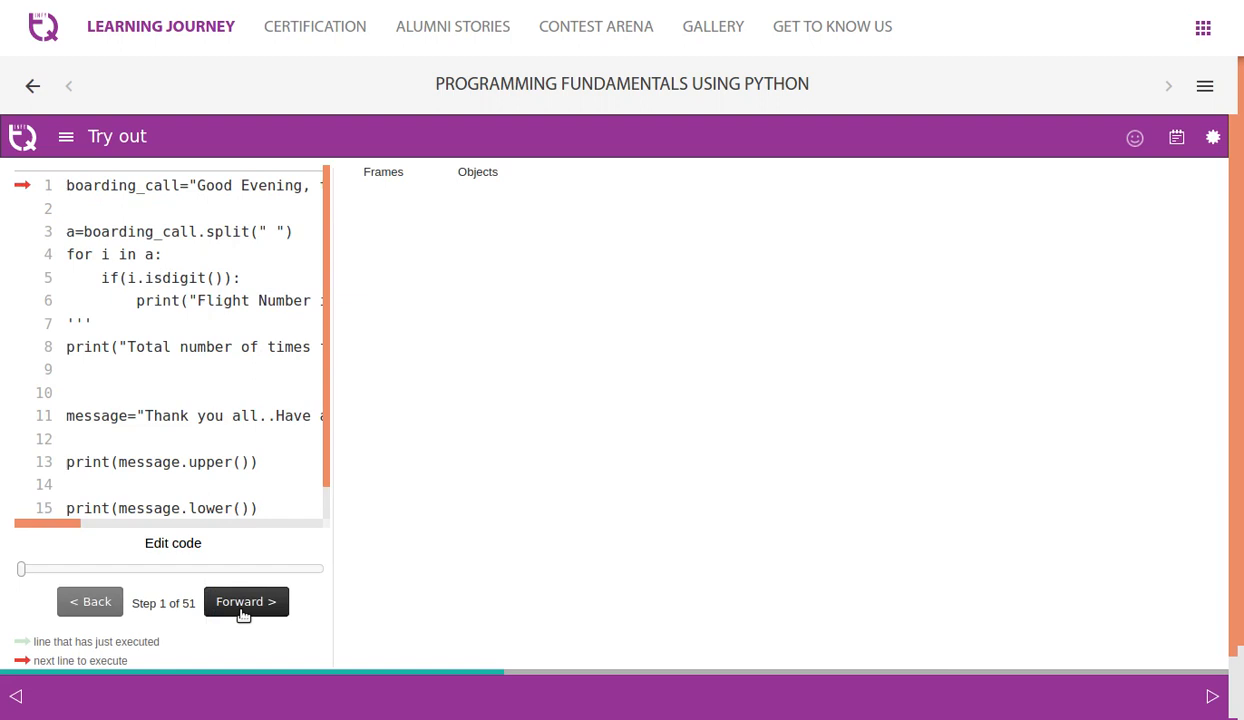
pyautogui.click(245, 601)
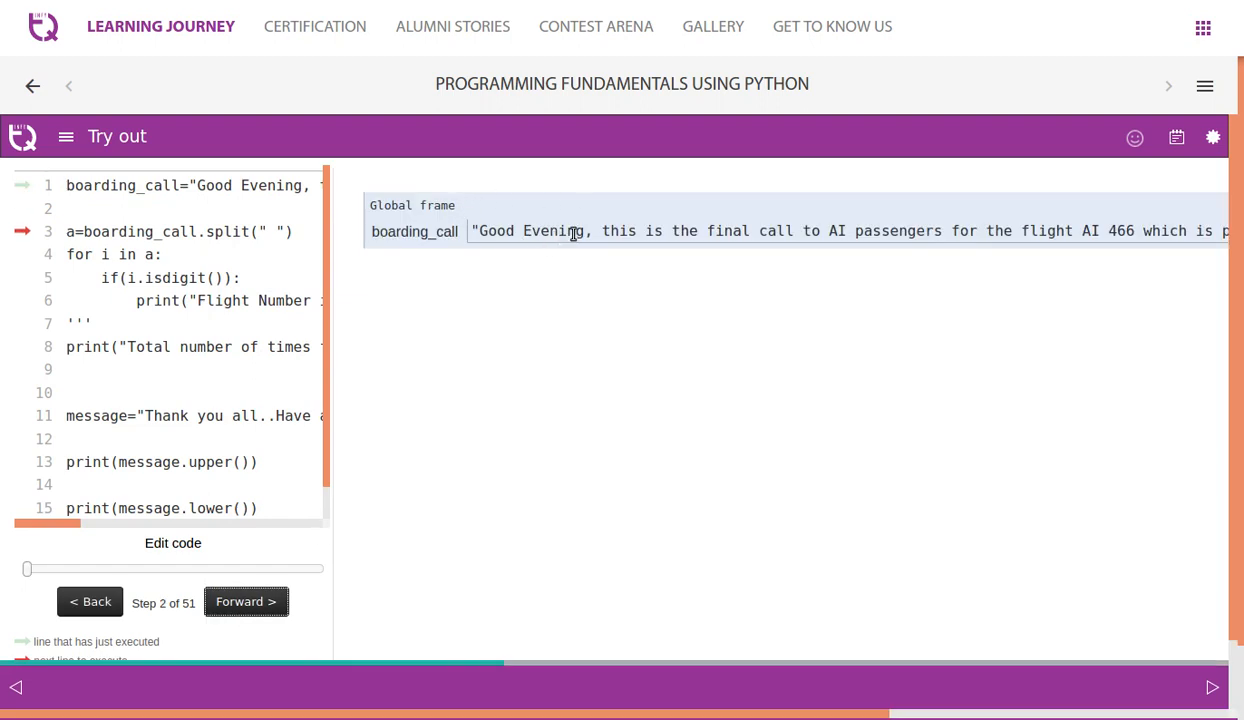
pyautogui.click(245, 601)
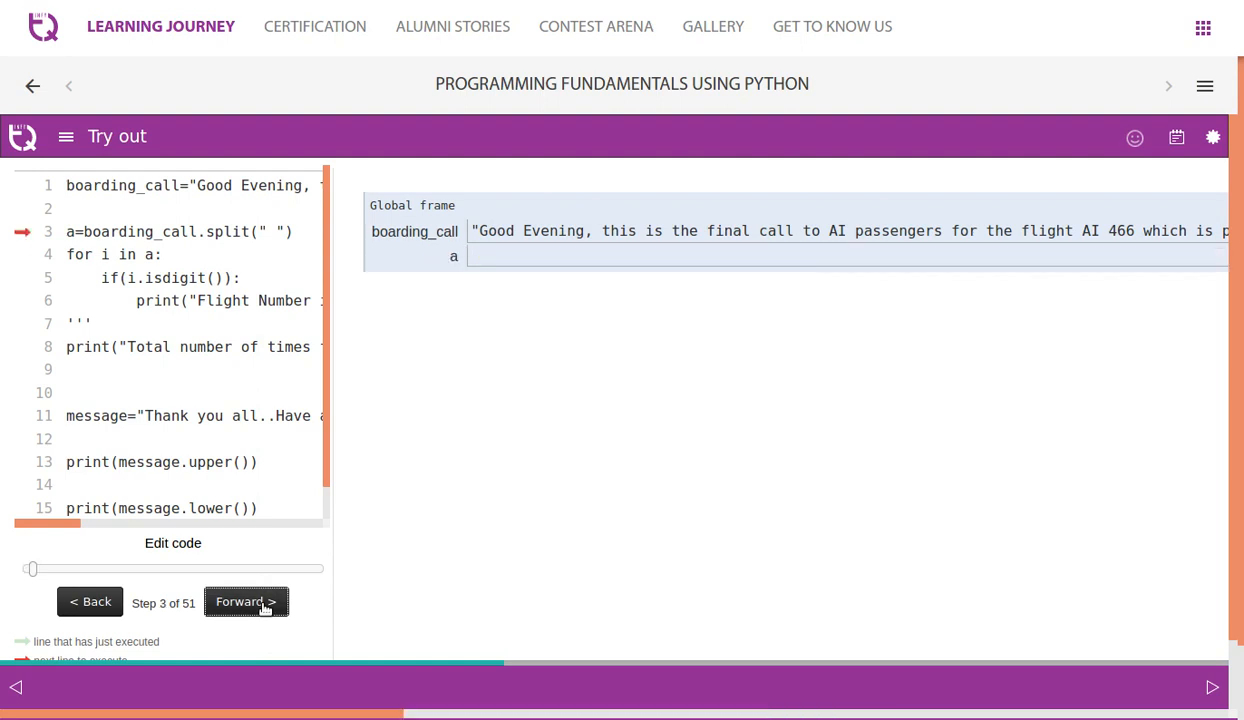
pyautogui.click(246, 601)
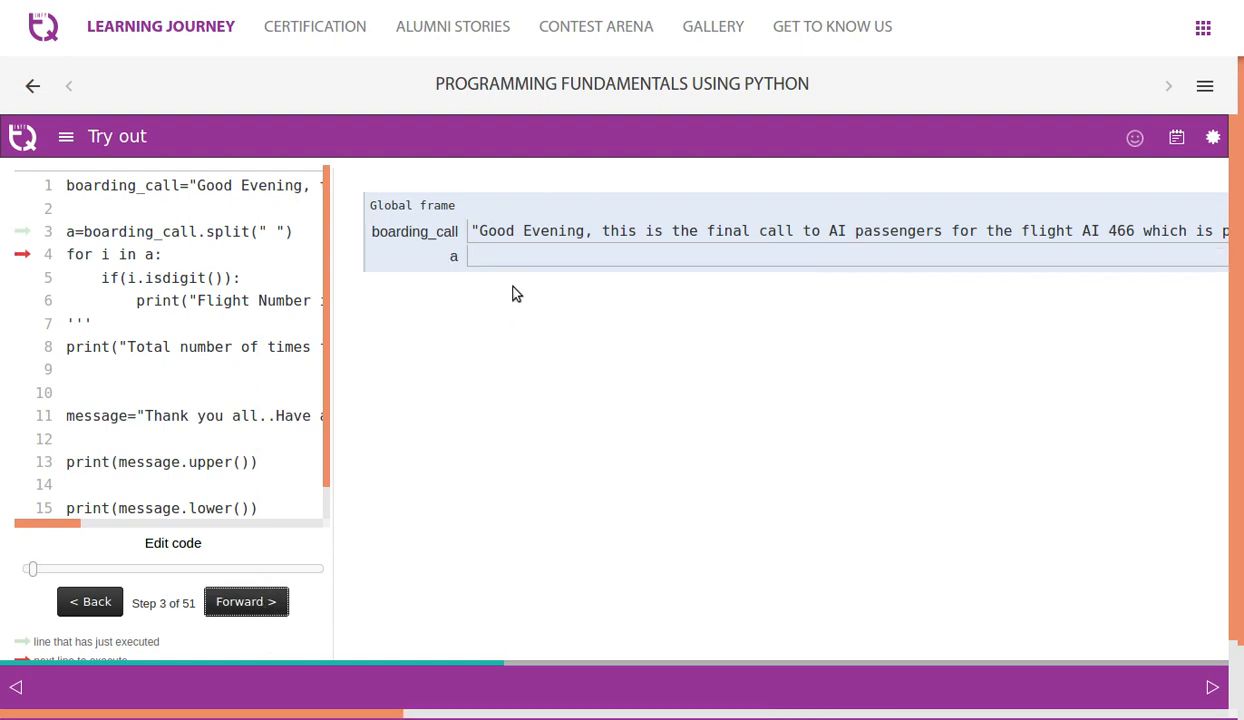
pyautogui.moveTo(529, 331)
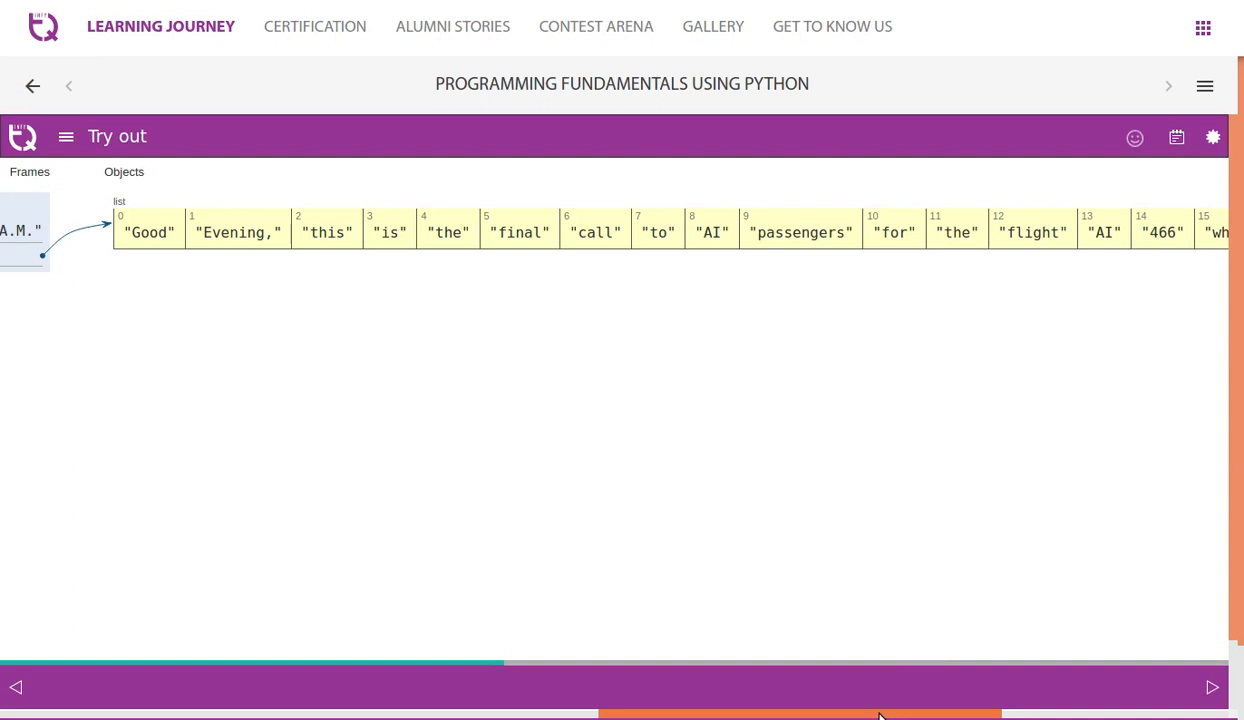
pyautogui.hscroll(3)
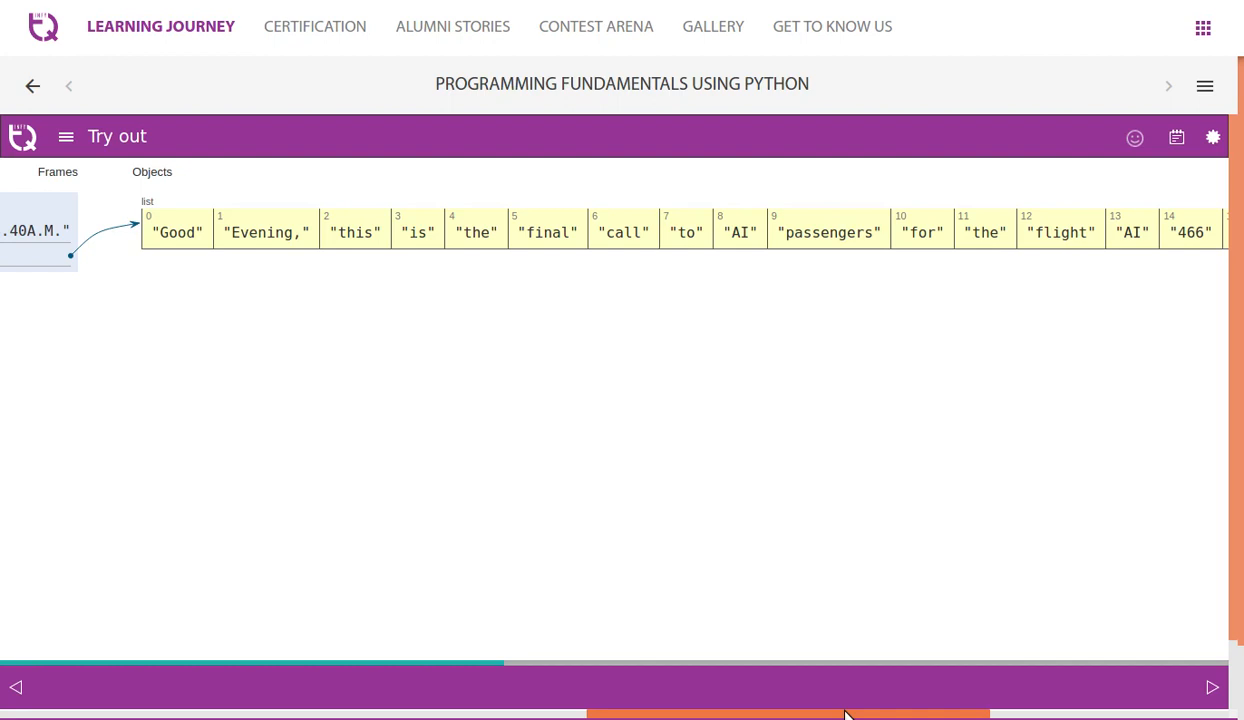
pyautogui.hscroll(-3)
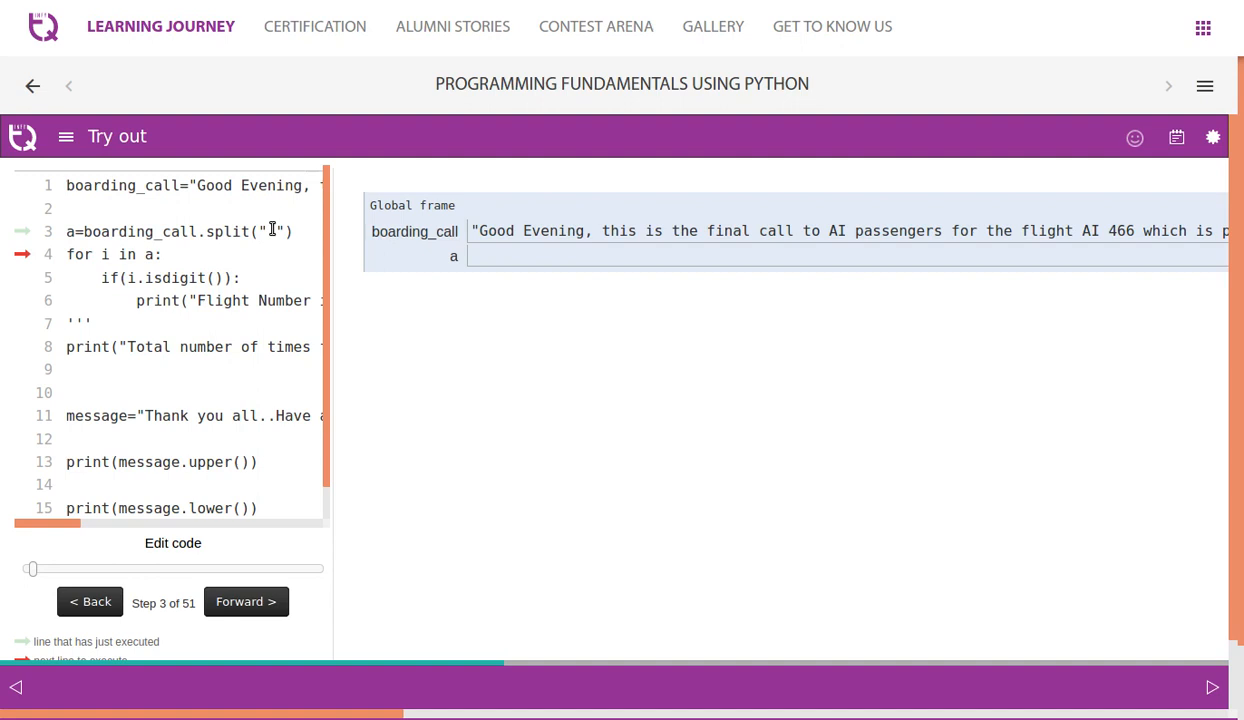
pyautogui.moveTo(631, 284)
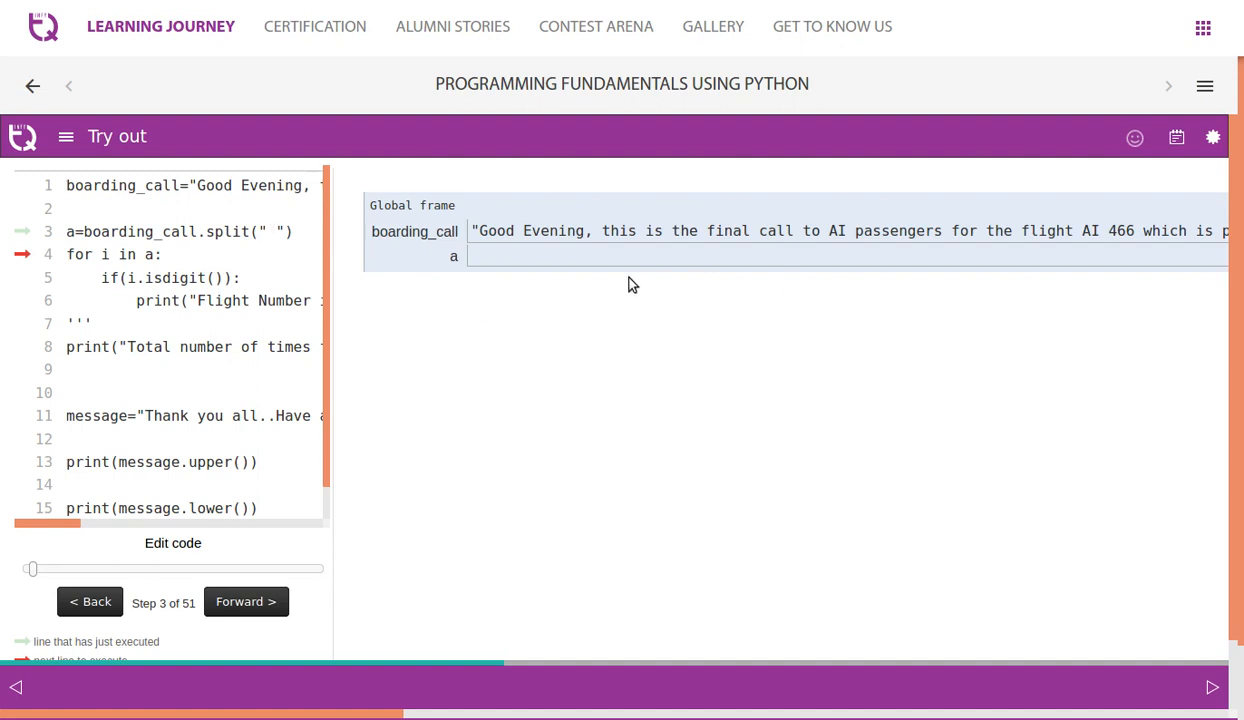
pyautogui.moveTo(456, 323)
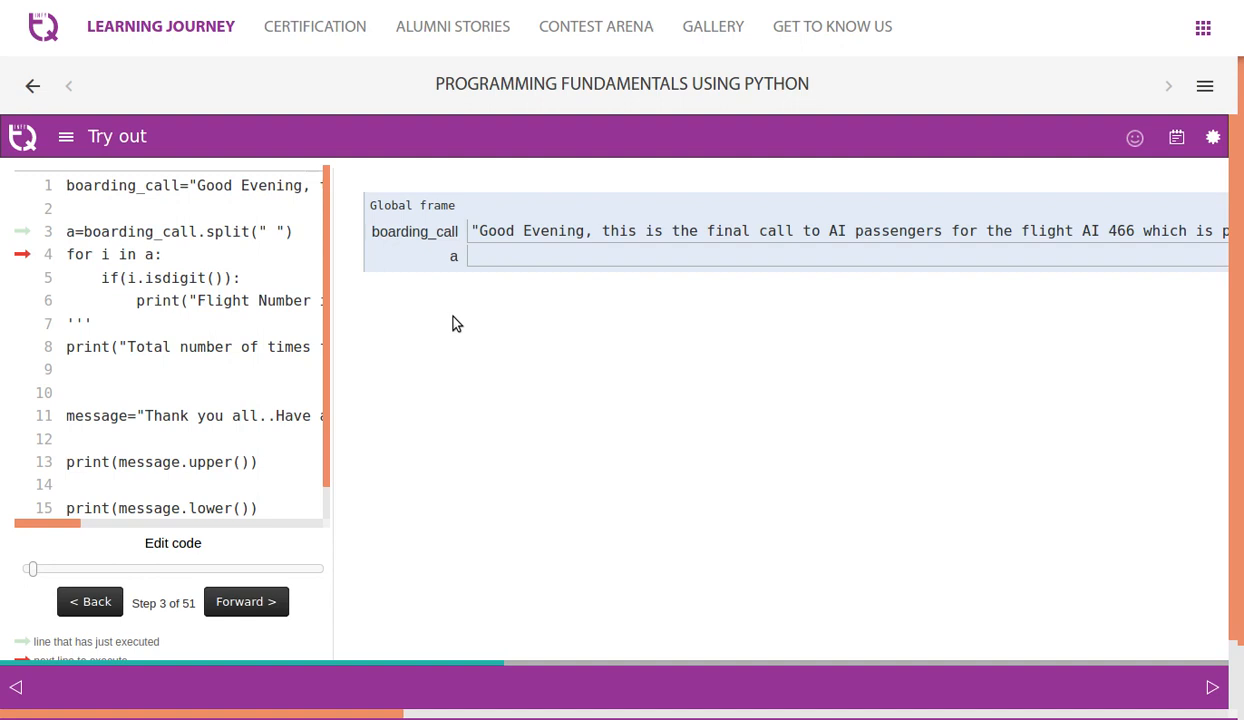
pyautogui.moveTo(595, 284)
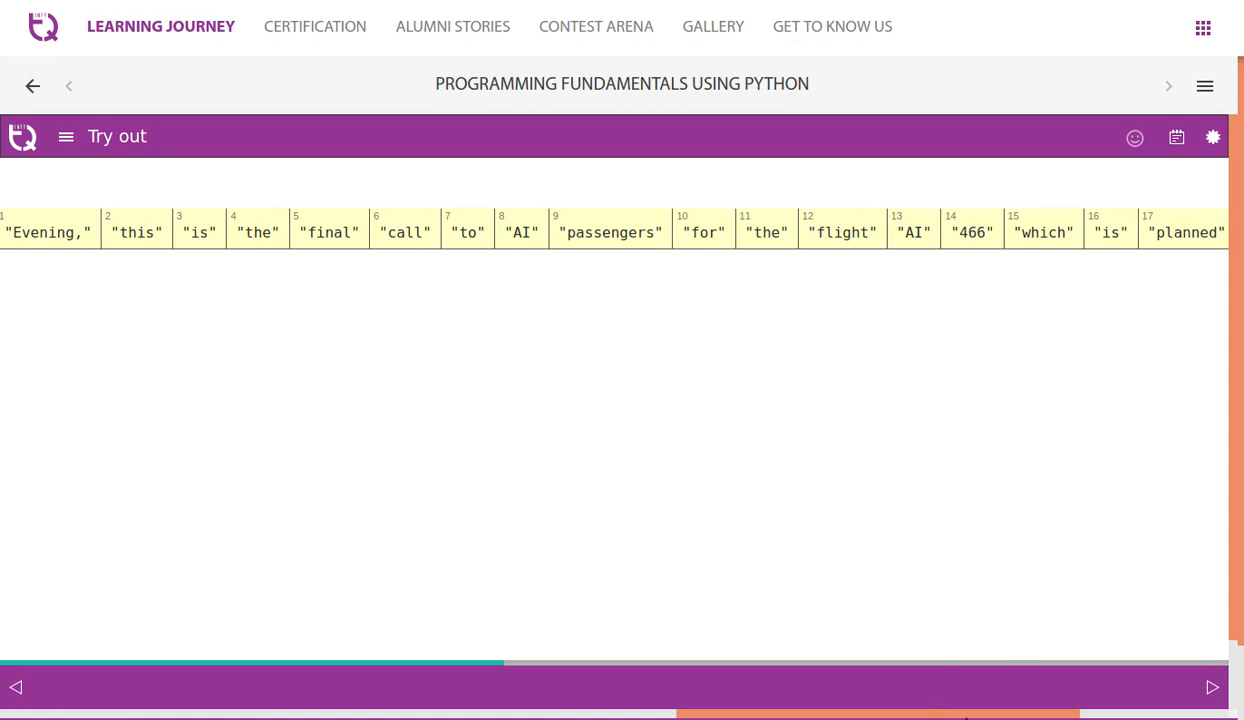
pyautogui.hscroll(3)
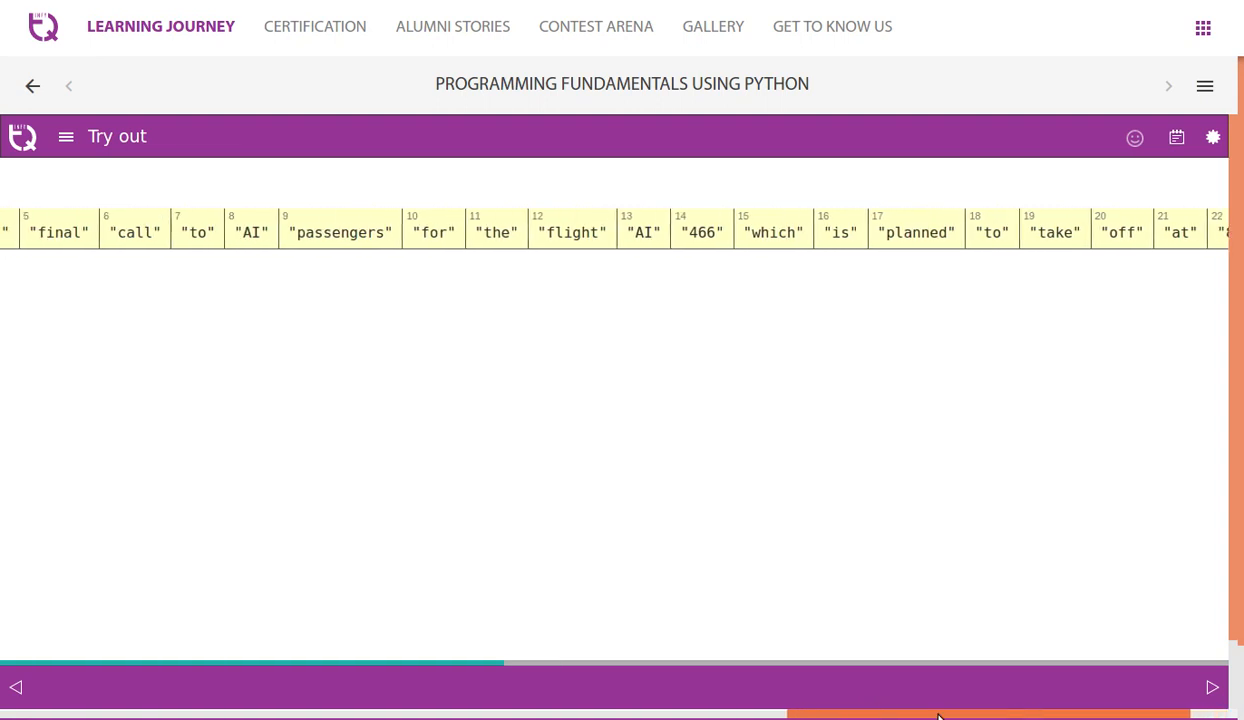
pyautogui.hscroll(3)
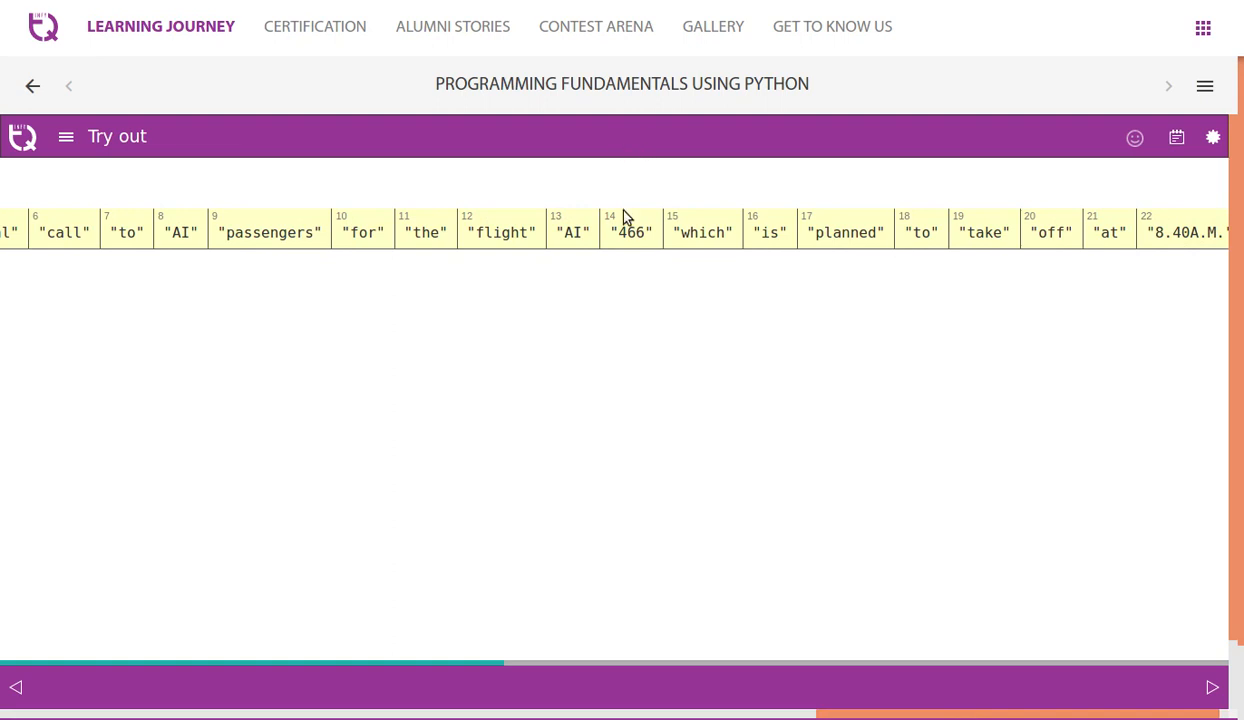
pyautogui.moveTo(922, 715)
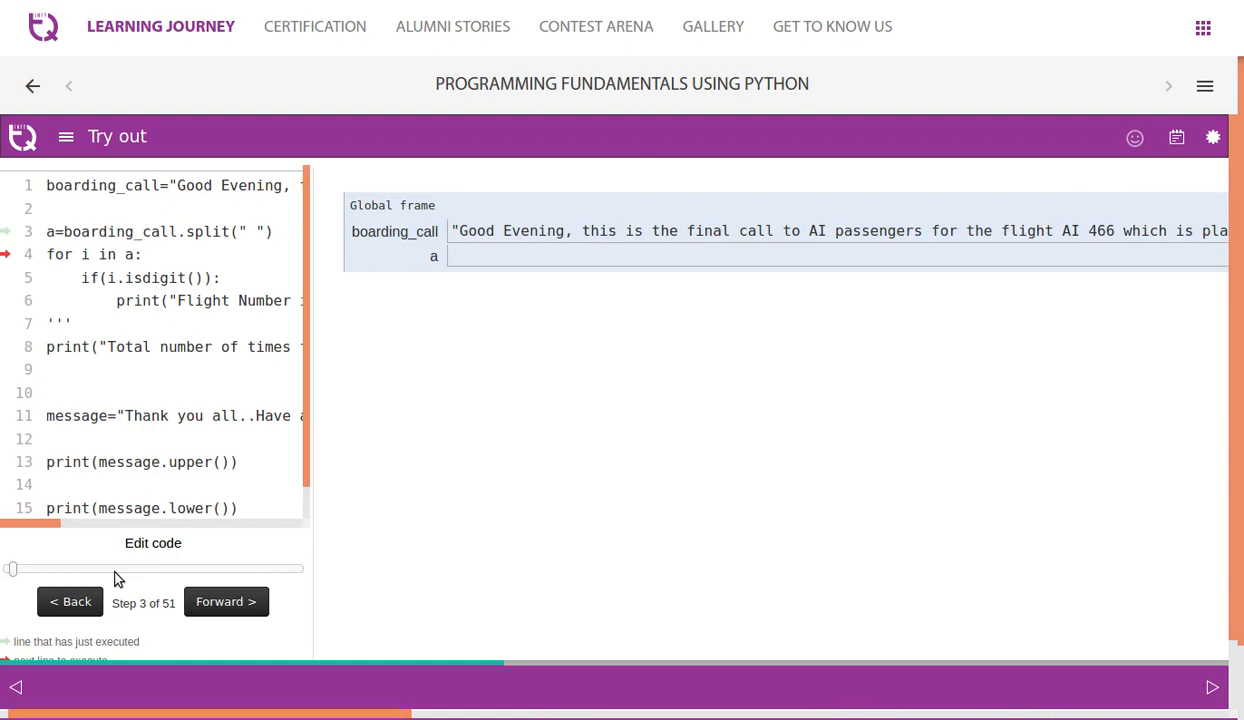
pyautogui.moveTo(170, 318)
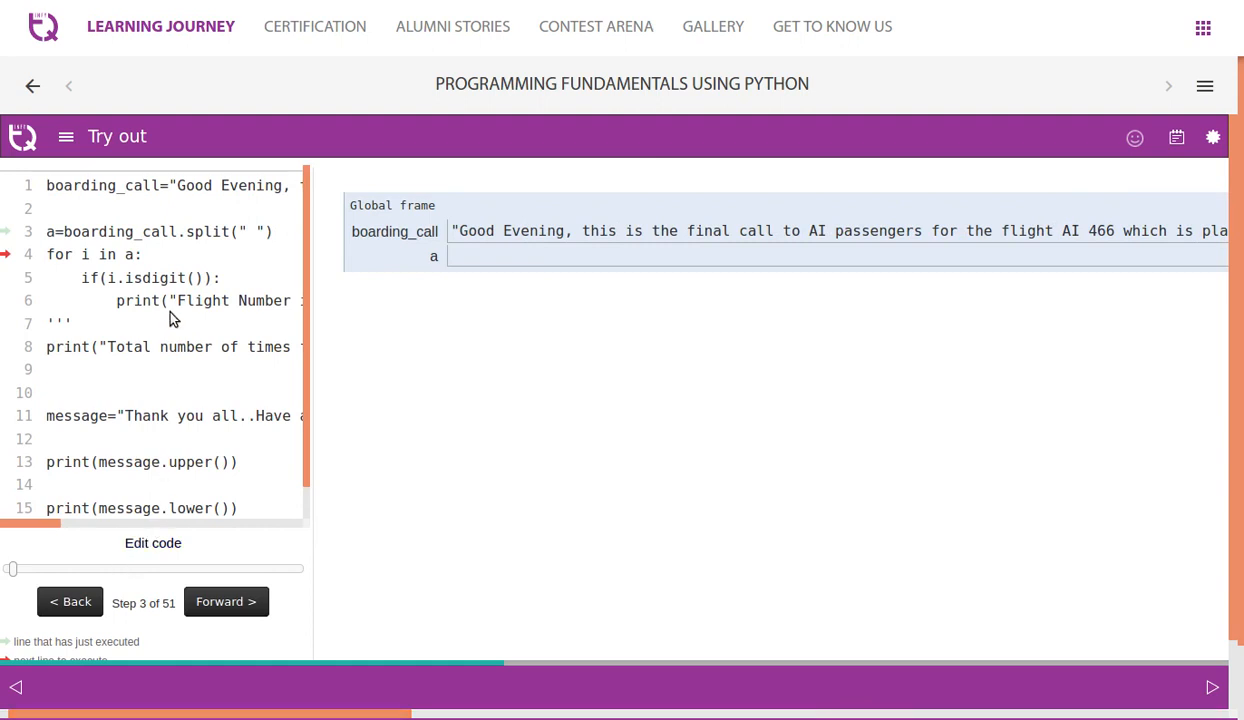
# Step through the word loop until 466 reaches the flight number print, then return to editing
pyautogui.click(225, 601)
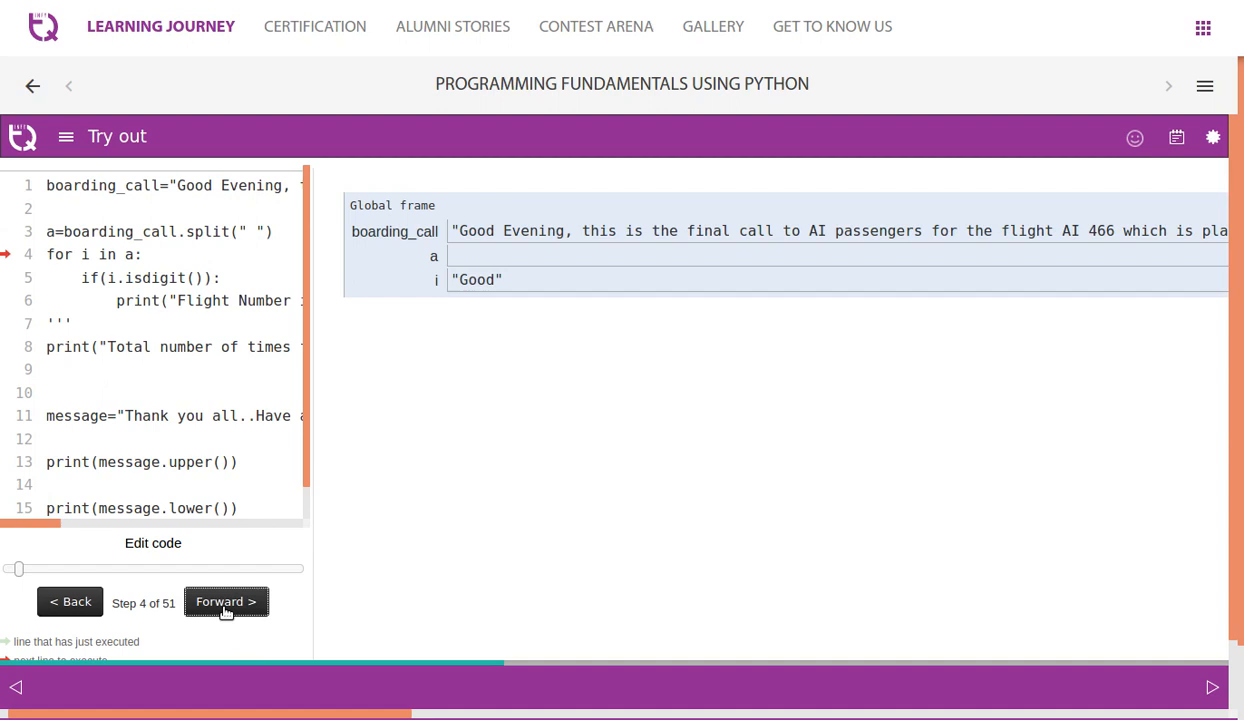
pyautogui.click(226, 601)
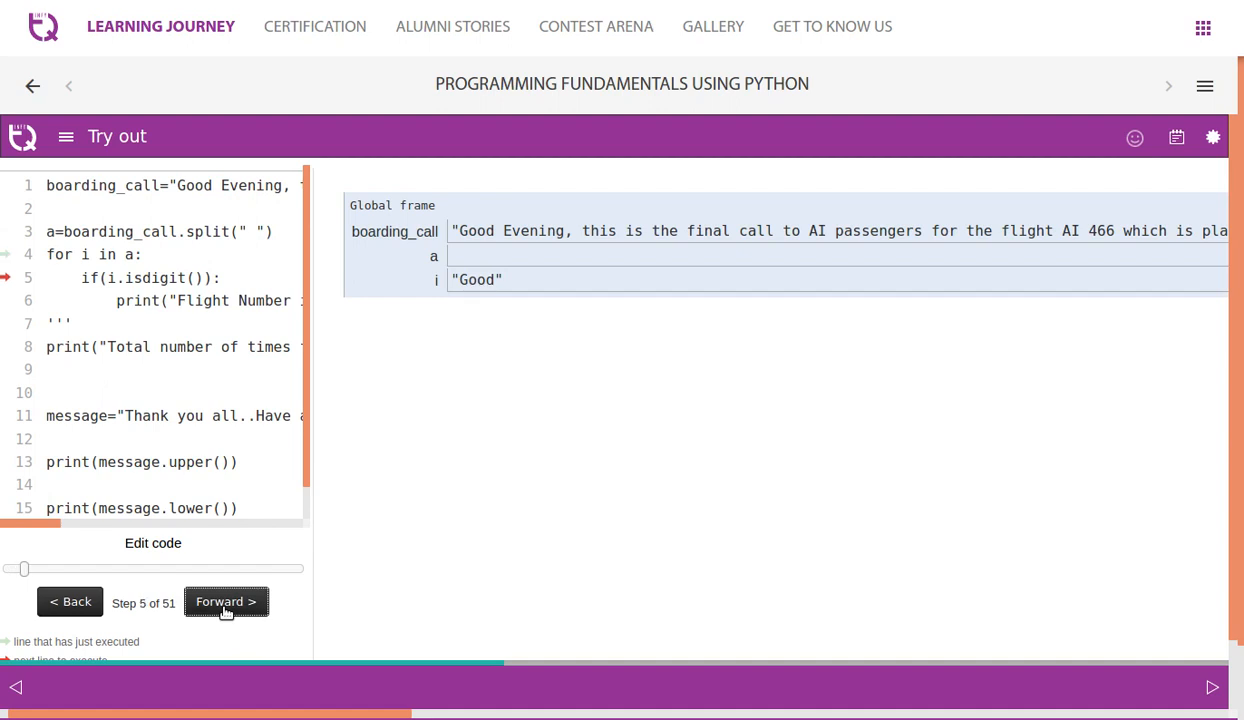
pyautogui.click(225, 601)
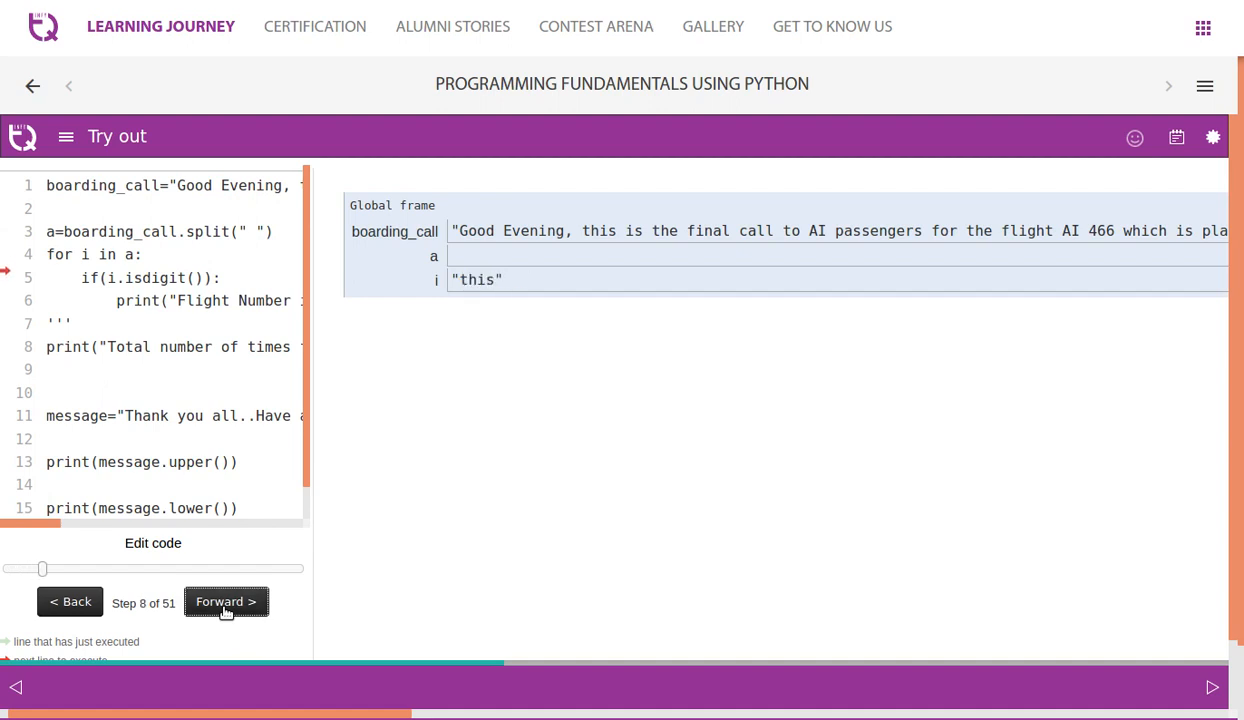
pyautogui.click(226, 601)
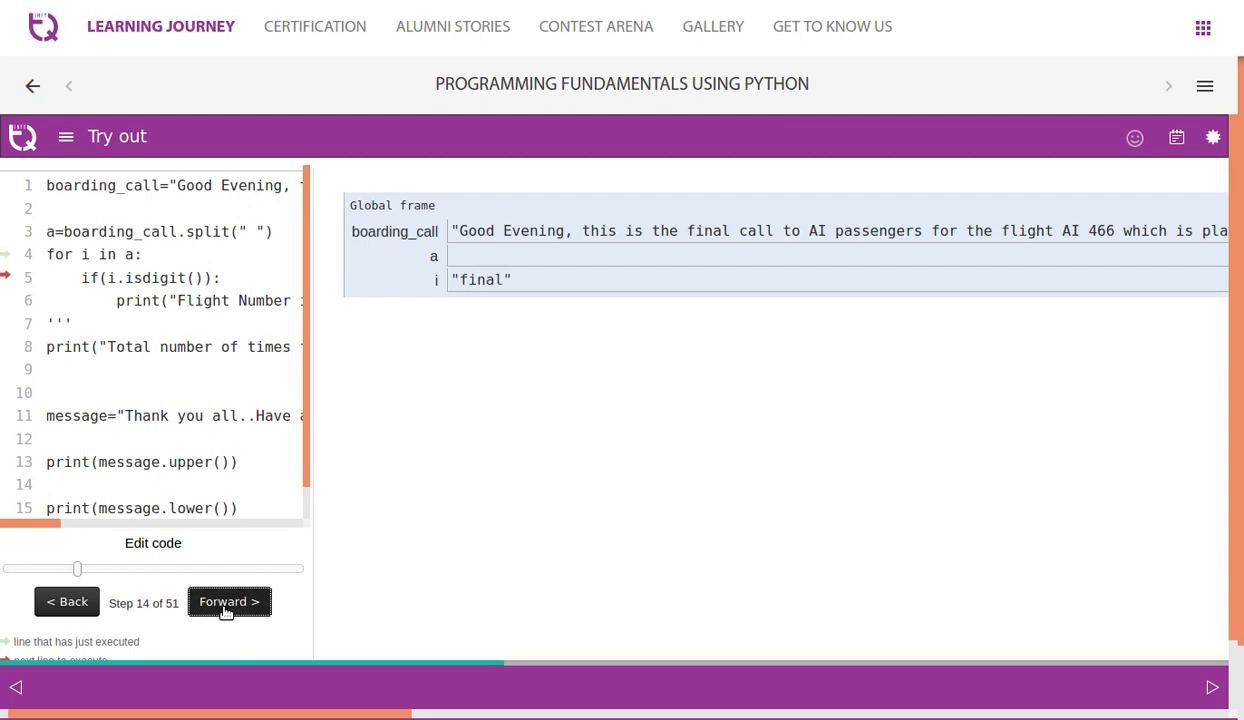
pyautogui.click(229, 601)
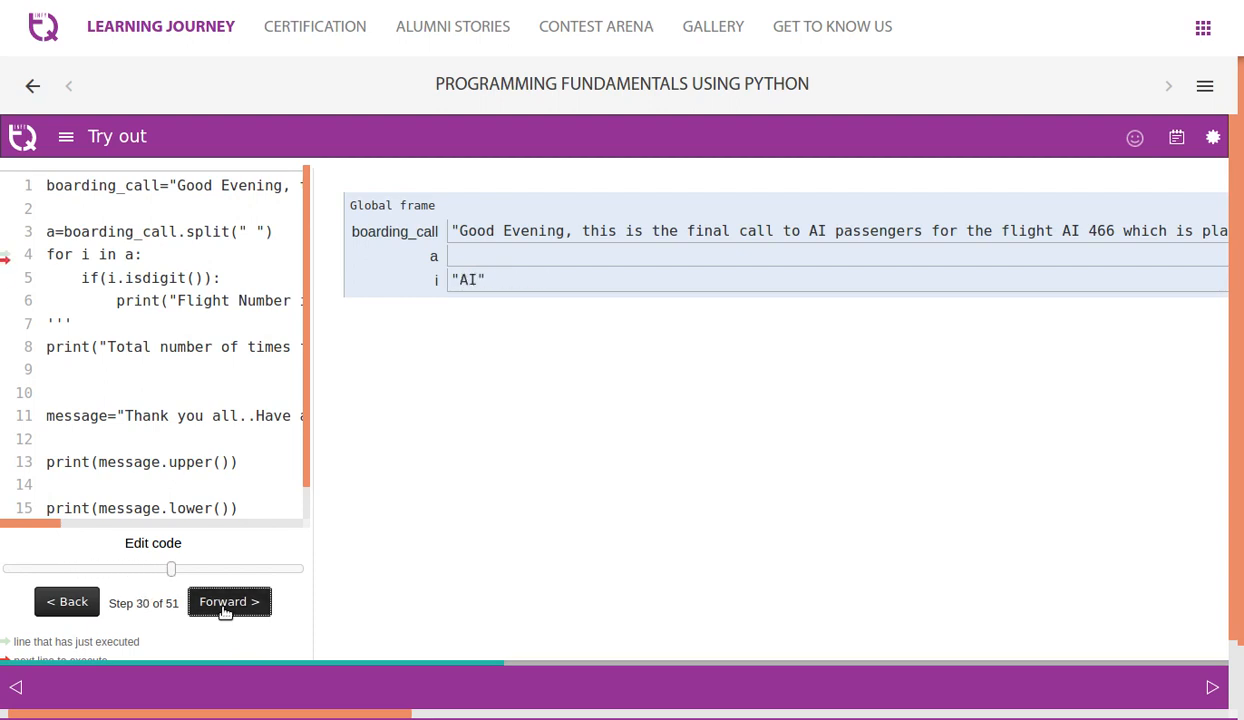
pyautogui.click(229, 601)
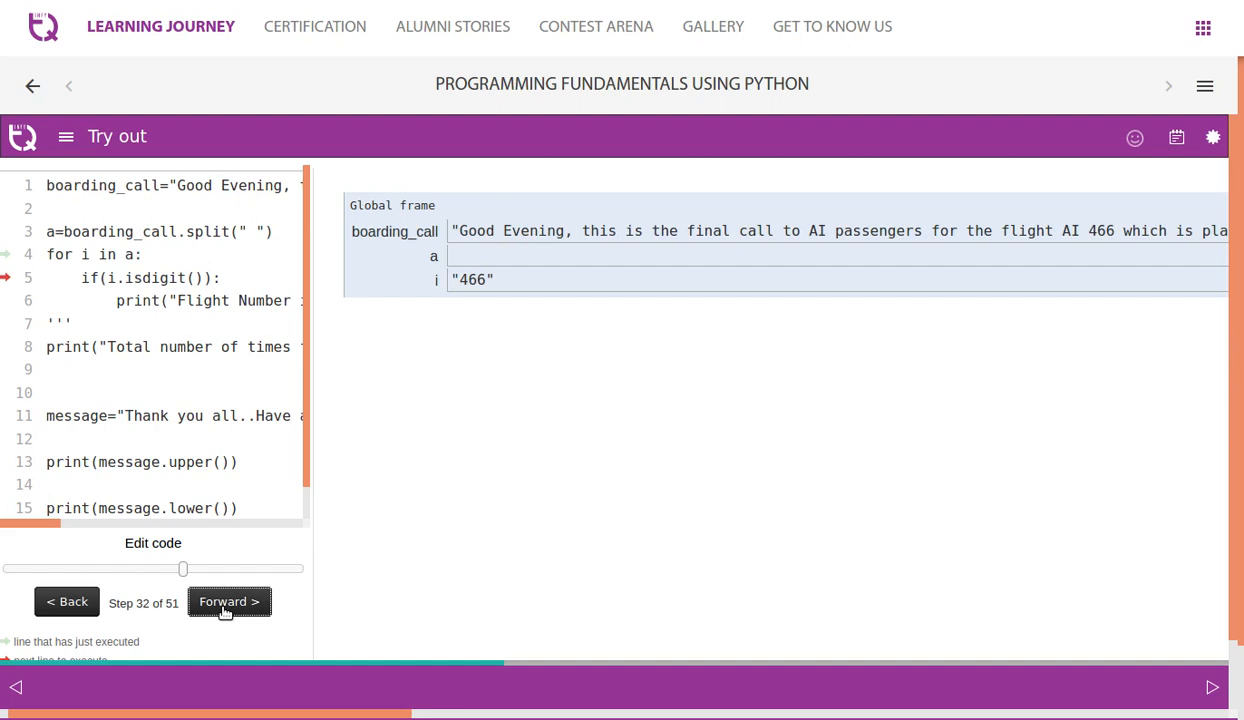
pyautogui.click(228, 601)
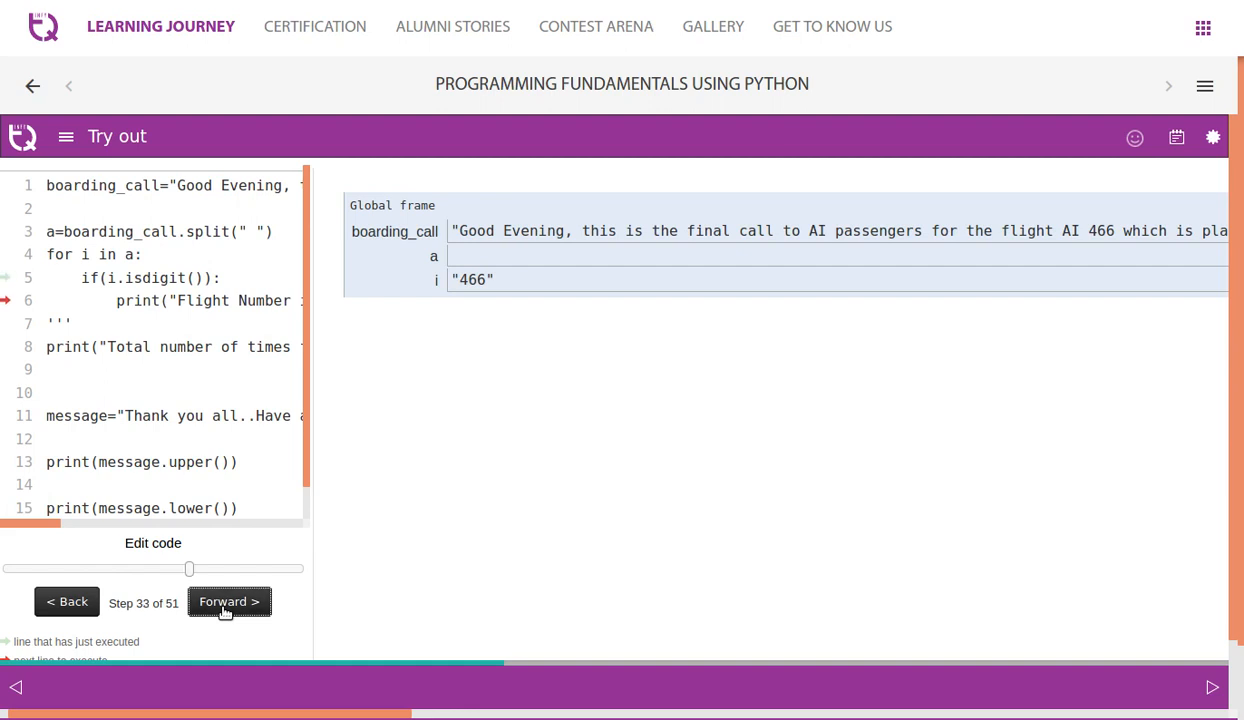
pyautogui.click(229, 601)
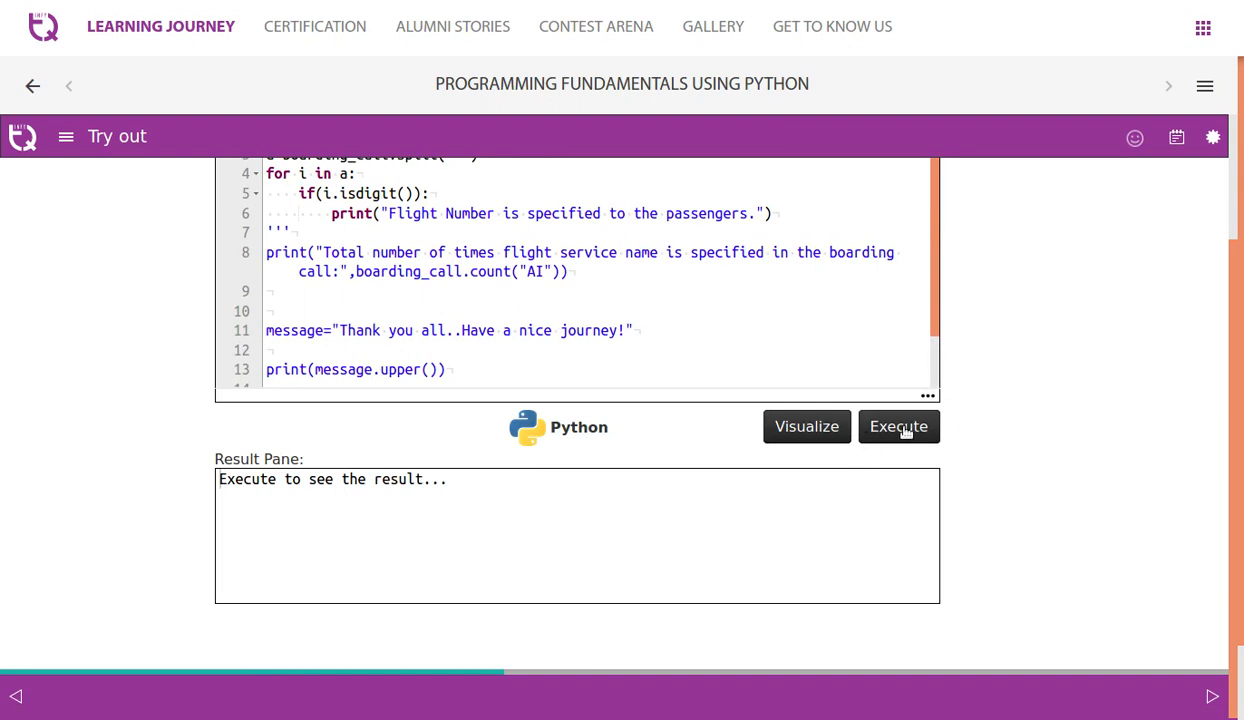
# Run the code to print 'Flight Number is specified to the passengers.'
pyautogui.click(897, 426)
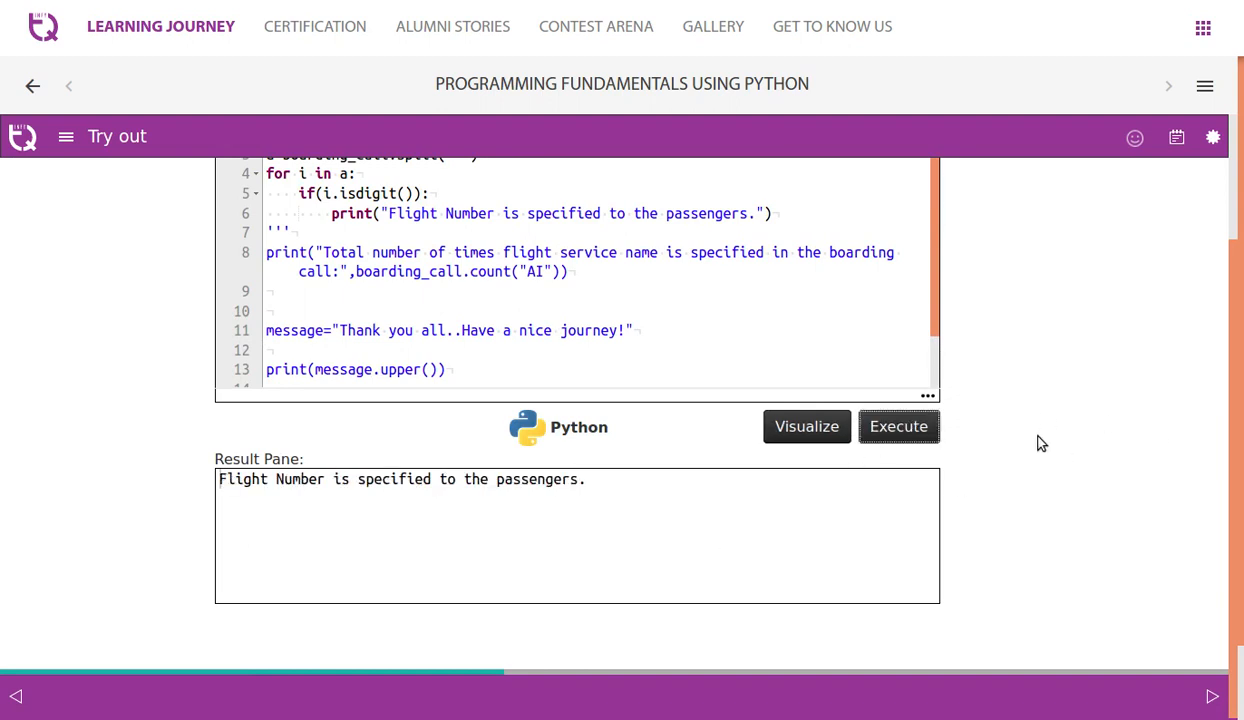
pyautogui.scroll(3)
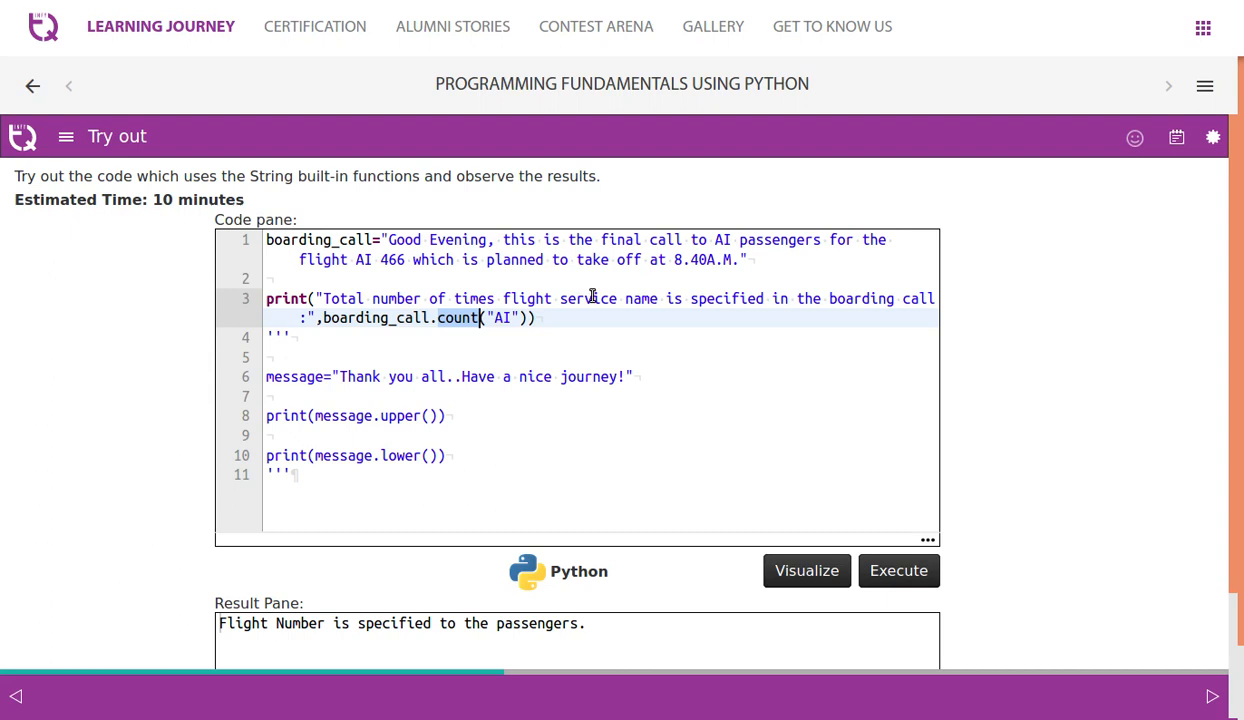
pyautogui.moveTo(722, 313)
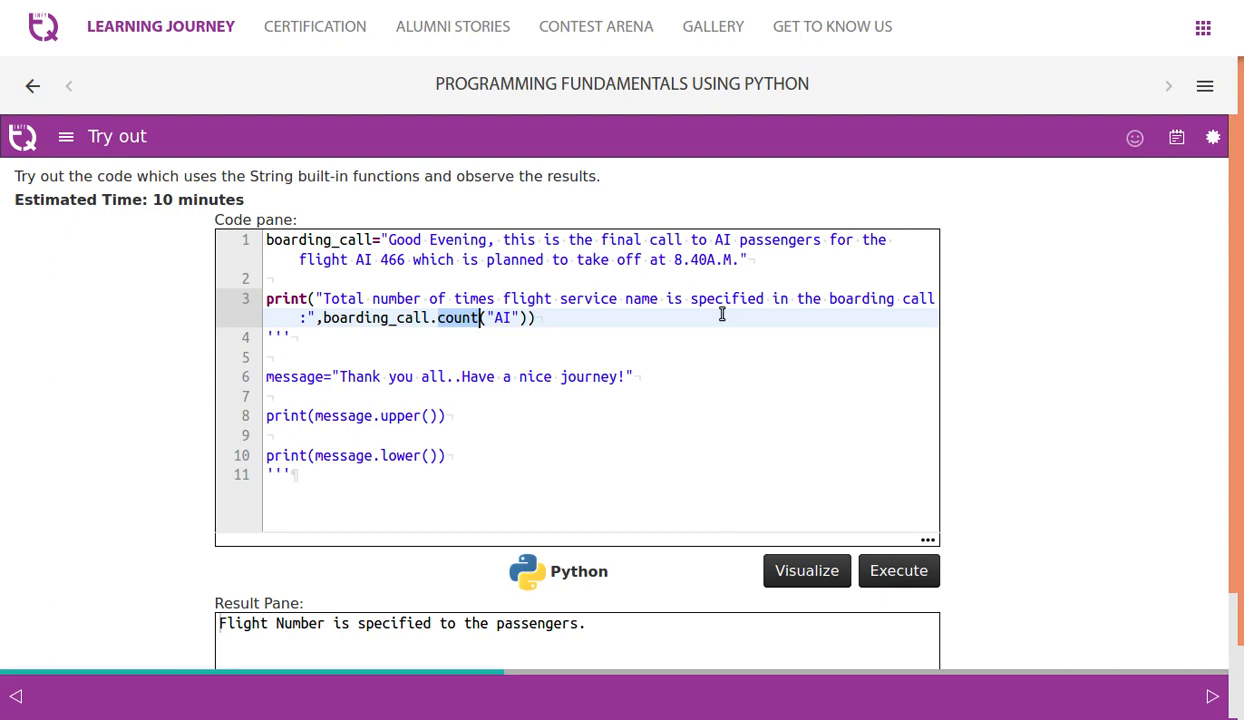
pyautogui.moveTo(500, 326)
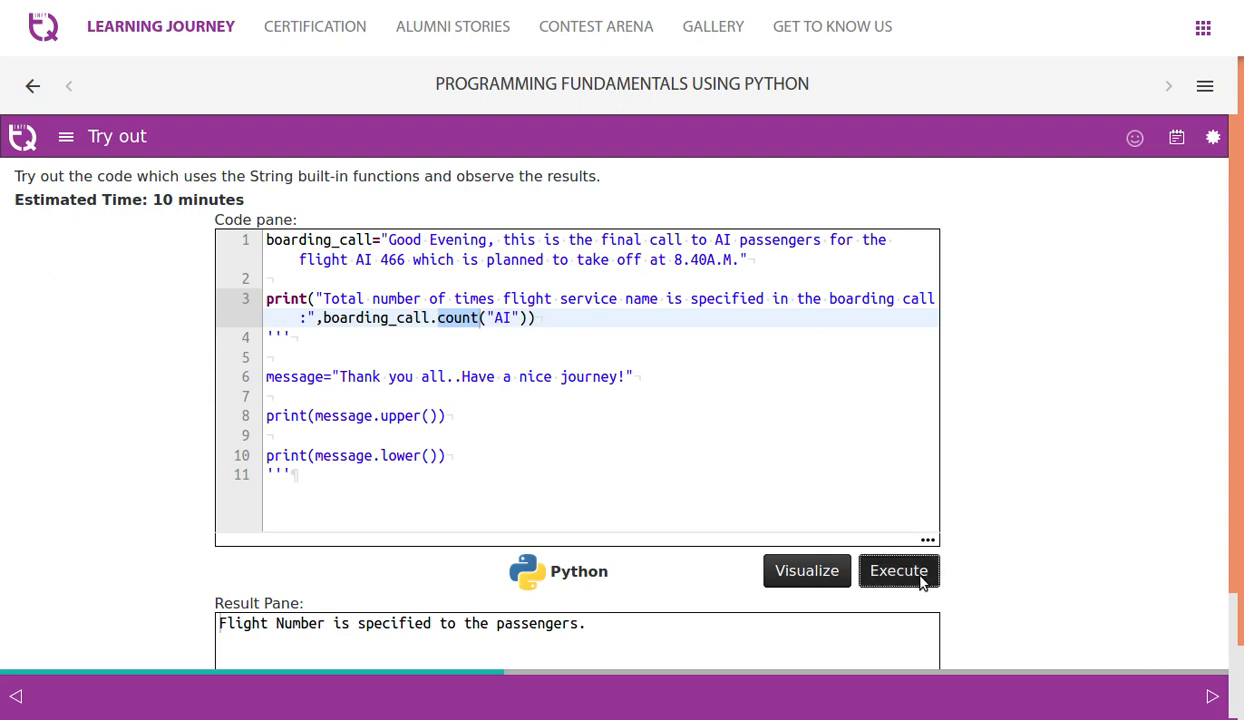
# Run the count code, reporting AI appears 2 times in the boarding call
pyautogui.click(898, 570)
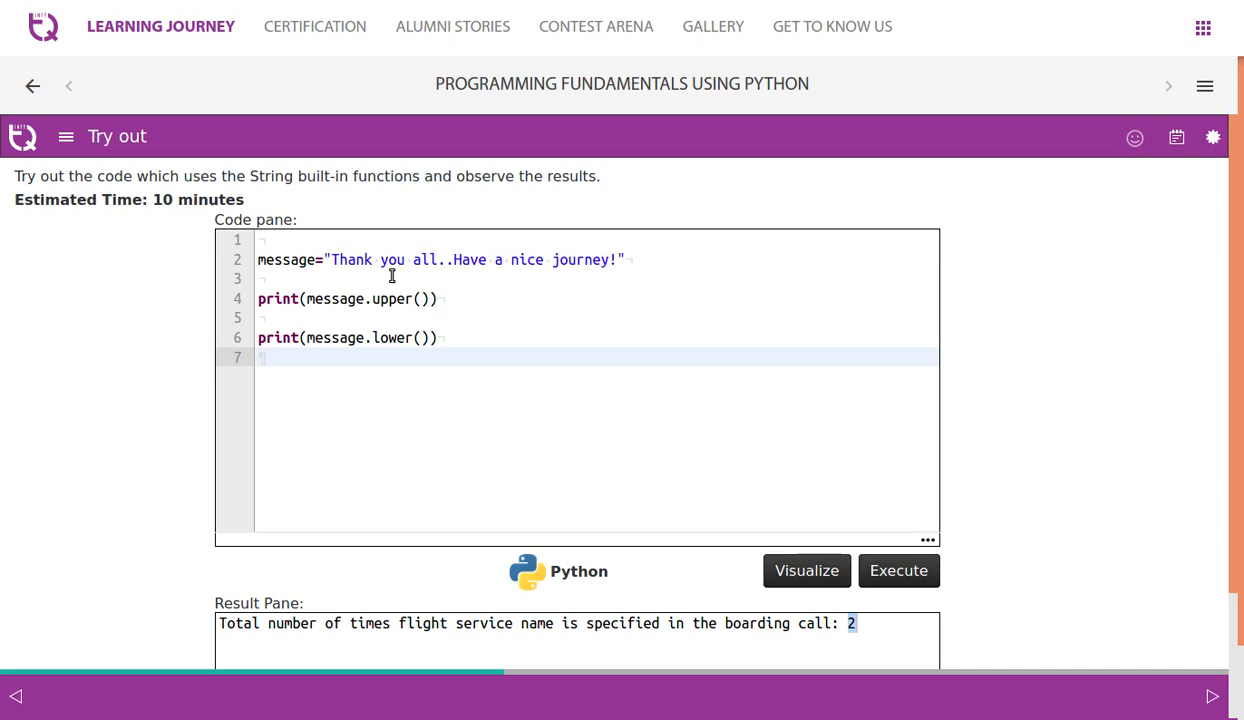
# Execute the message code to print it in uppercase and lowercase
pyautogui.click(898, 570)
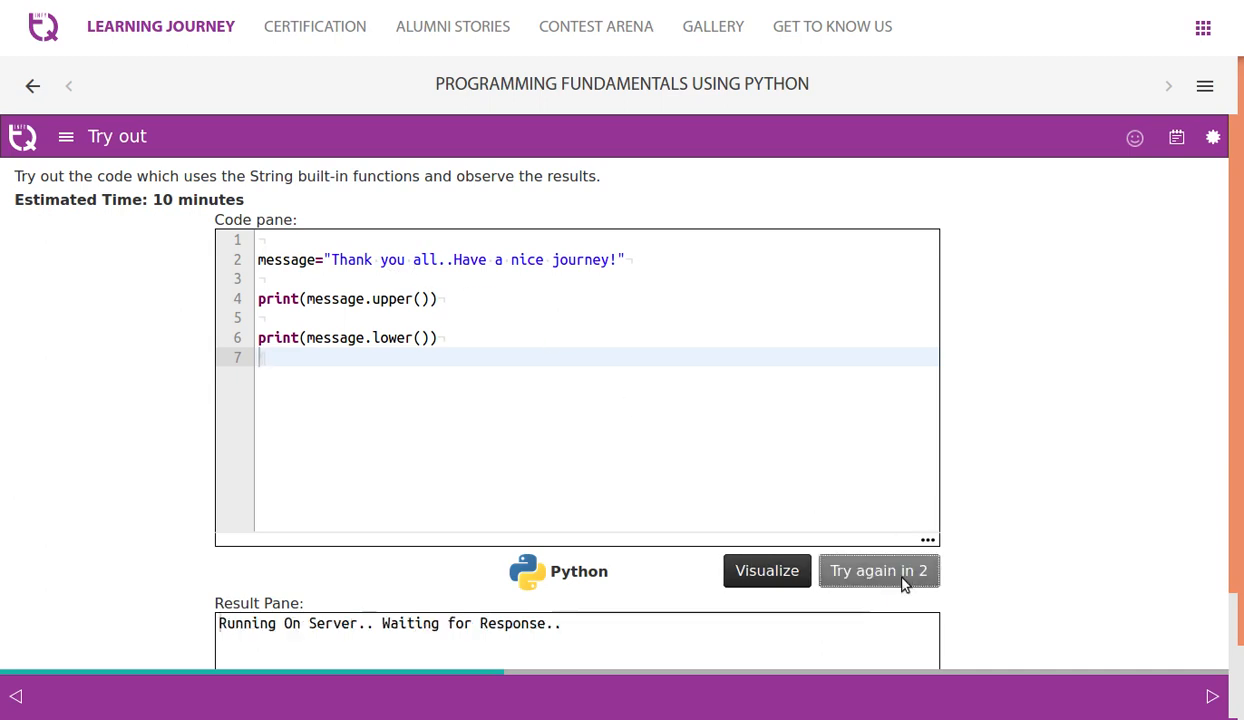
pyautogui.click(878, 570)
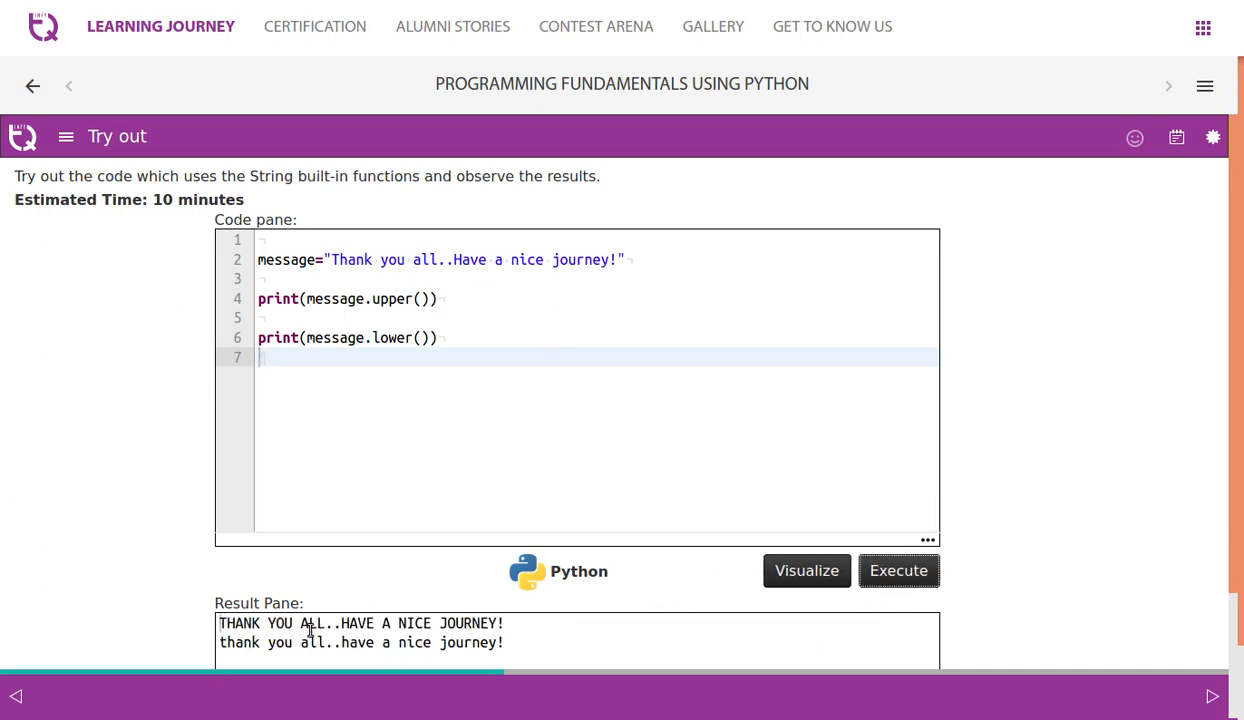
pyautogui.moveTo(405, 308)
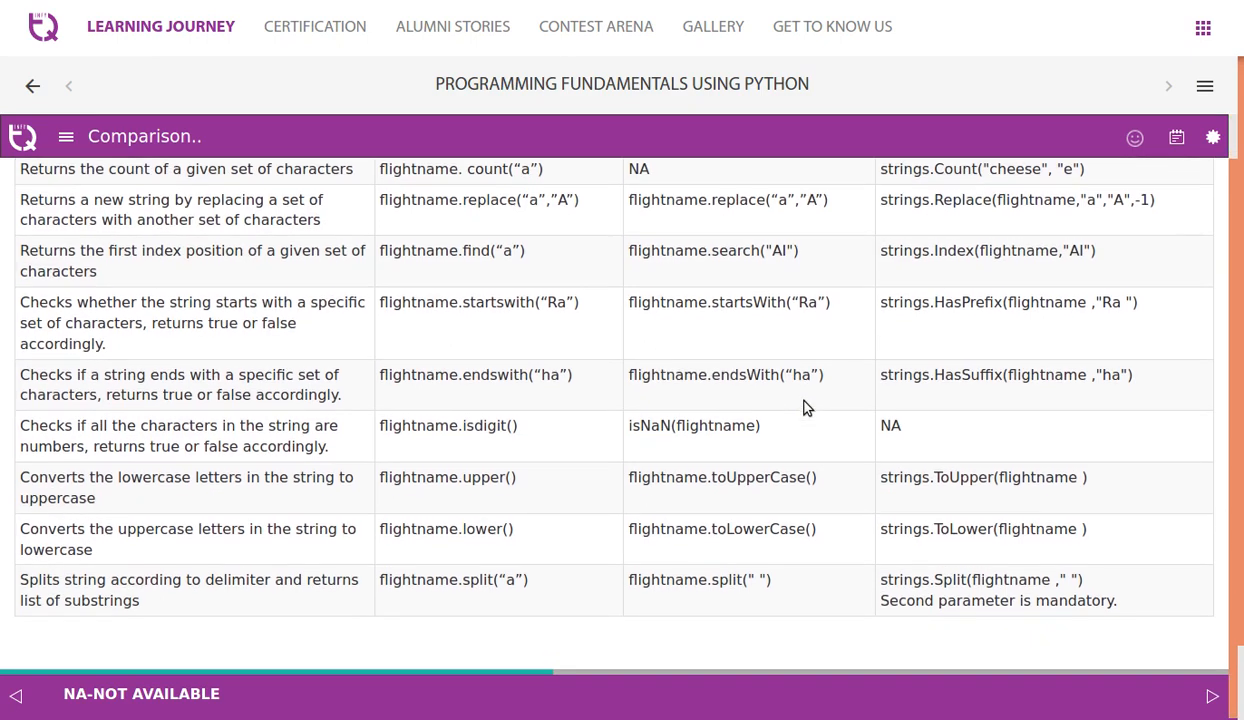
# Scroll through the Python, JavaScript and Go string method comparison table
pyautogui.scroll(3)
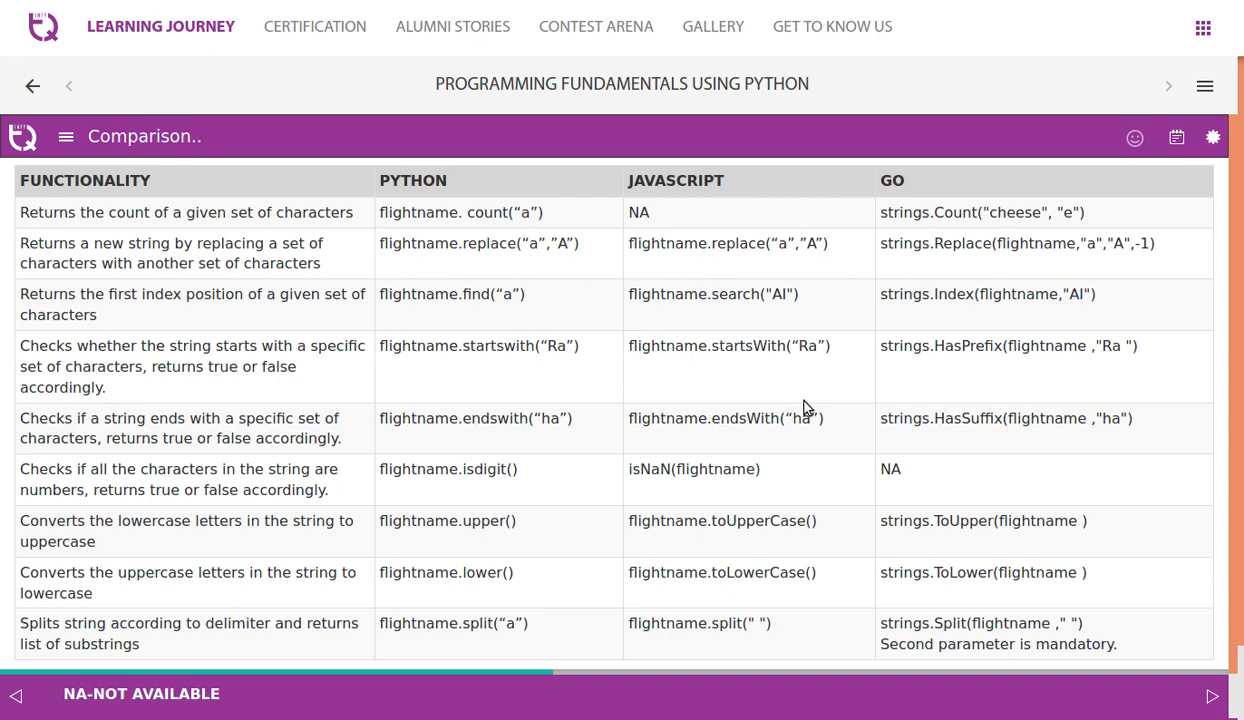
pyautogui.scroll(3)
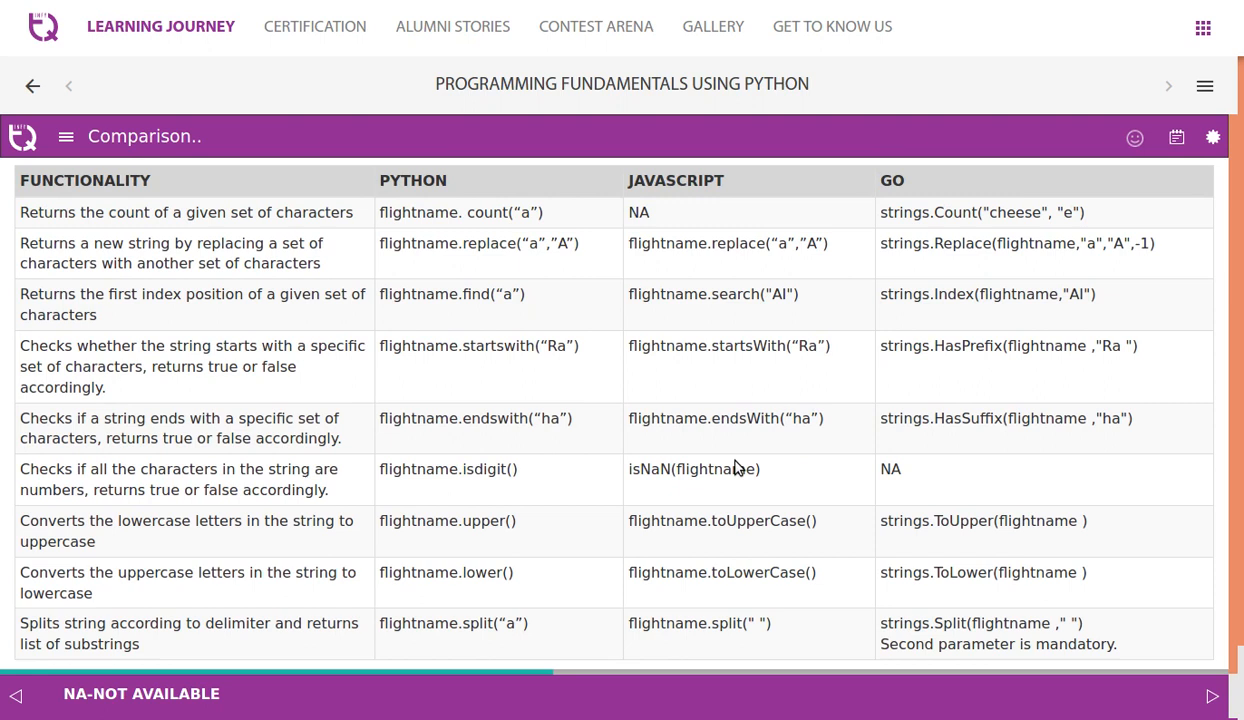
pyautogui.moveTo(753, 272)
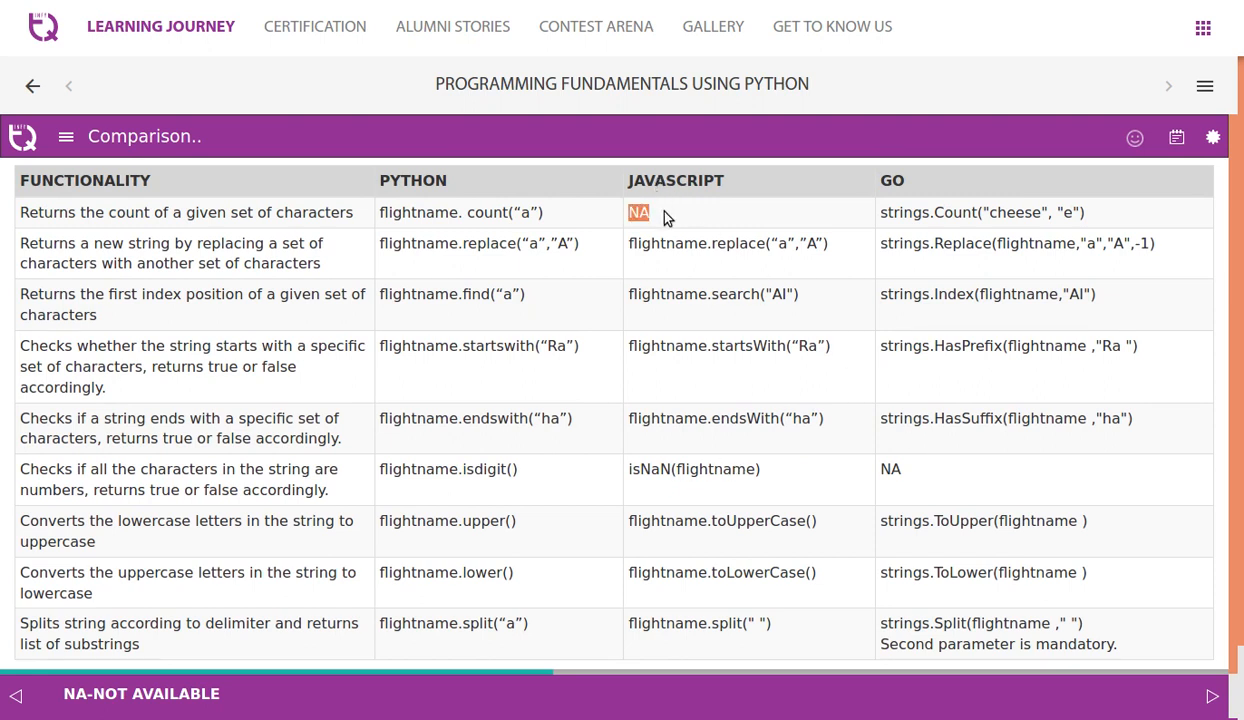
pyautogui.moveTo(1055, 285)
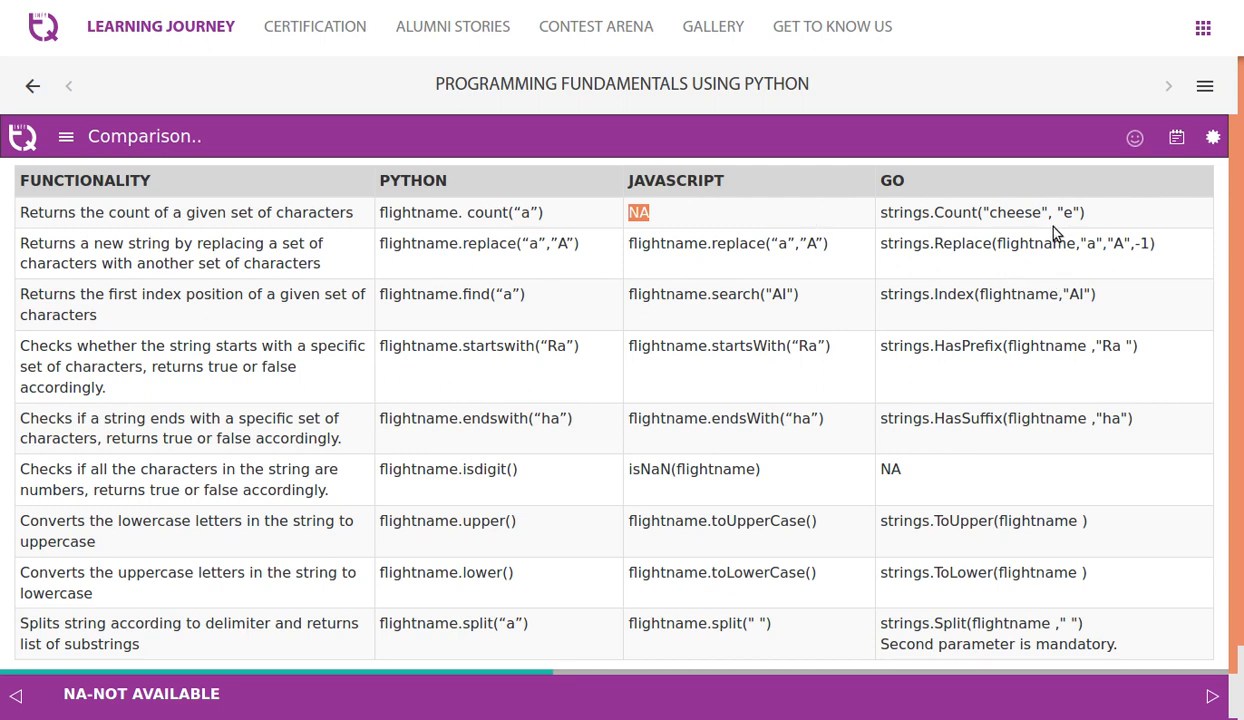
pyautogui.moveTo(612, 276)
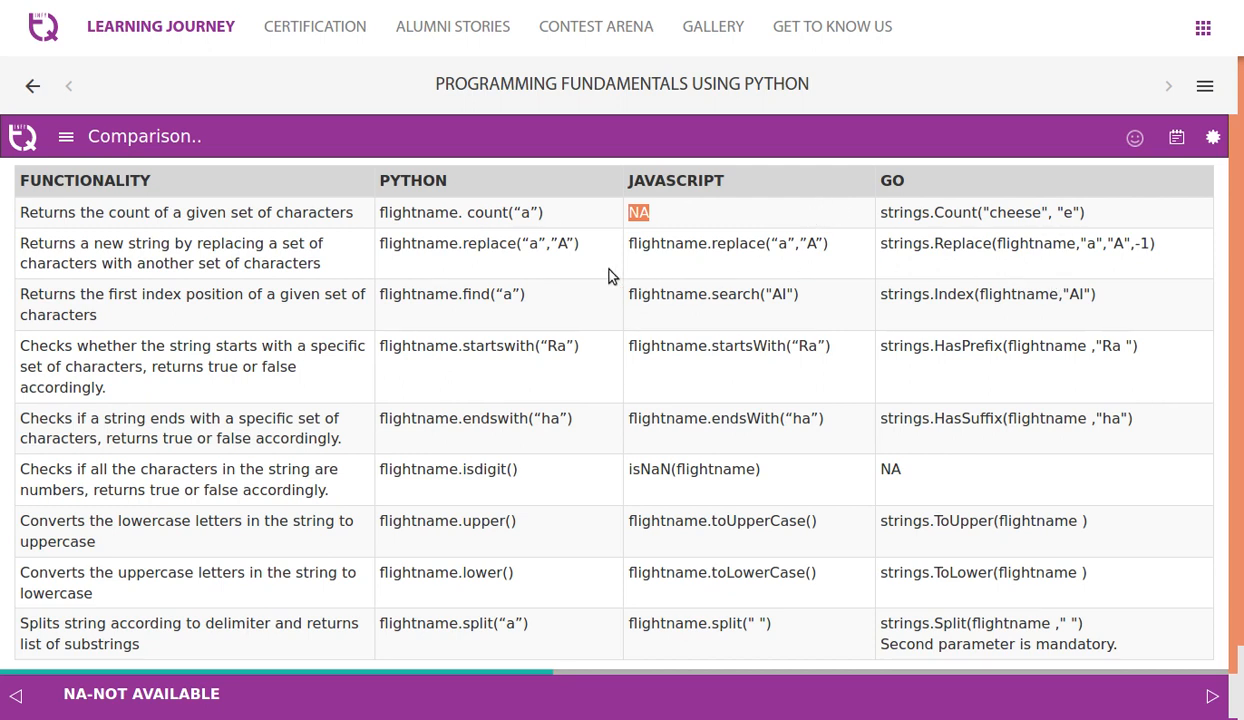
pyautogui.moveTo(560, 296)
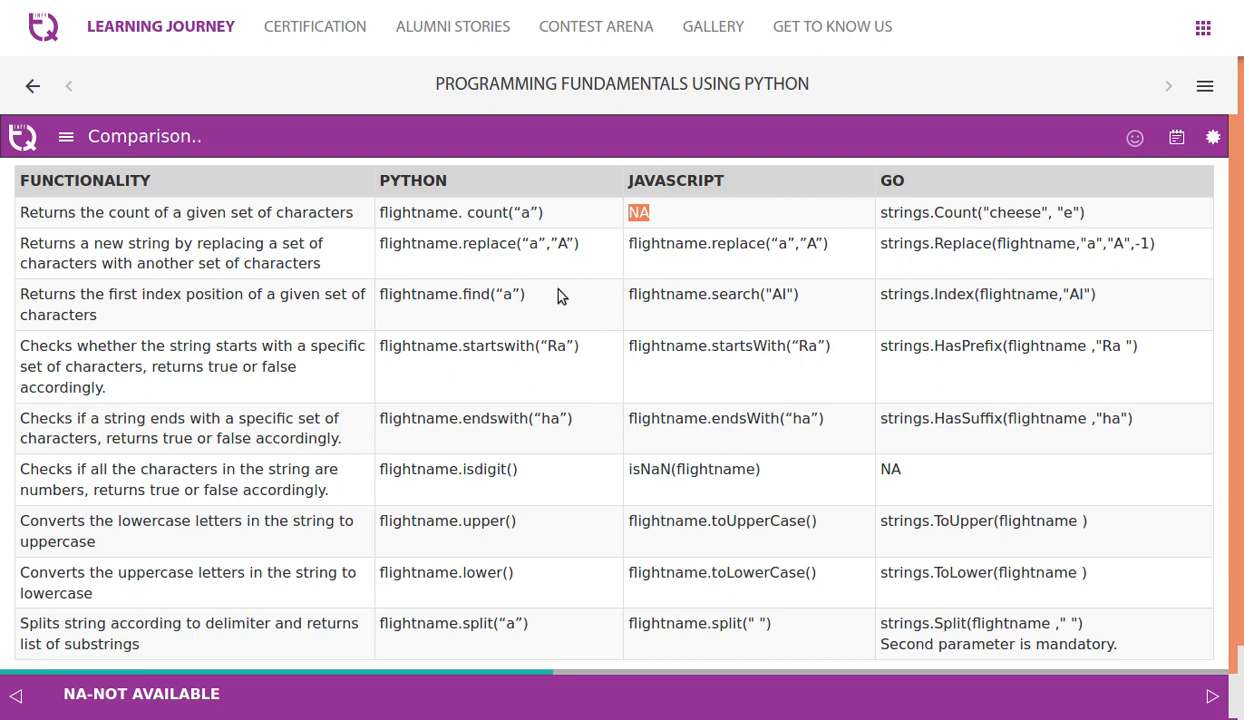
pyautogui.moveTo(672, 318)
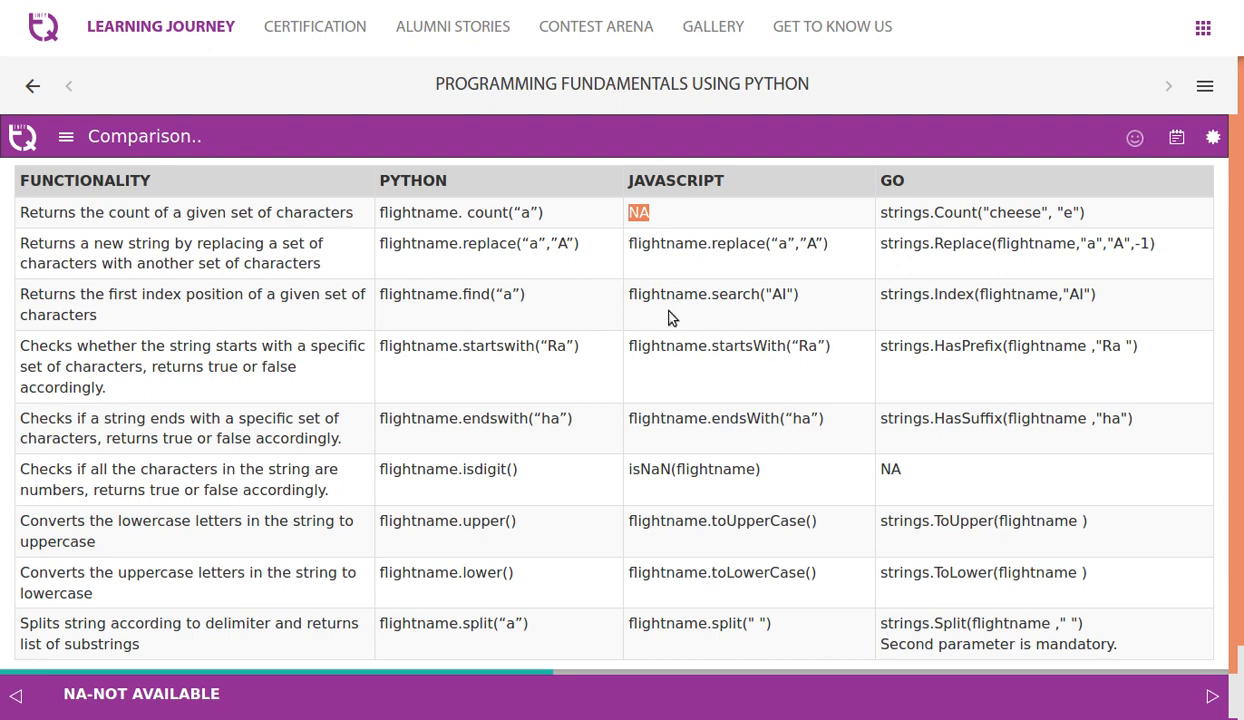
pyautogui.moveTo(575, 394)
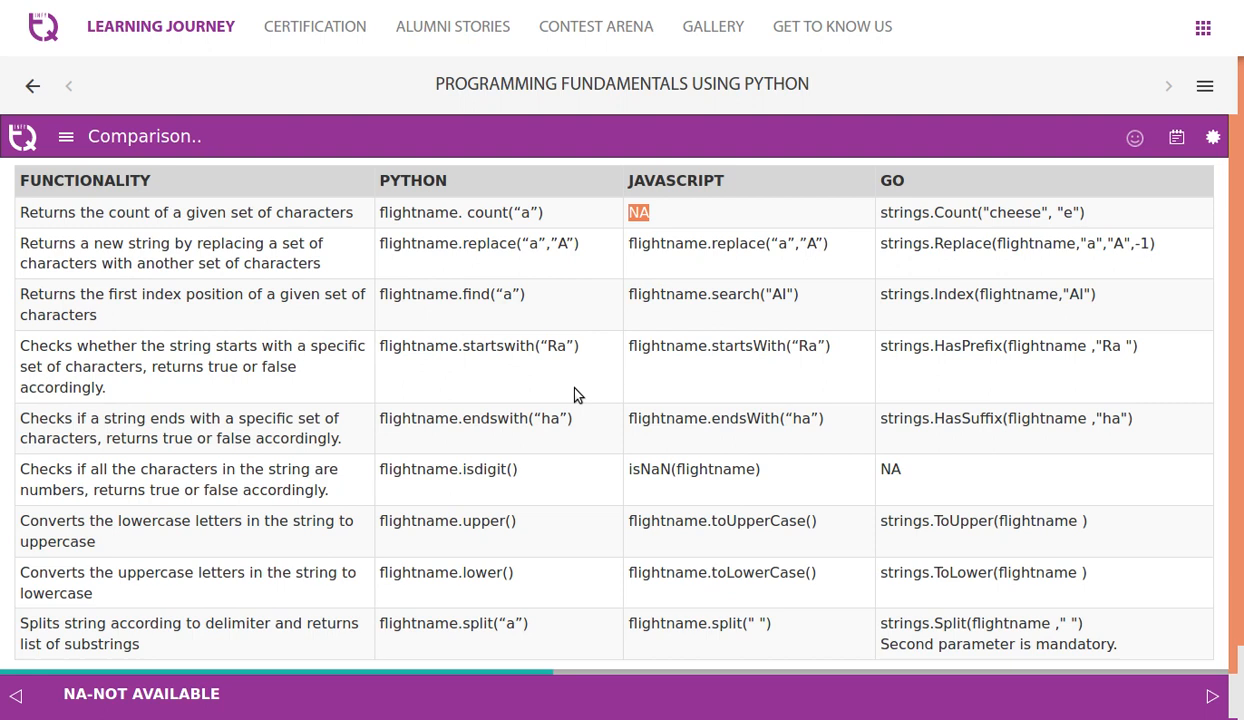
pyautogui.moveTo(685, 485)
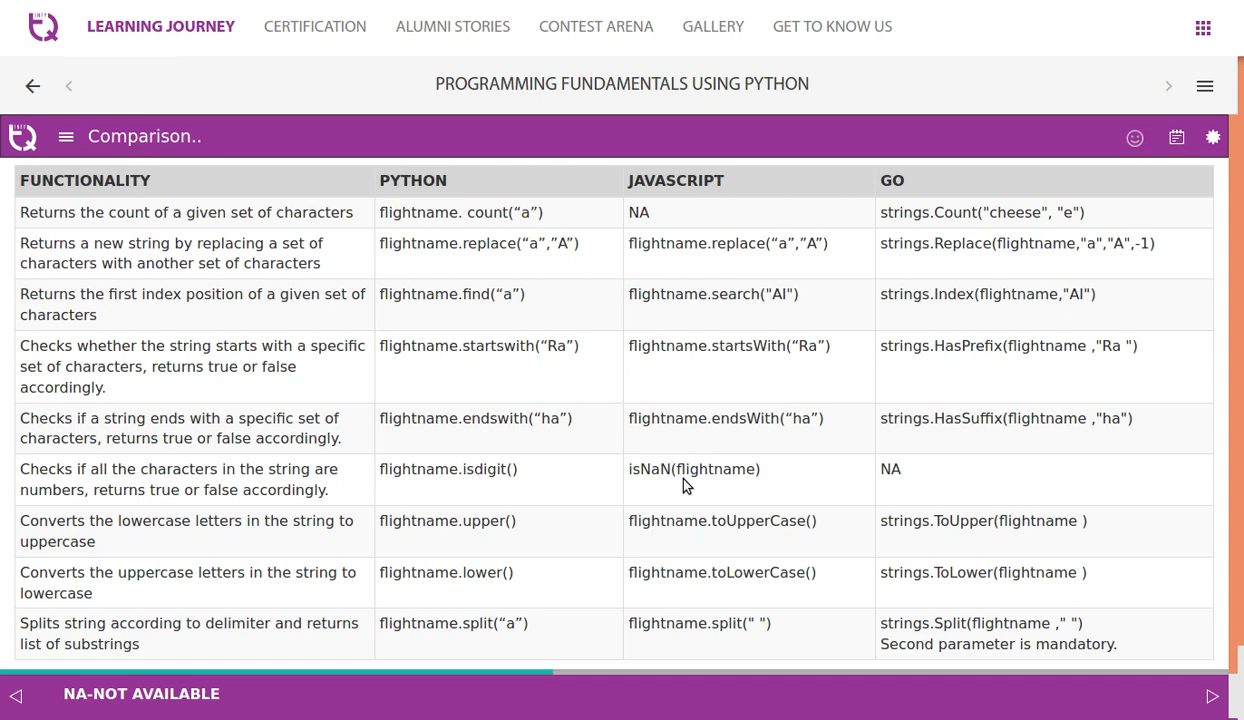
pyautogui.scroll(-3)
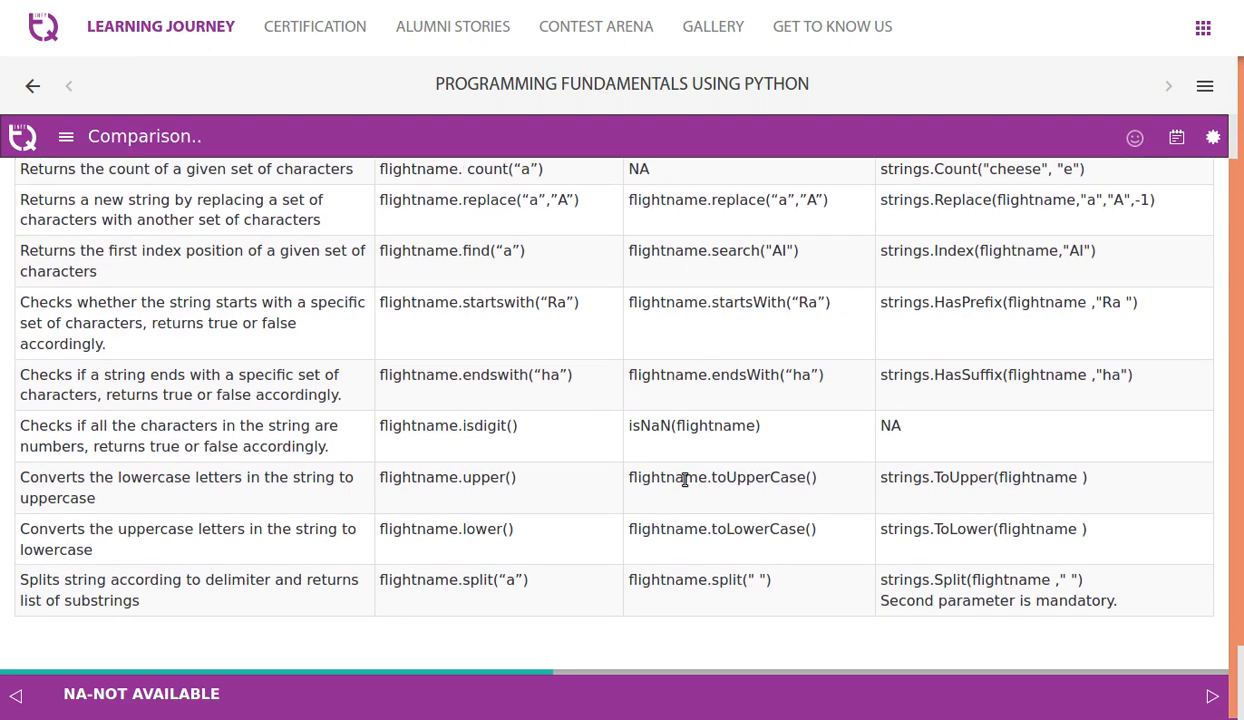
pyautogui.moveTo(965, 548)
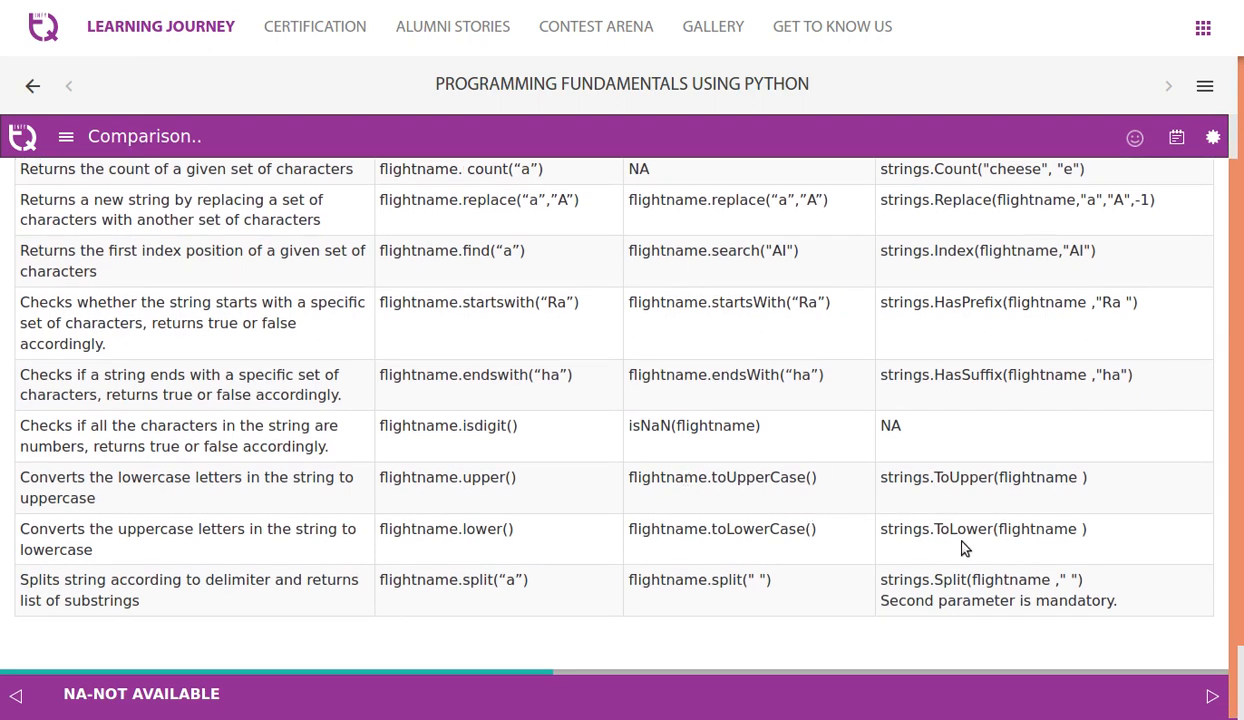
pyautogui.scroll(3)
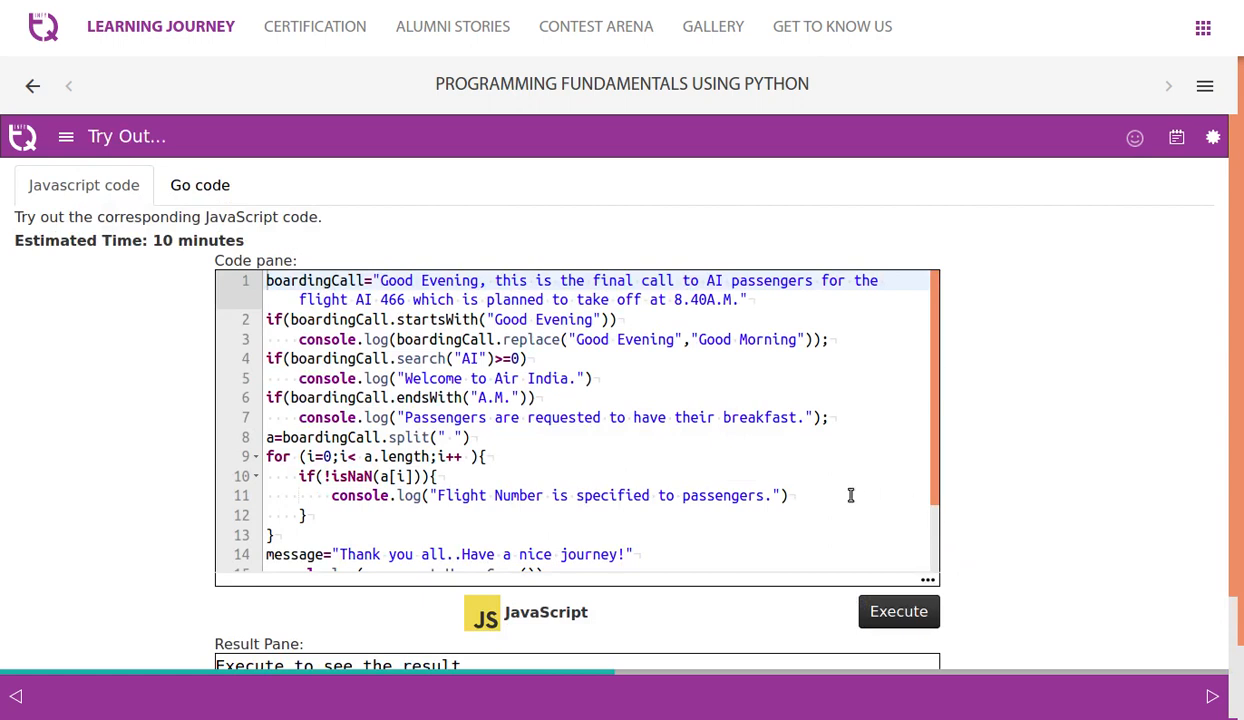
# Inspect the JavaScript endsWith check, then view the Go version of the boarding call program
pyautogui.click(403, 398)
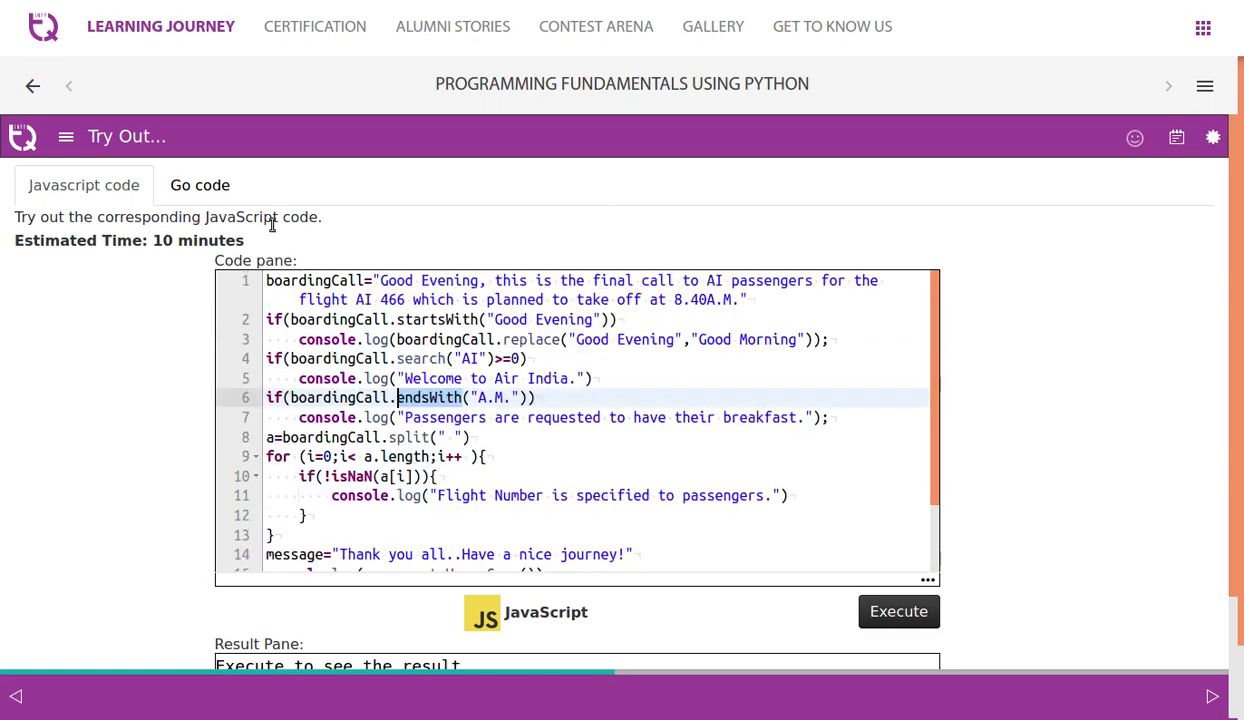
pyautogui.click(200, 185)
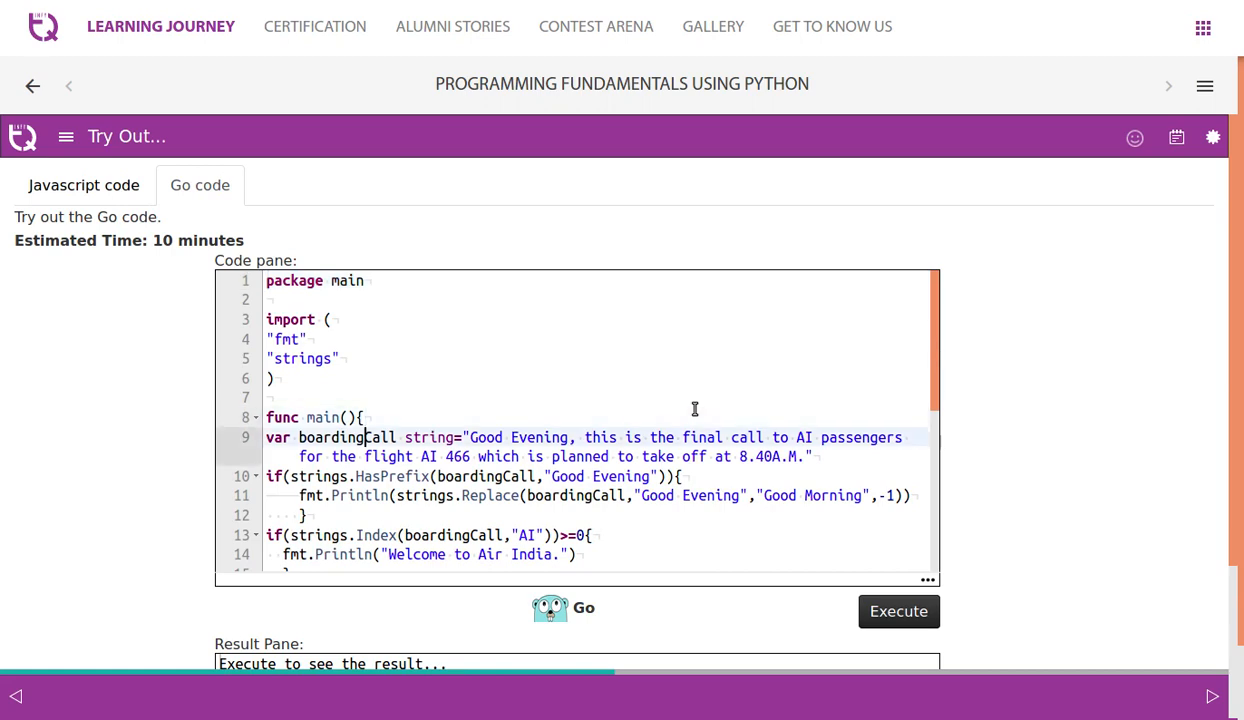
pyautogui.scroll(-3)
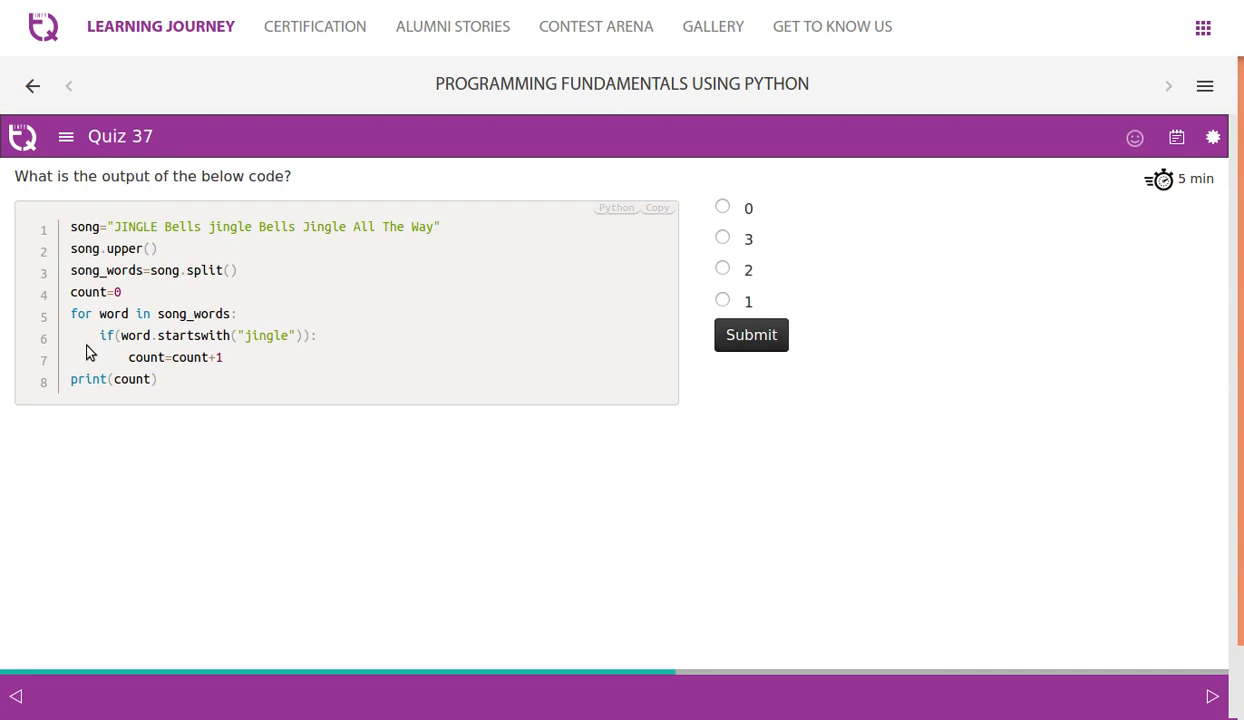
pyautogui.moveTo(417, 509)
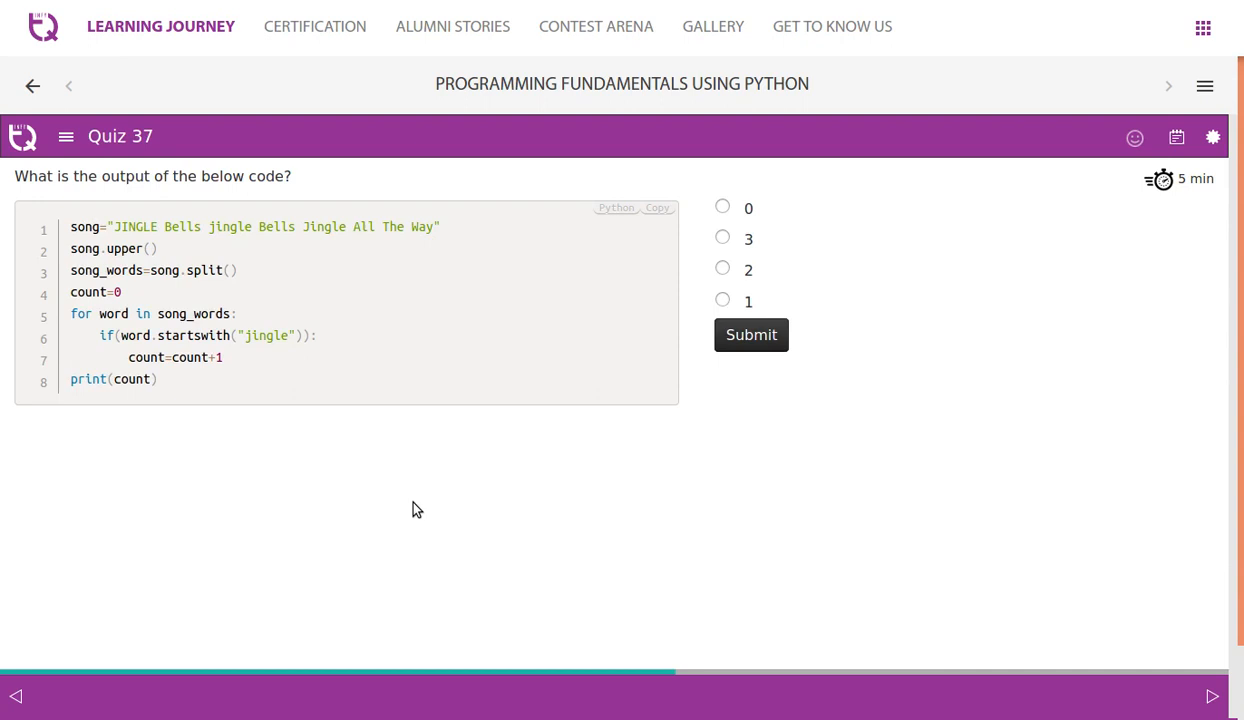
pyautogui.moveTo(124, 253)
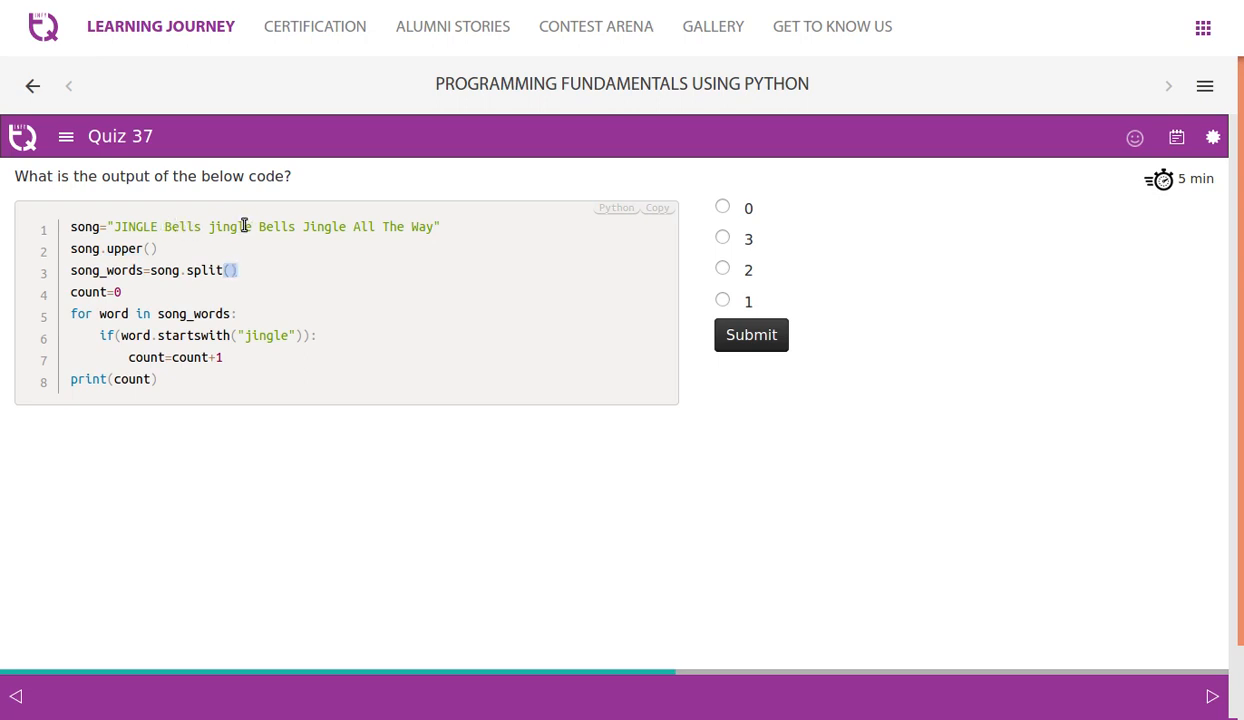
pyautogui.moveTo(325, 230)
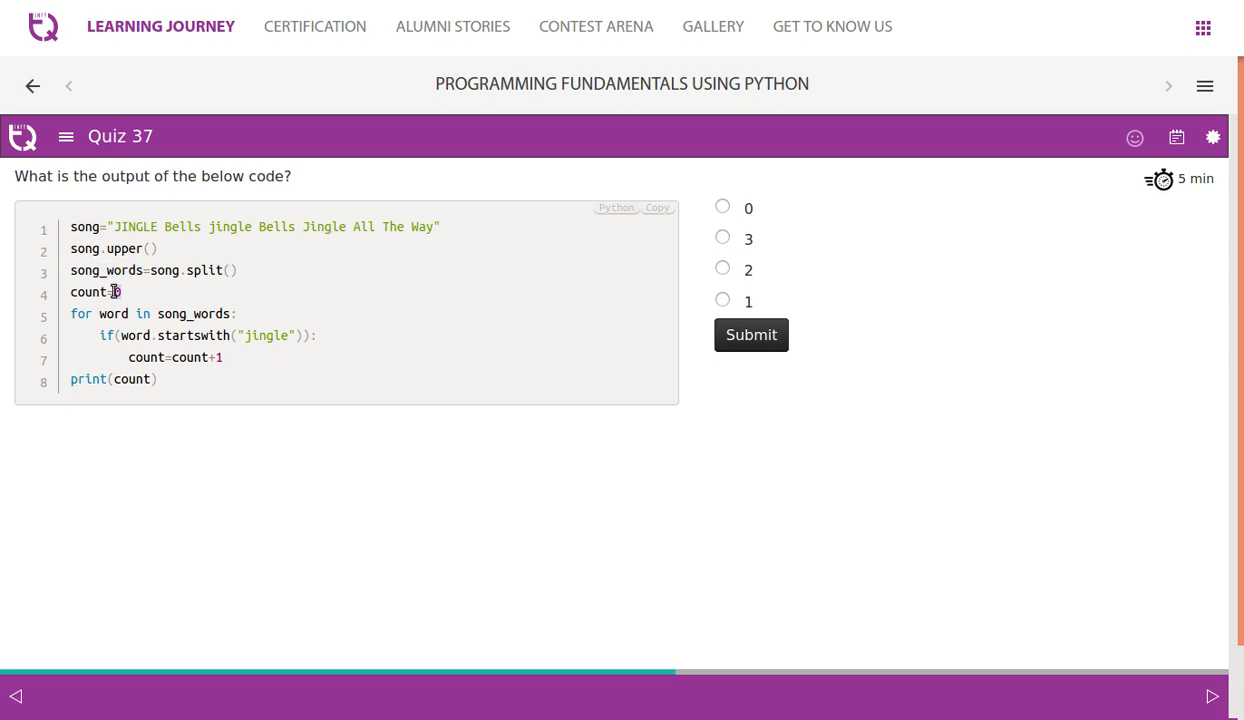
pyautogui.moveTo(178, 349)
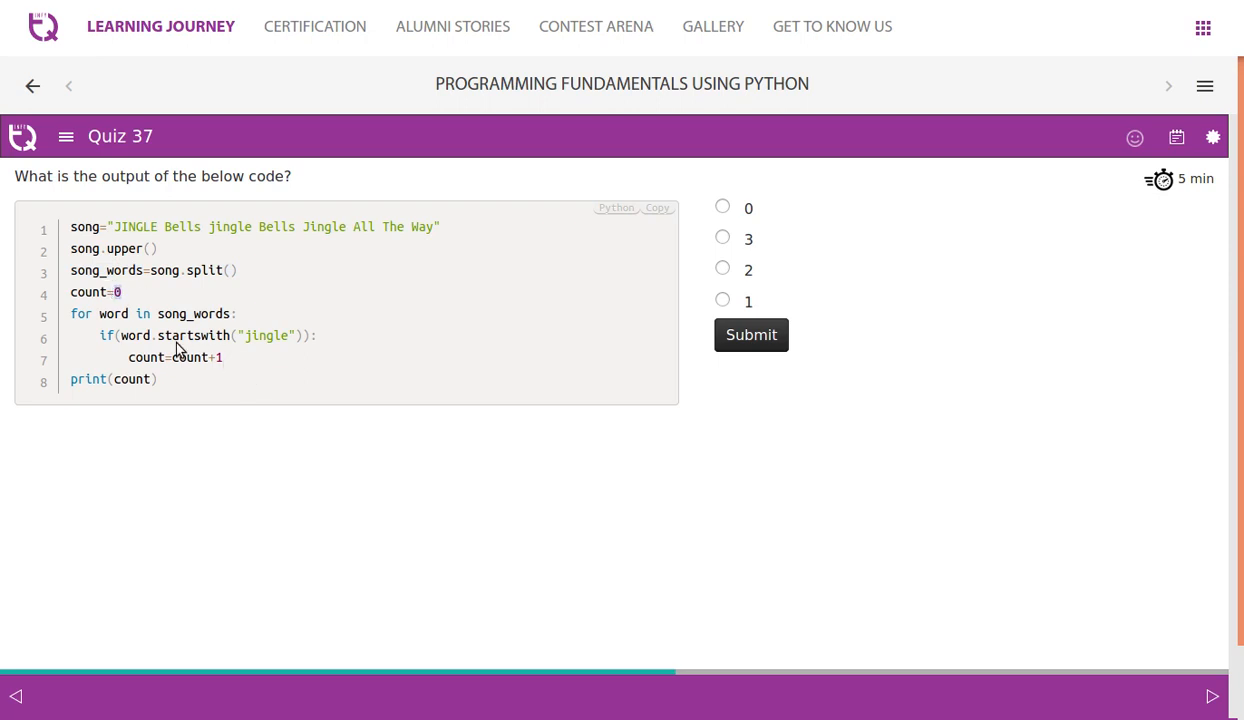
pyautogui.moveTo(118, 318)
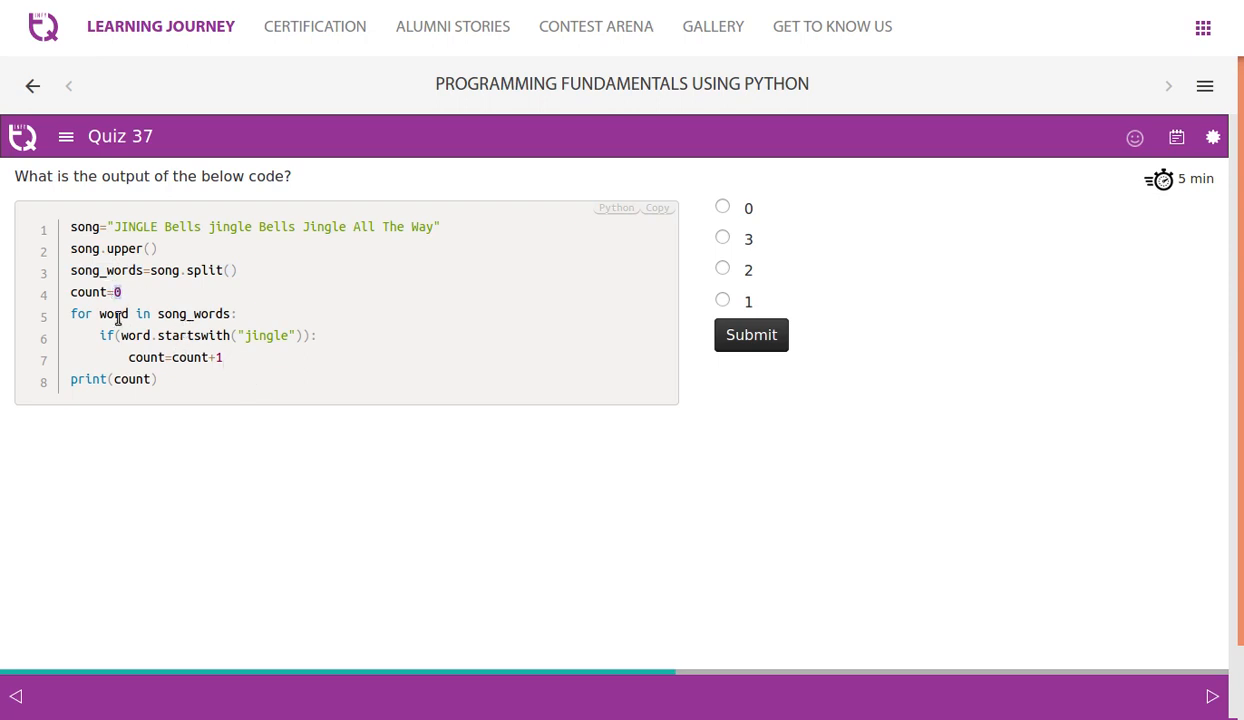
pyautogui.moveTo(120, 291)
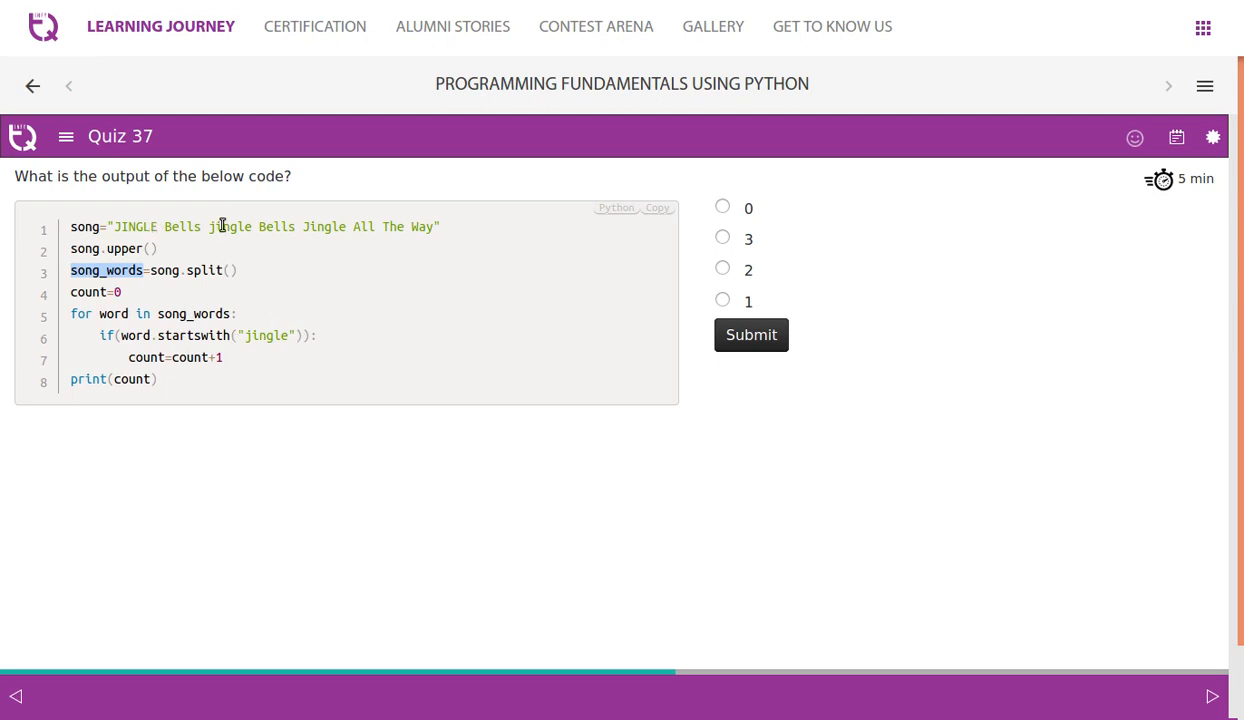
# Study the jingle-counting code and choose 1 as Quiz 37's answer
pyautogui.doubleClick(229, 226)
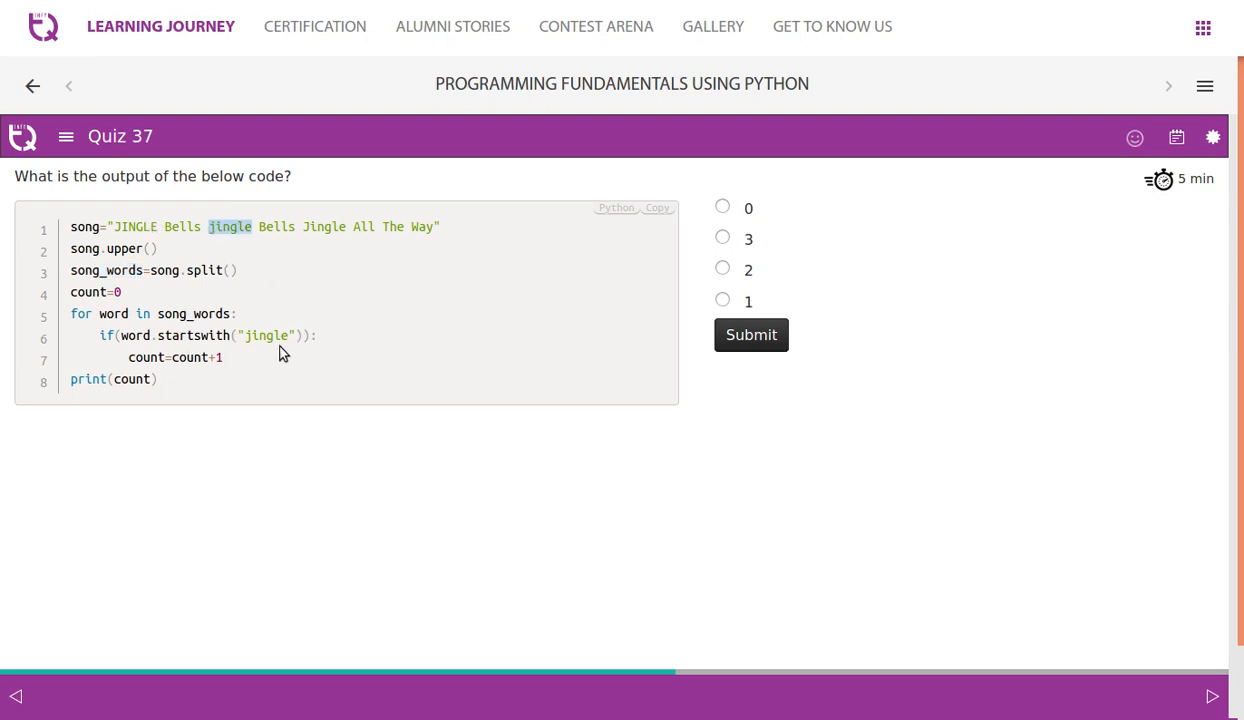
pyautogui.moveTo(312, 226)
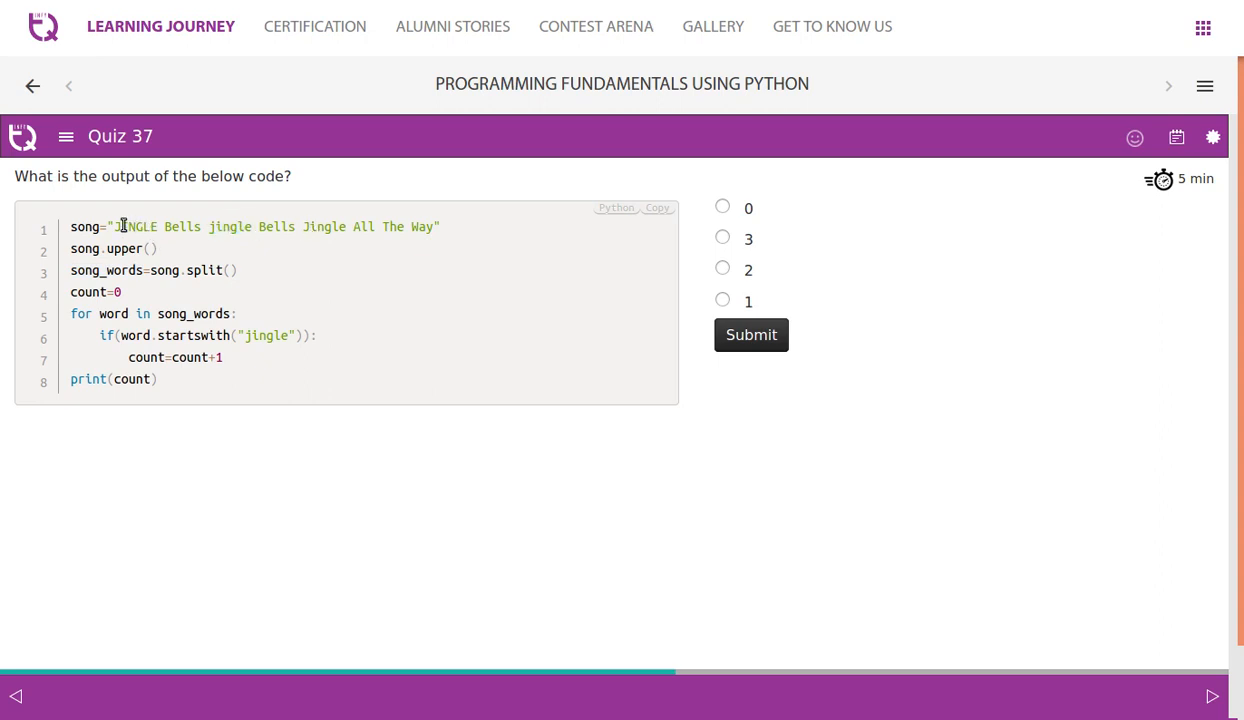
pyautogui.moveTo(298, 370)
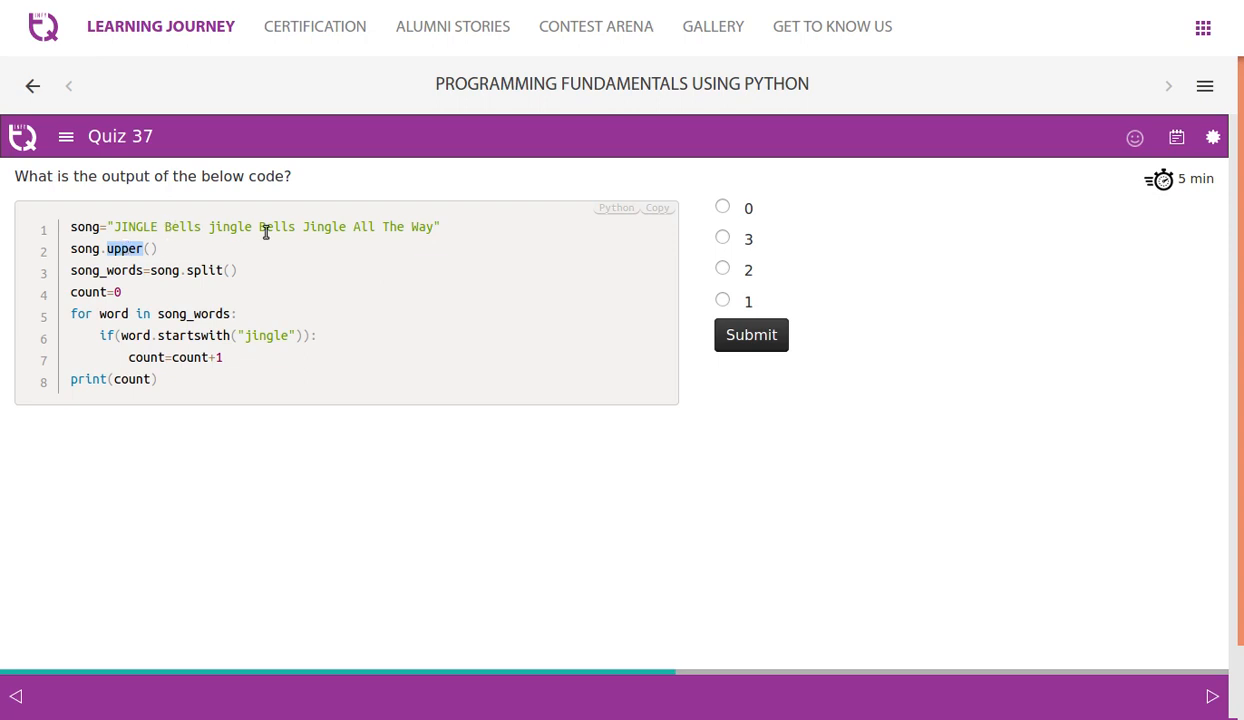
pyautogui.moveTo(200, 248)
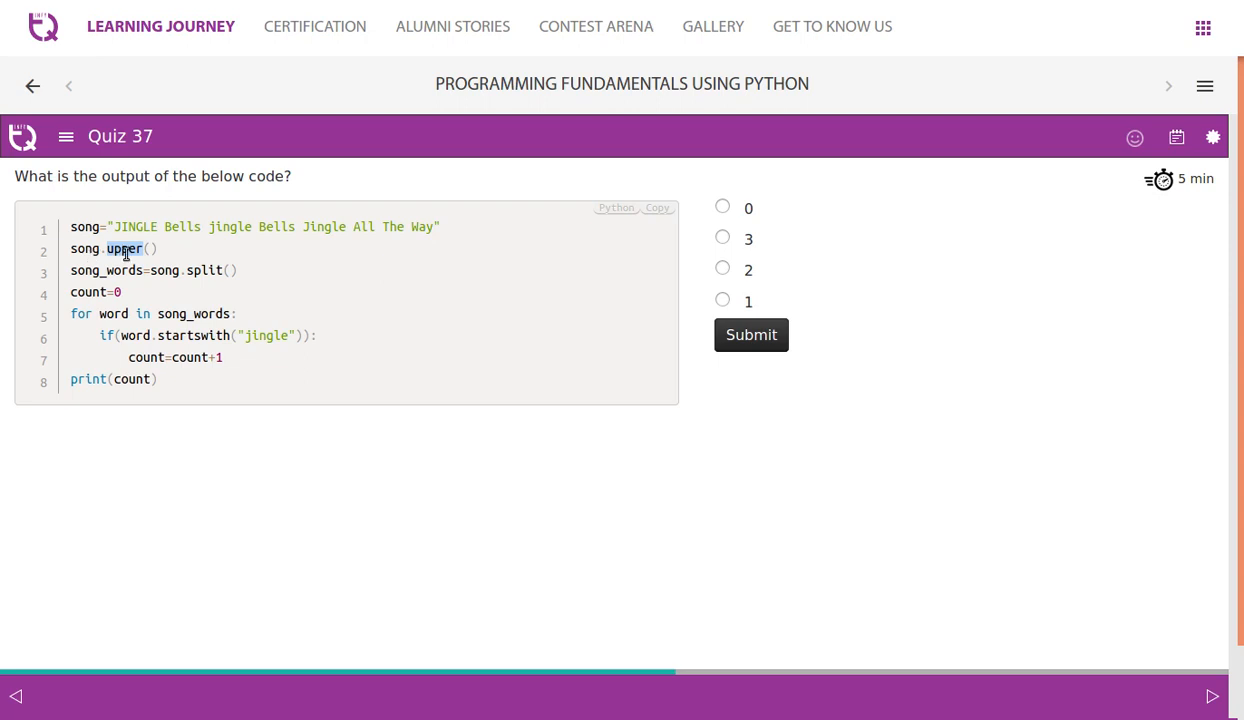
pyautogui.moveTo(168, 254)
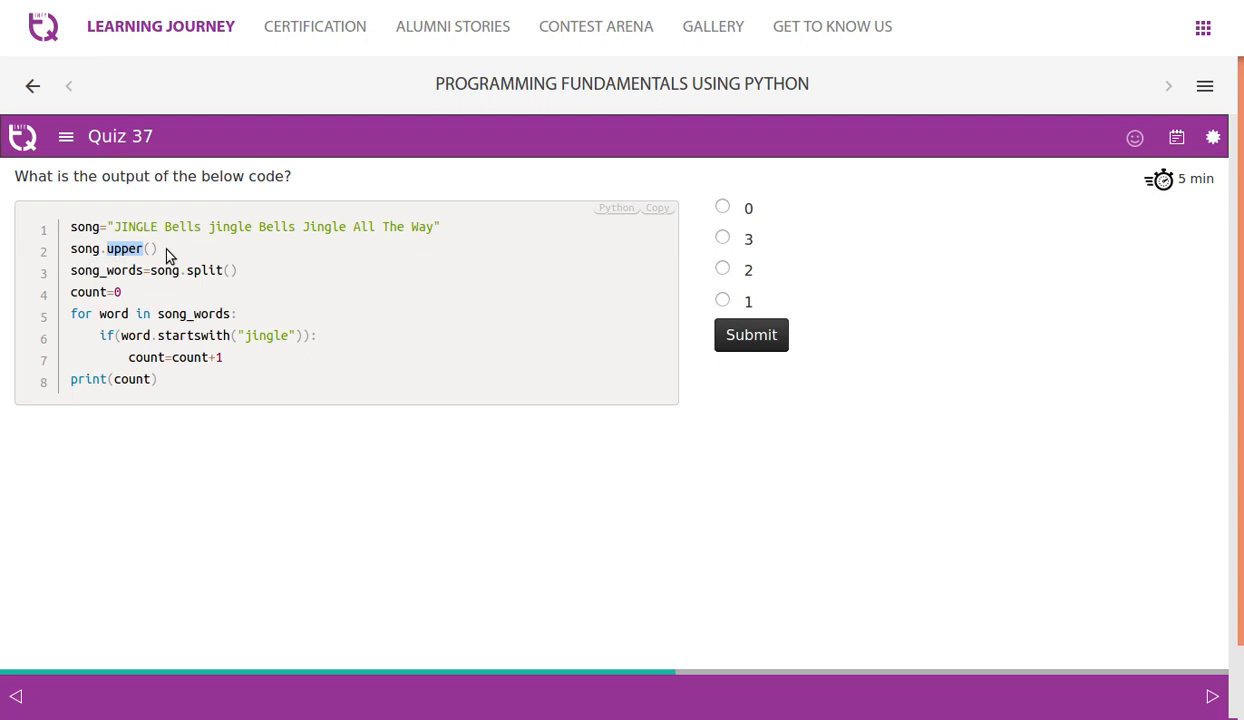
pyautogui.moveTo(207, 228)
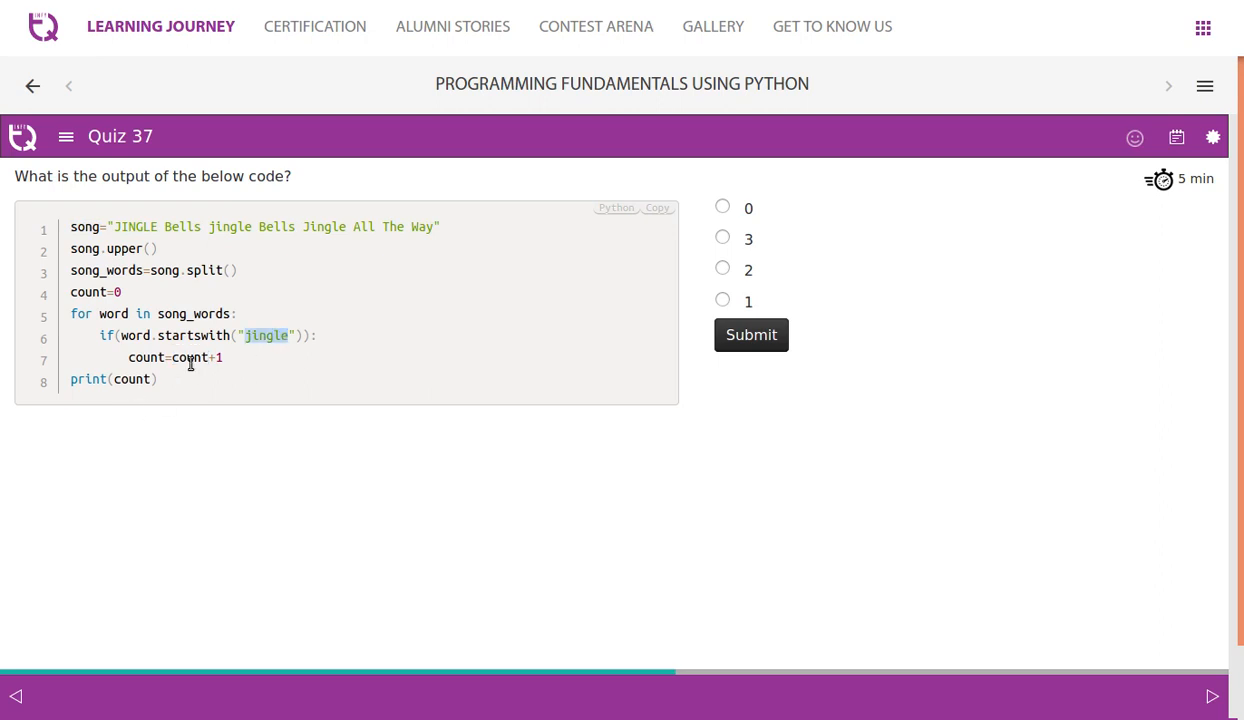
pyautogui.moveTo(725, 305)
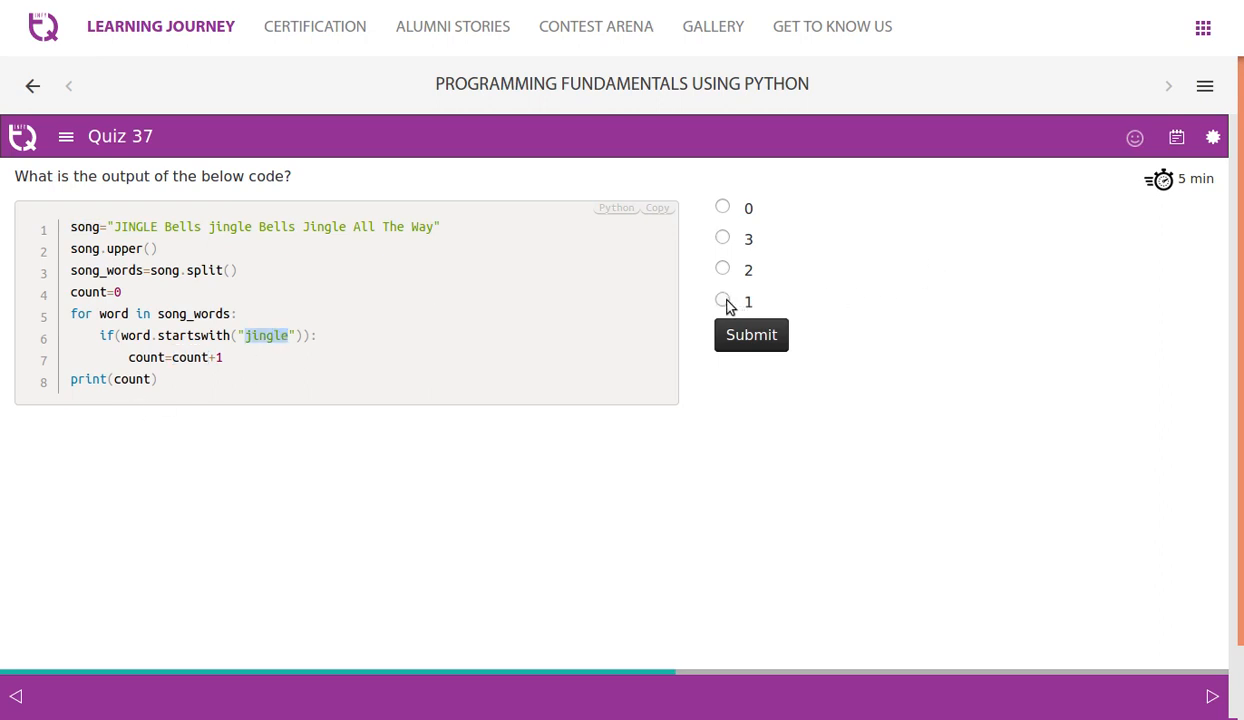
pyautogui.click(751, 334)
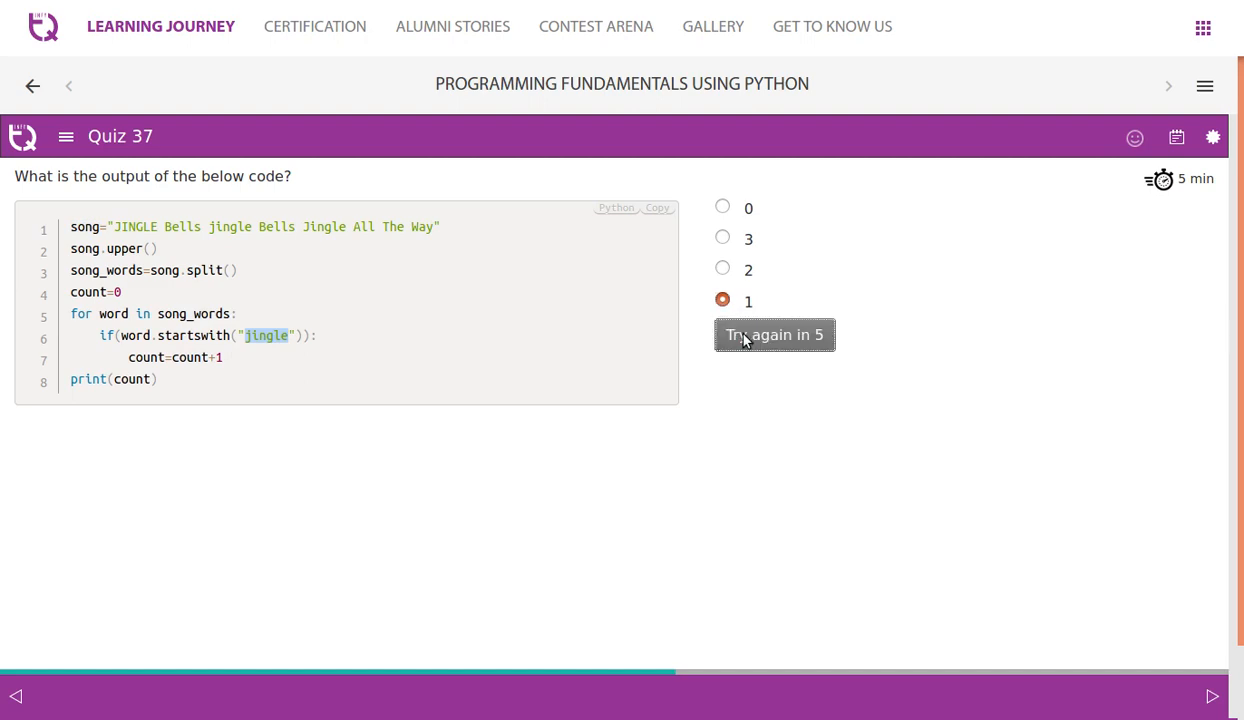